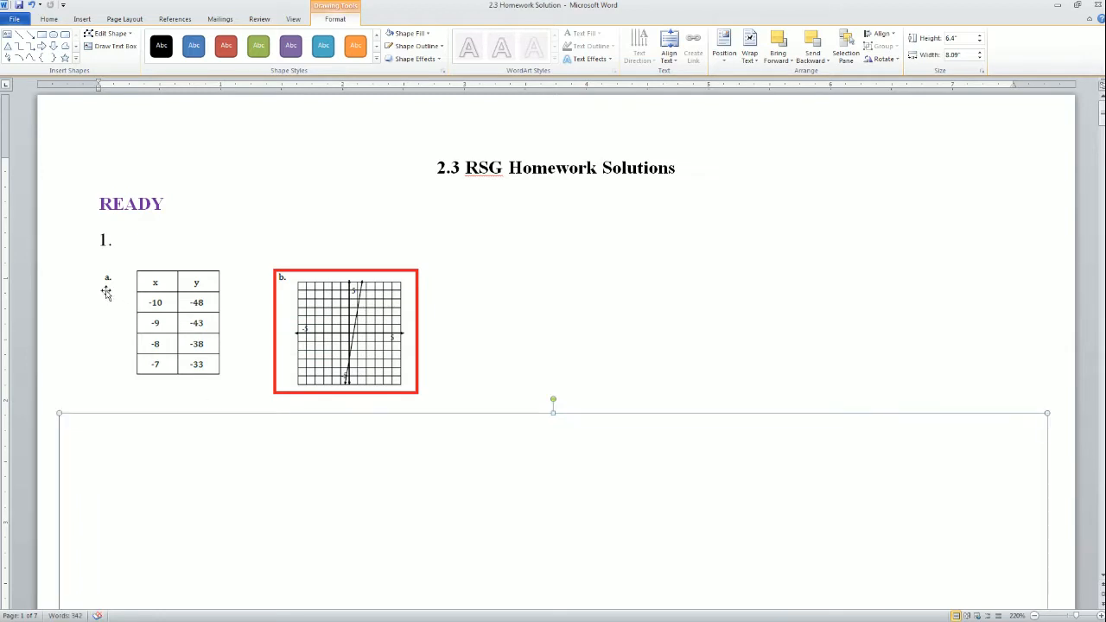
{"action": "mouse_move", "coordinate": [321, 361]}
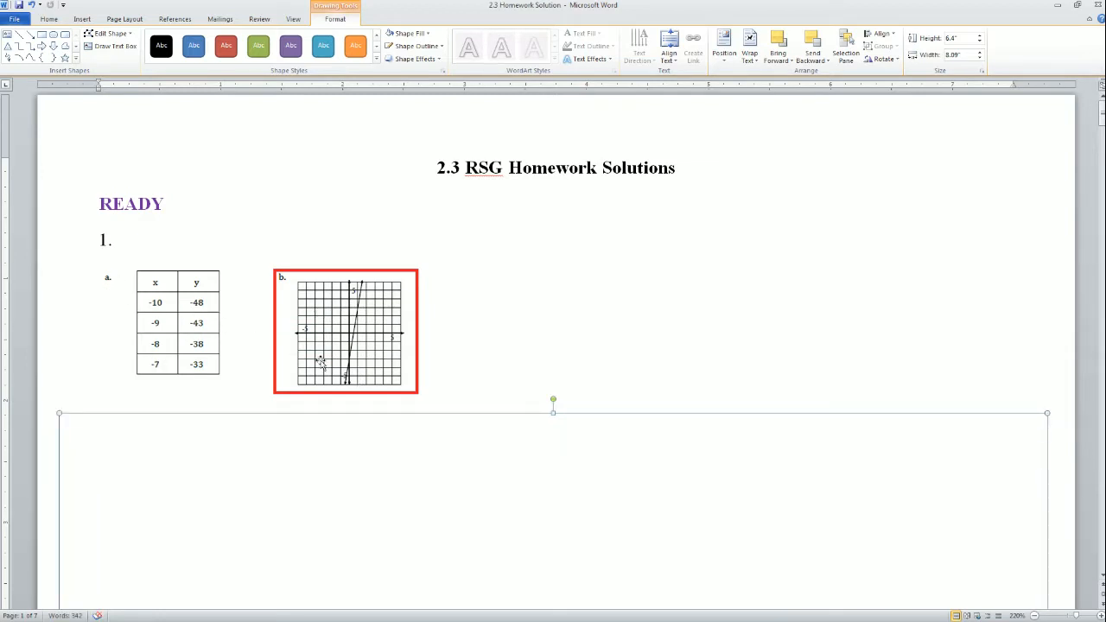
{"action": "mouse_move", "coordinate": [200, 337]}
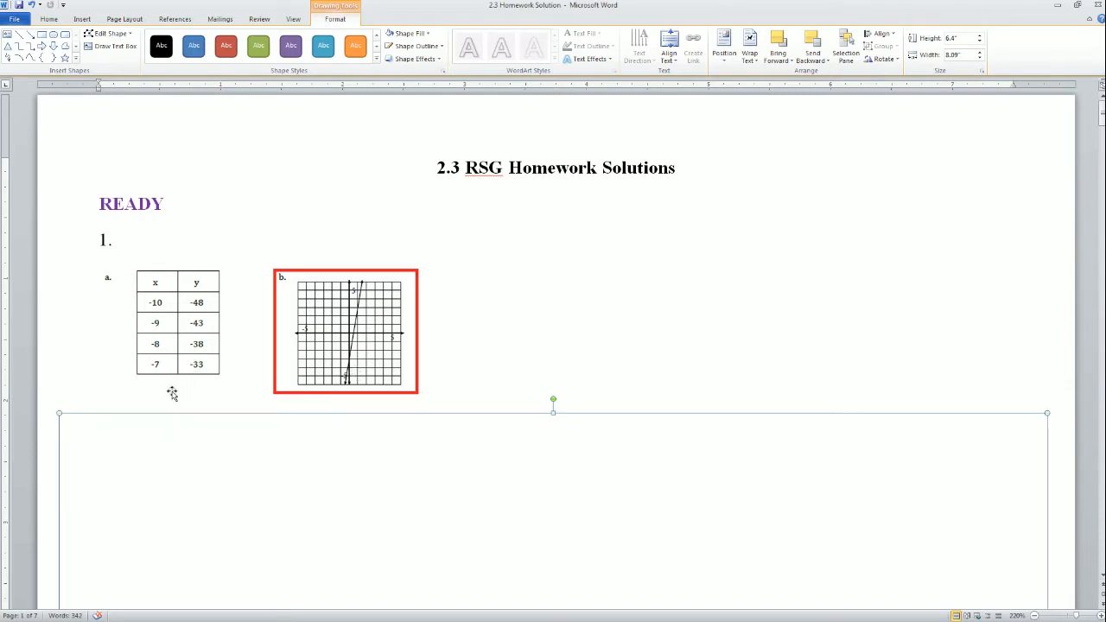
{"action": "mouse_move", "coordinate": [196, 373]}
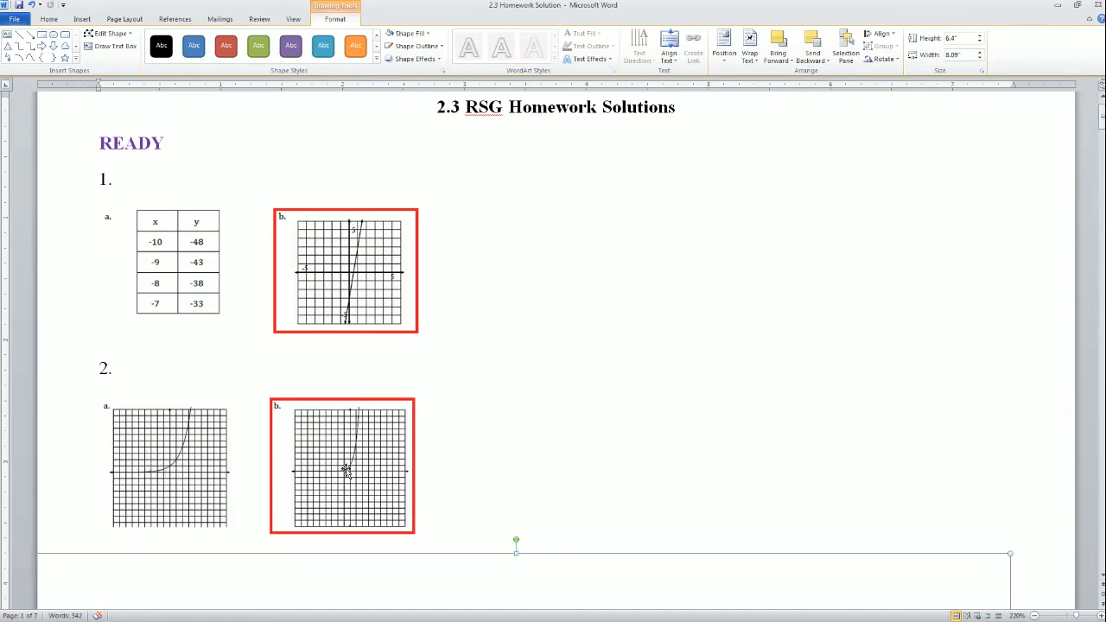
{"action": "mouse_move", "coordinate": [379, 400]}
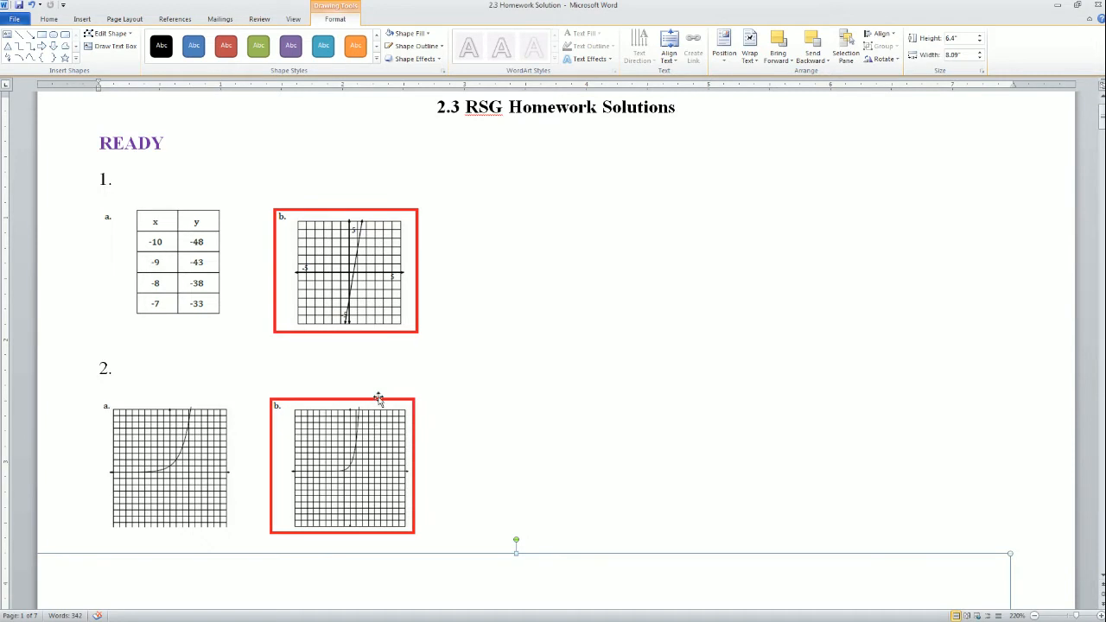
- Reveal problem 3's Lee subway-pass and Jose debt word problems and rest the cursor below them
{"action": "scroll", "scroll_direction": "down", "scroll_amount": 3}
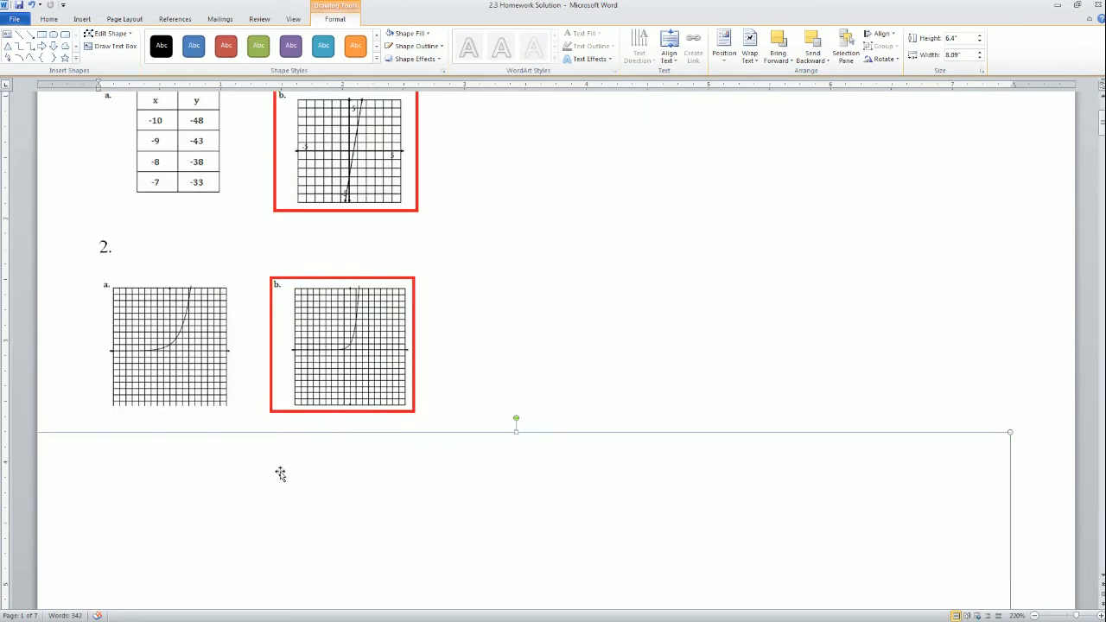
{"action": "scroll", "scroll_direction": "down", "scroll_amount": 3}
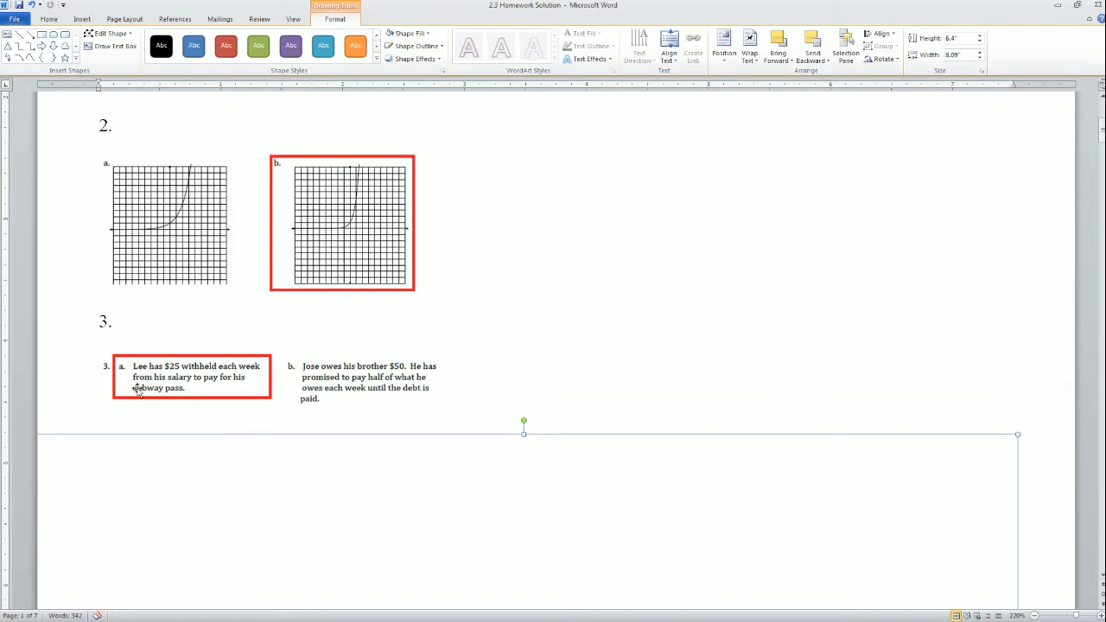
{"action": "mouse_move", "coordinate": [126, 400]}
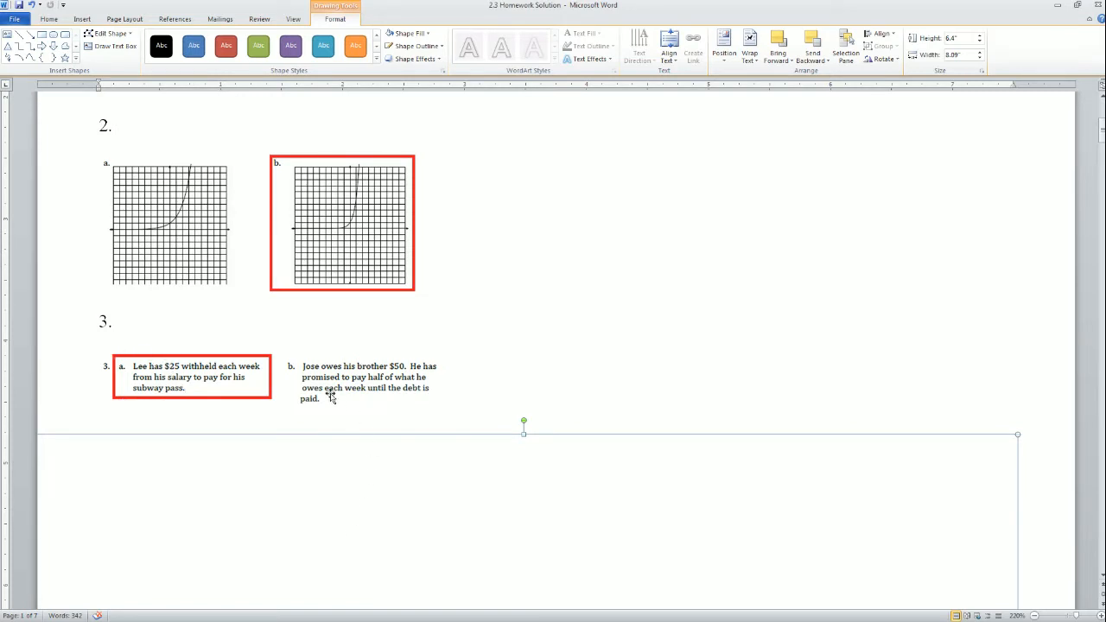
{"action": "mouse_move", "coordinate": [350, 390]}
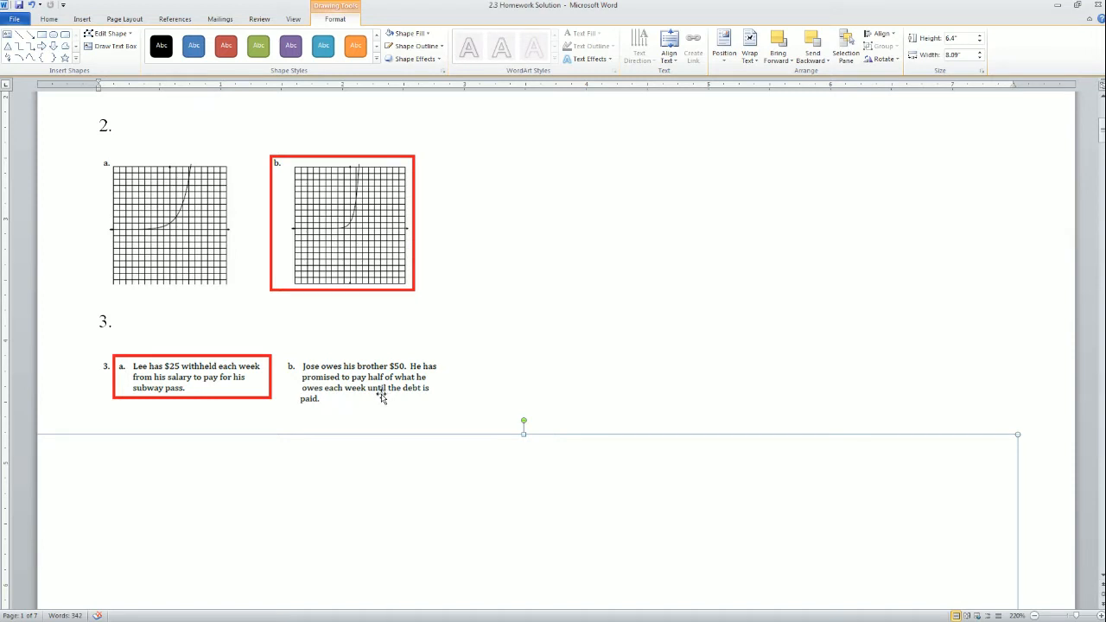
{"action": "mouse_move", "coordinate": [384, 383]}
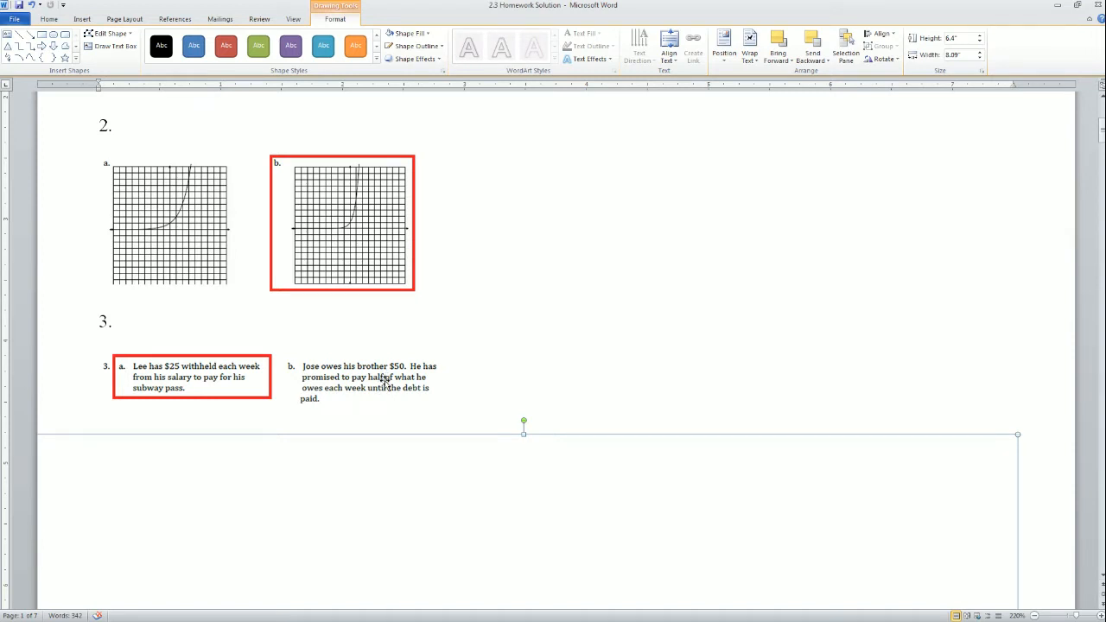
{"action": "mouse_move", "coordinate": [382, 394]}
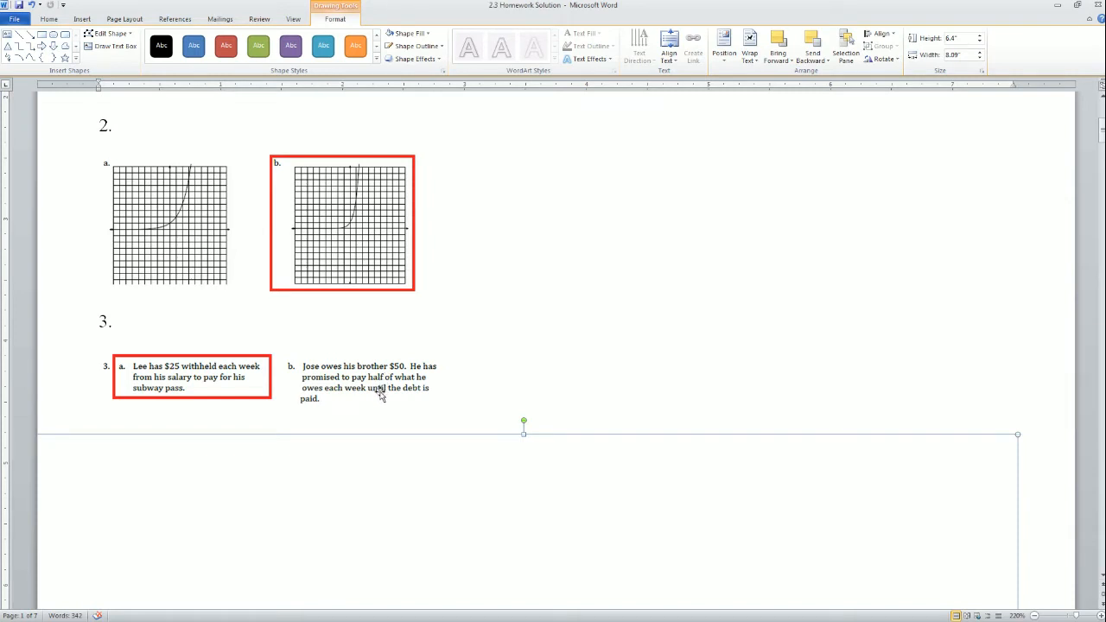
{"action": "mouse_move", "coordinate": [389, 390]}
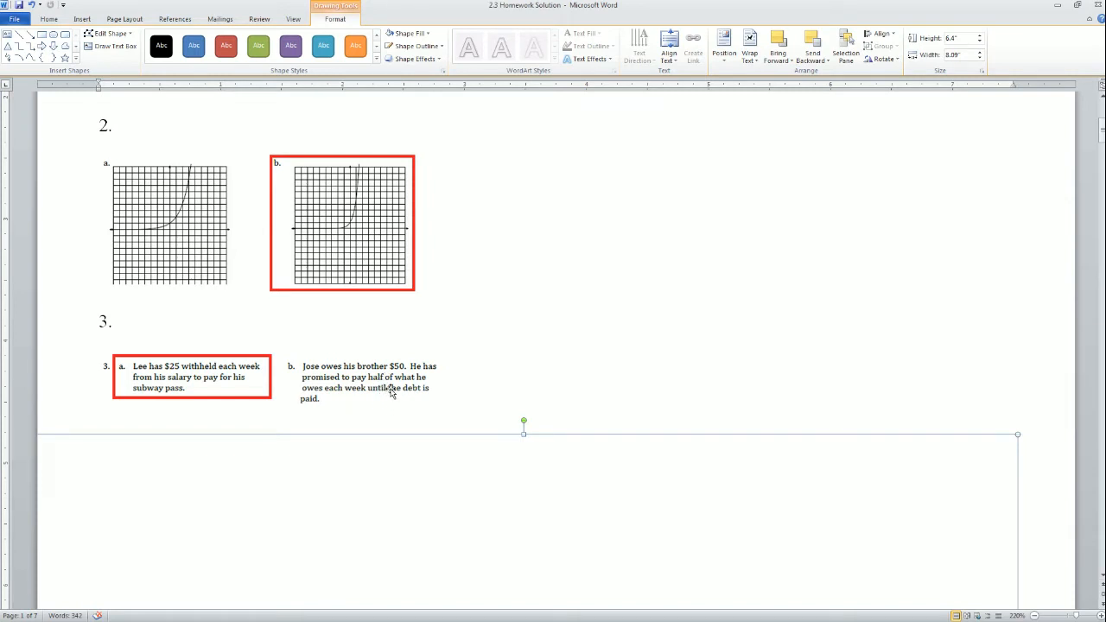
{"action": "left_click", "coordinate": [194, 376]}
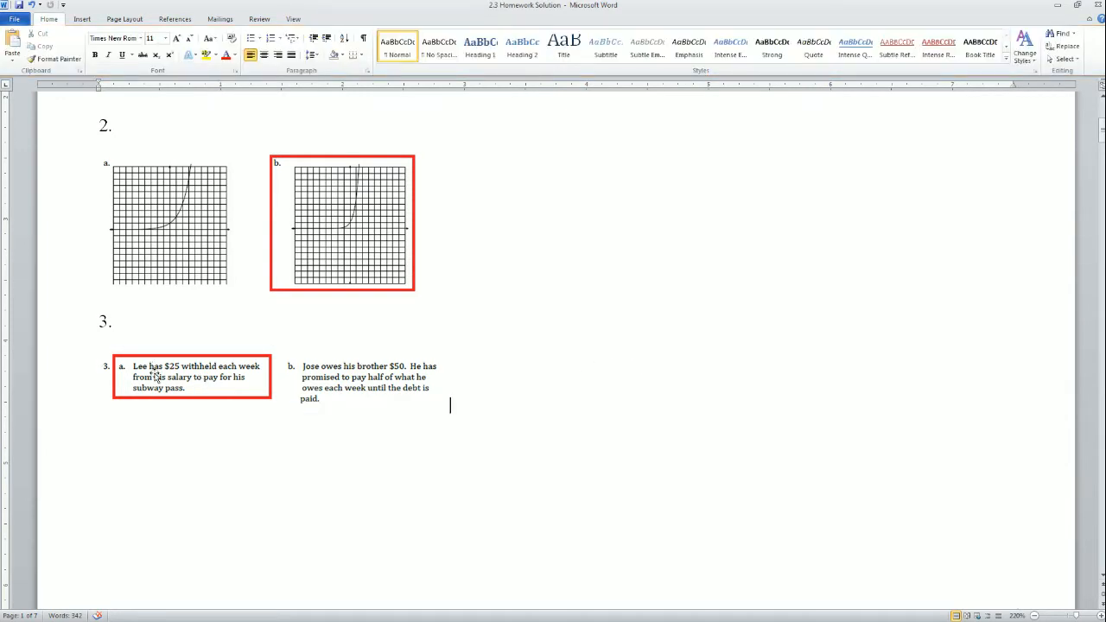
{"action": "mouse_move", "coordinate": [154, 357]}
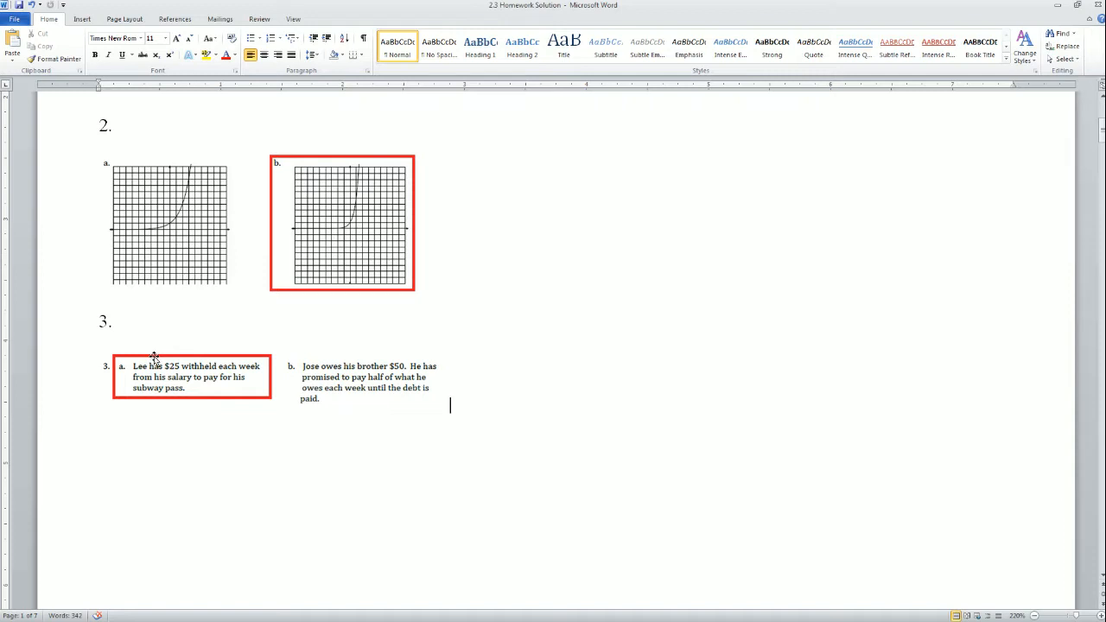
- Move the white cover shape off problem 4's x–y table and rhombi figures, ending after the picture
{"action": "left_click", "coordinate": [155, 377]}
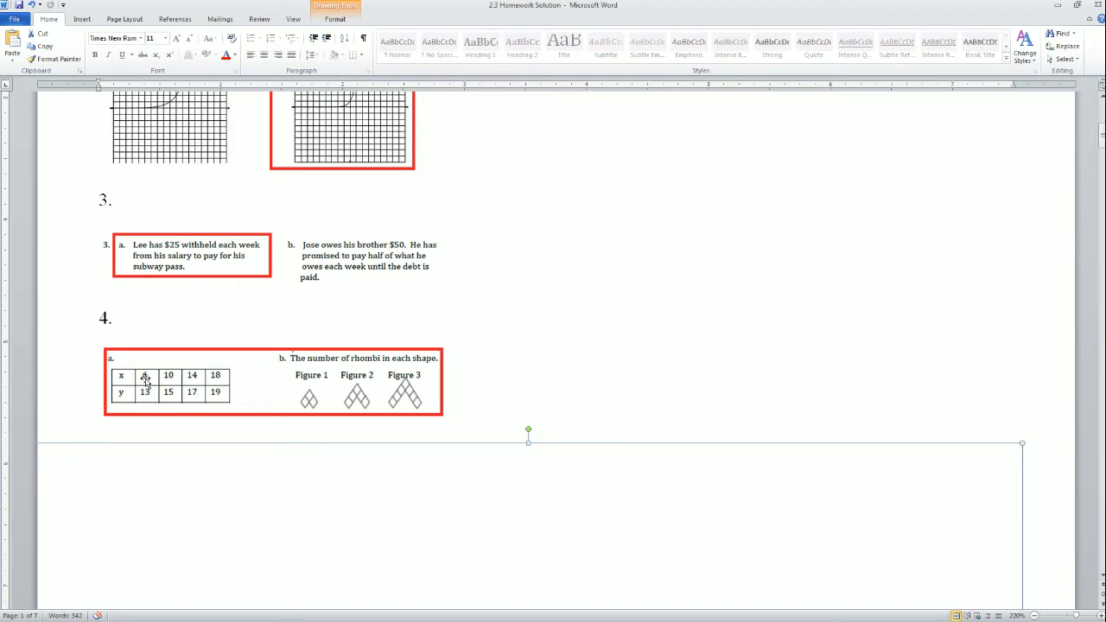
{"action": "left_click", "coordinate": [144, 375]}
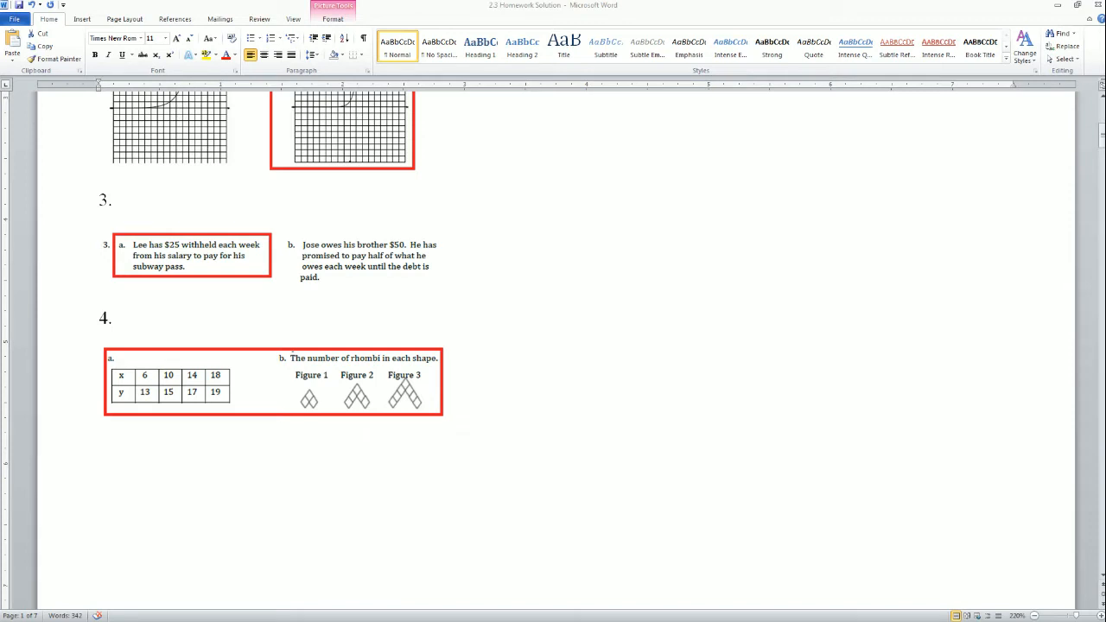
{"action": "left_click", "coordinate": [449, 413]}
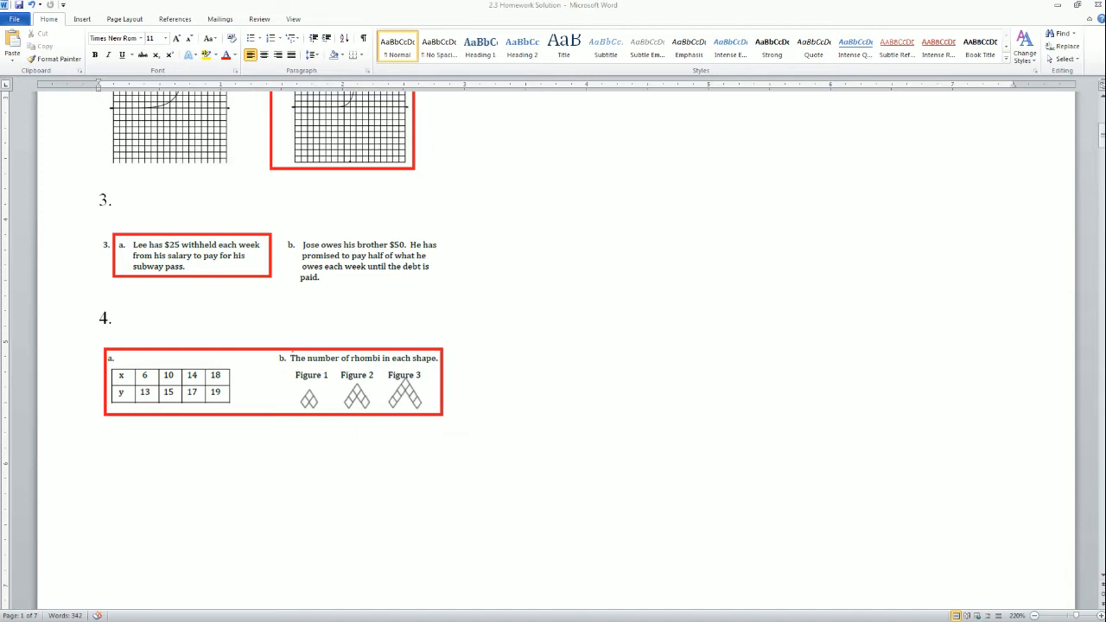
{"action": "left_click", "coordinate": [449, 413]}
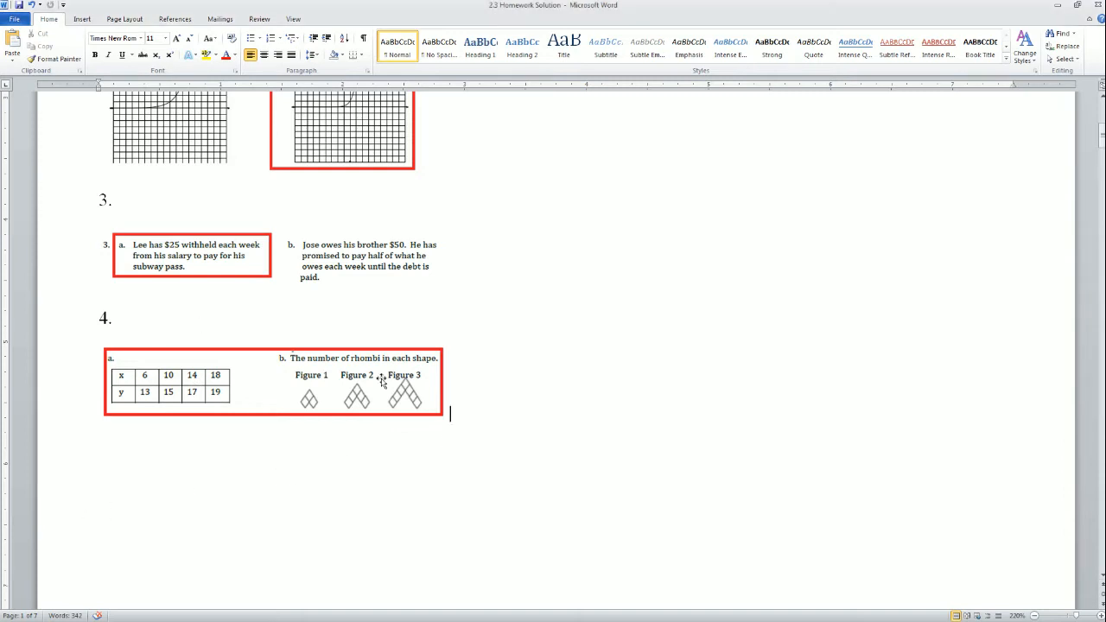
- Insert a two-row table under problem 4 with X values 6–14 and given y values 13, 15, 17
{"action": "left_click", "coordinate": [81, 18]}
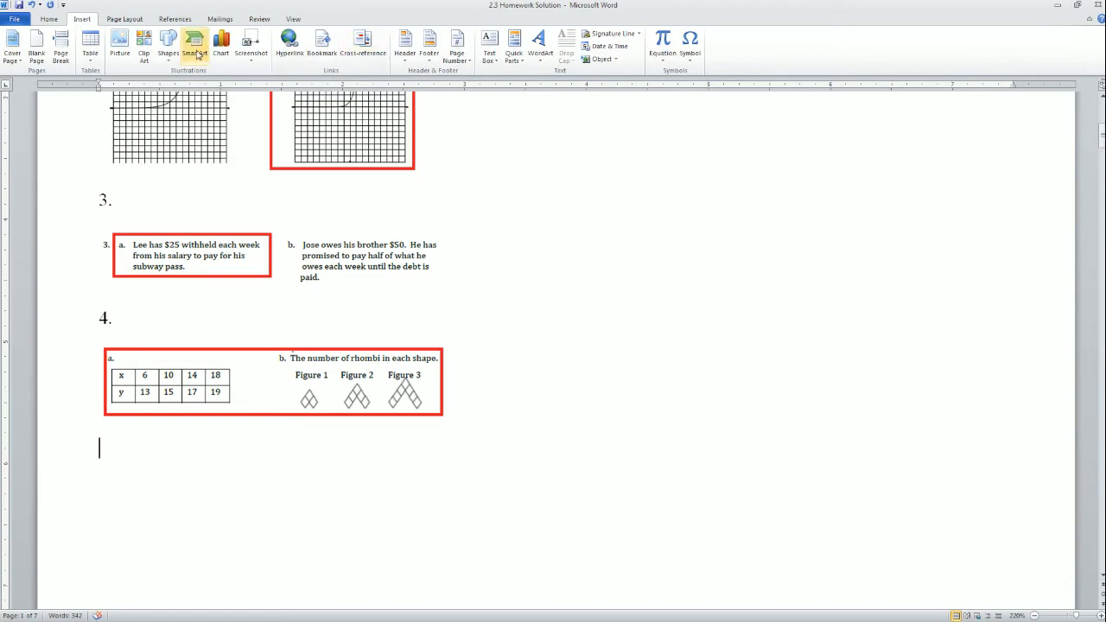
{"action": "left_click", "coordinate": [89, 43]}
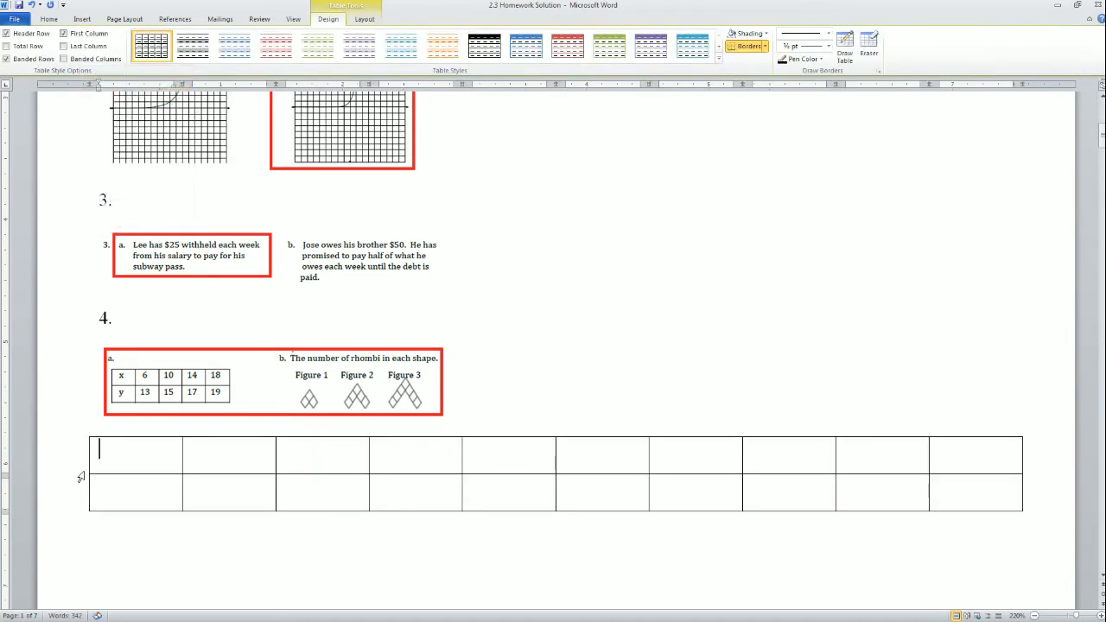
{"action": "type", "text": "X"}
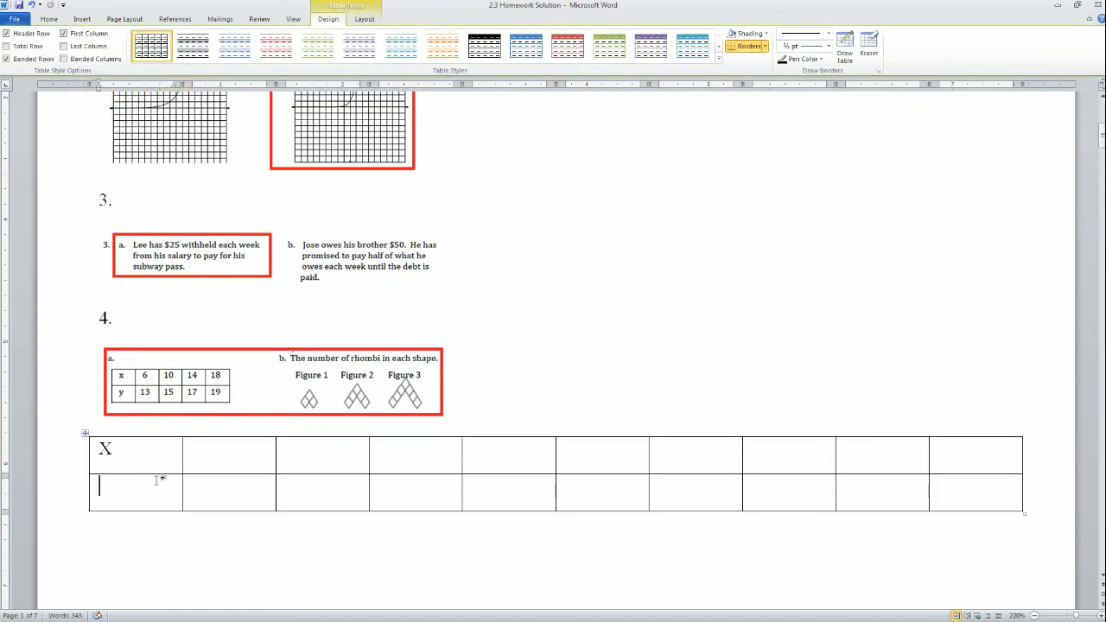
{"action": "type", "text": "y"}
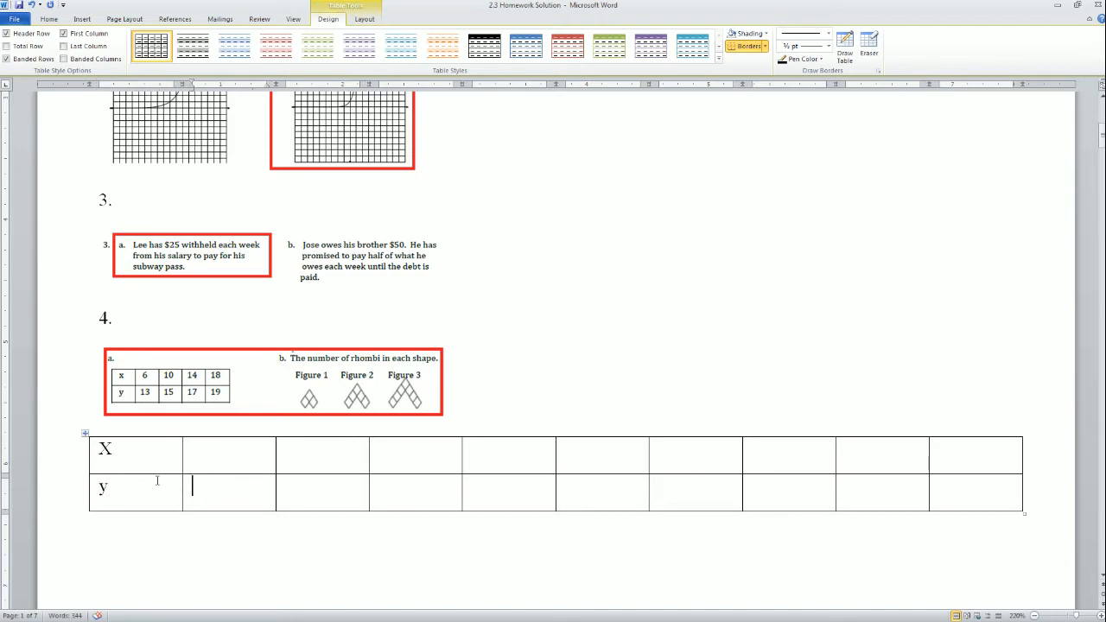
{"action": "type", "text": "6"}
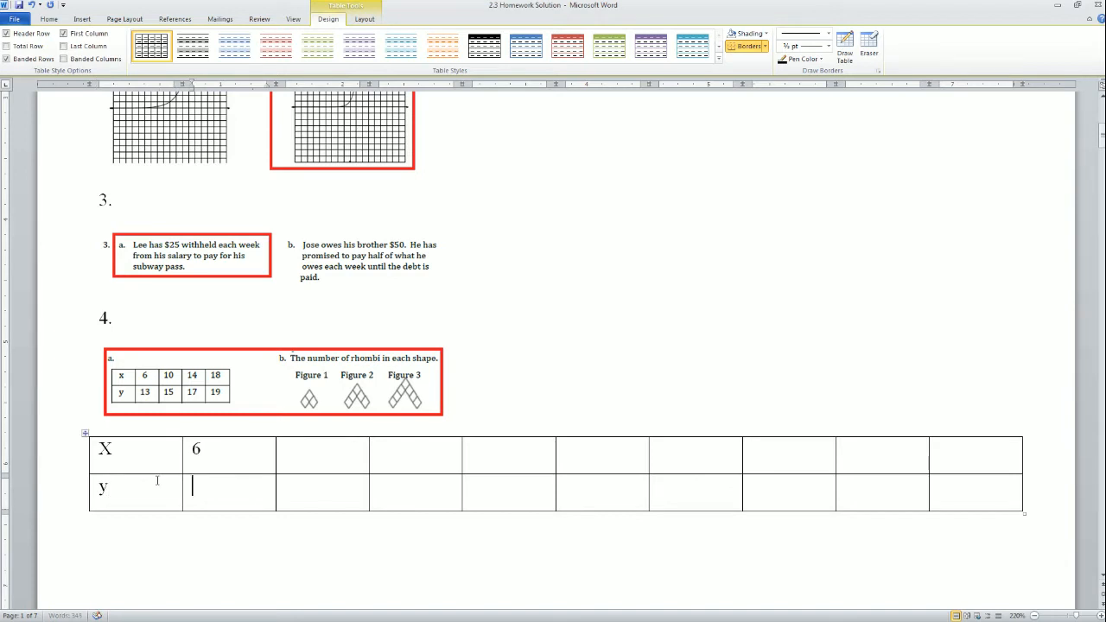
{"action": "type", "text": "13"}
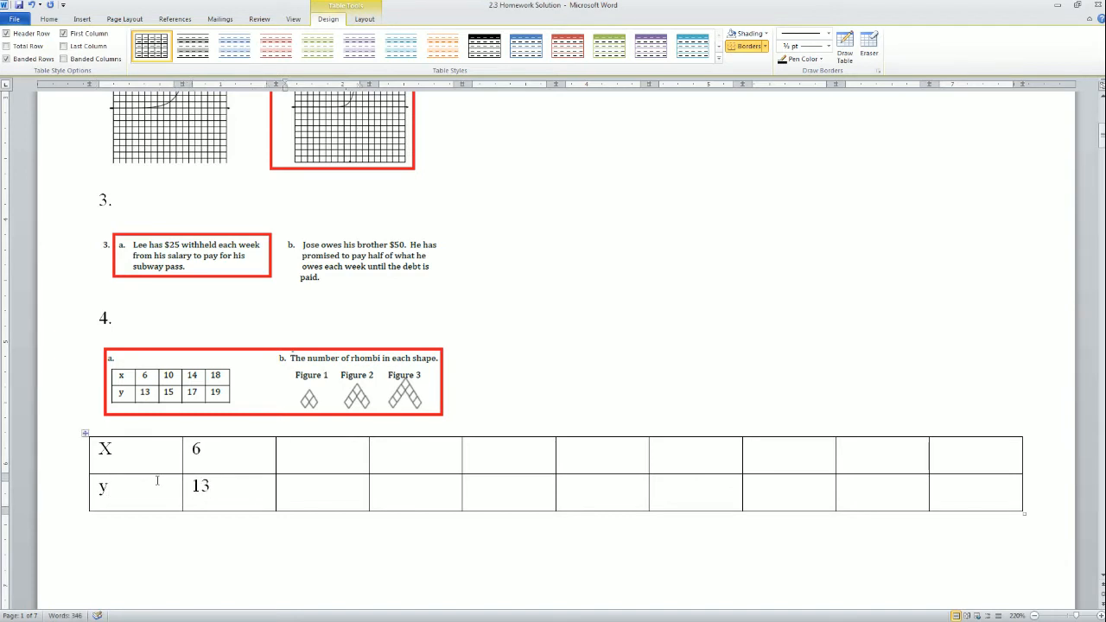
{"action": "type", "text": "7"}
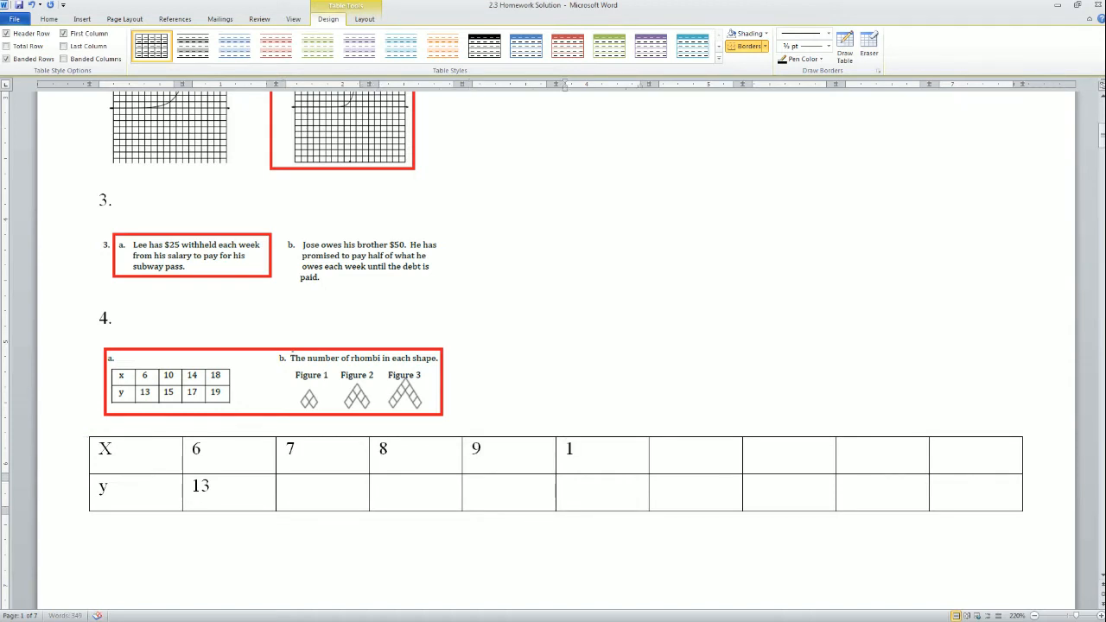
{"action": "type", "text": "10"}
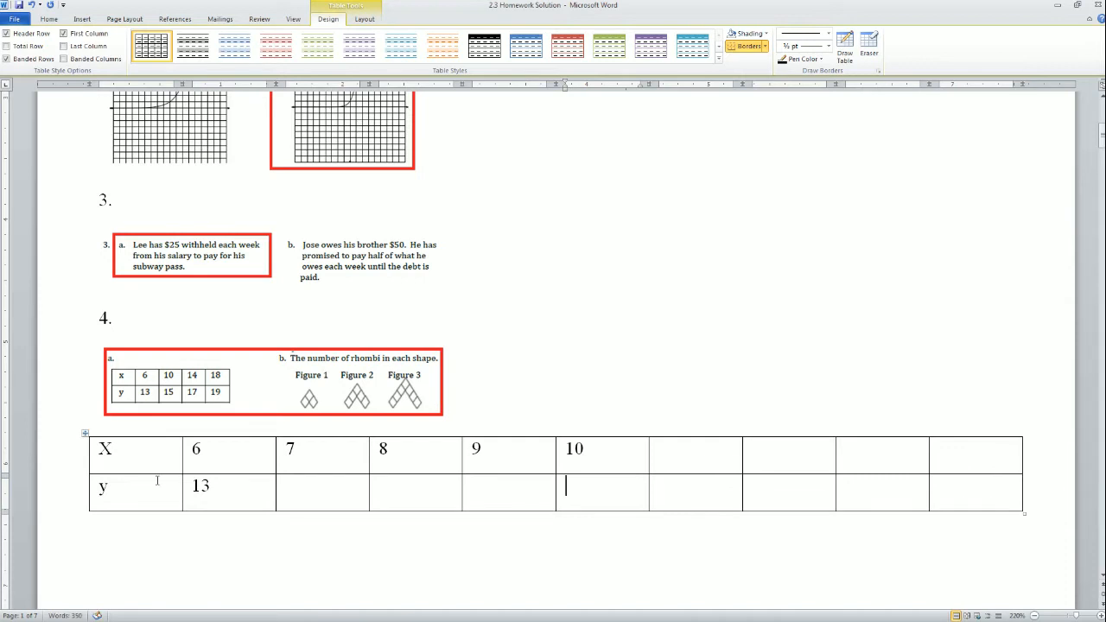
{"action": "type", "text": "11"}
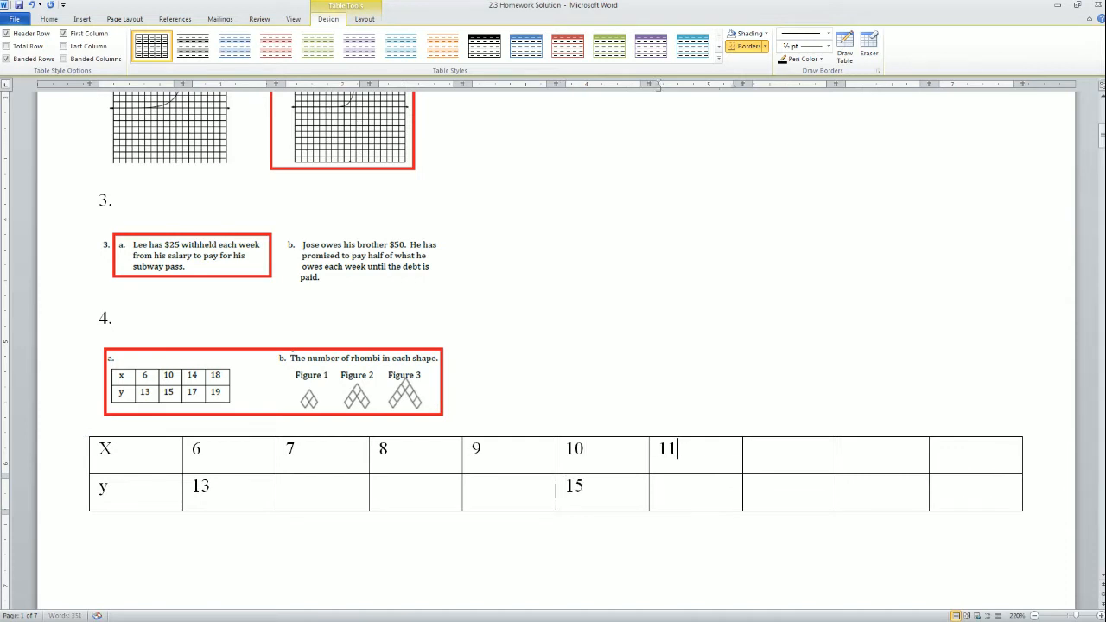
{"action": "type", "text": "12\t13"}
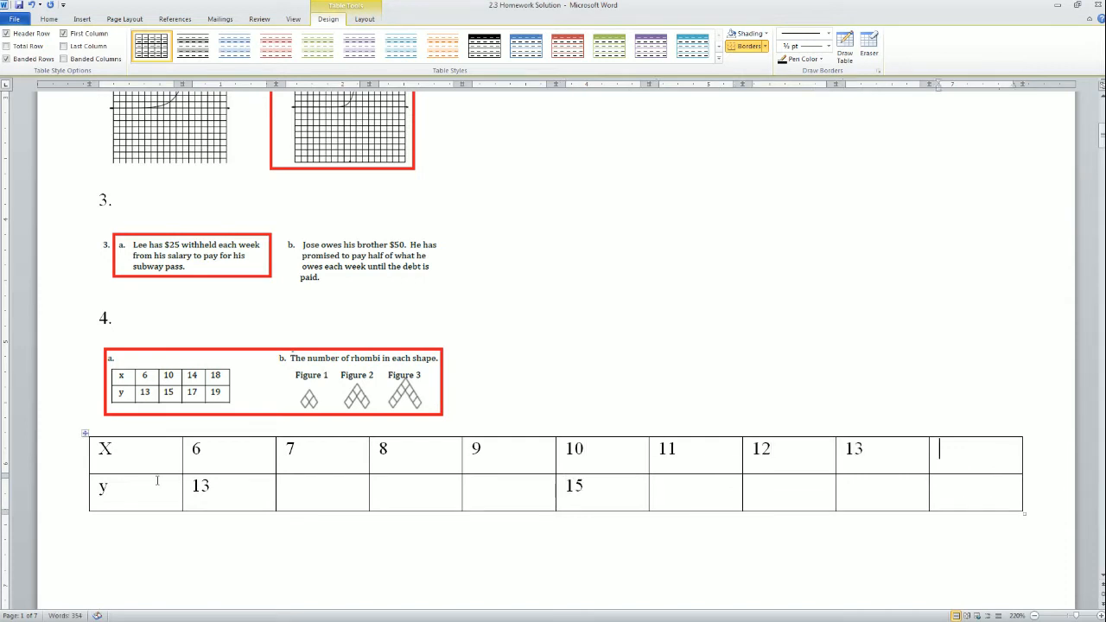
{"action": "type", "text": "14"}
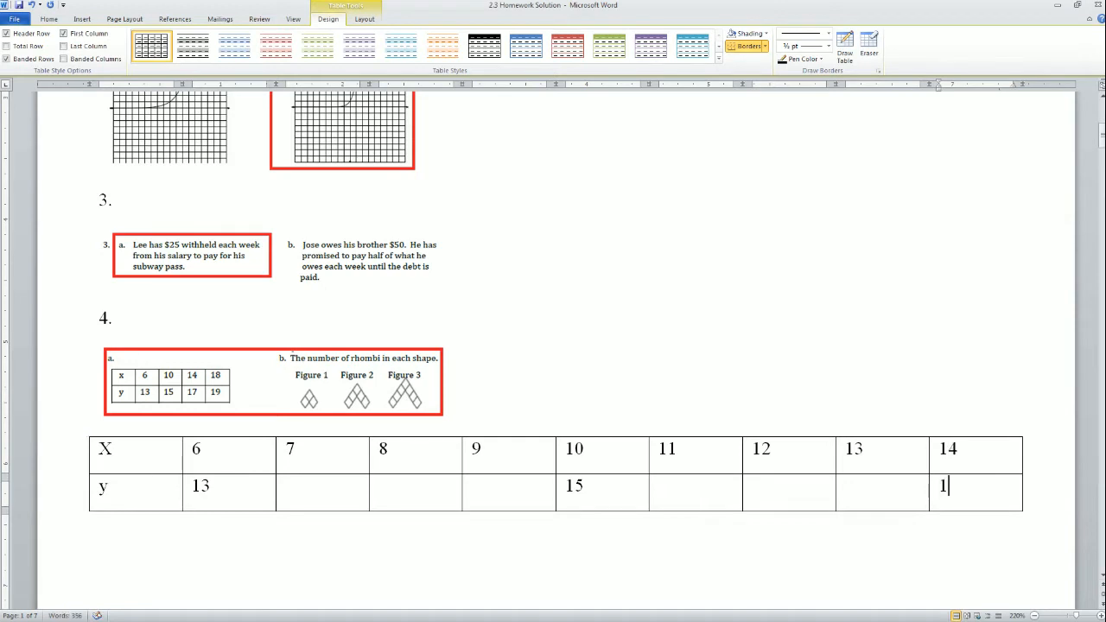
{"action": "type", "text": "7"}
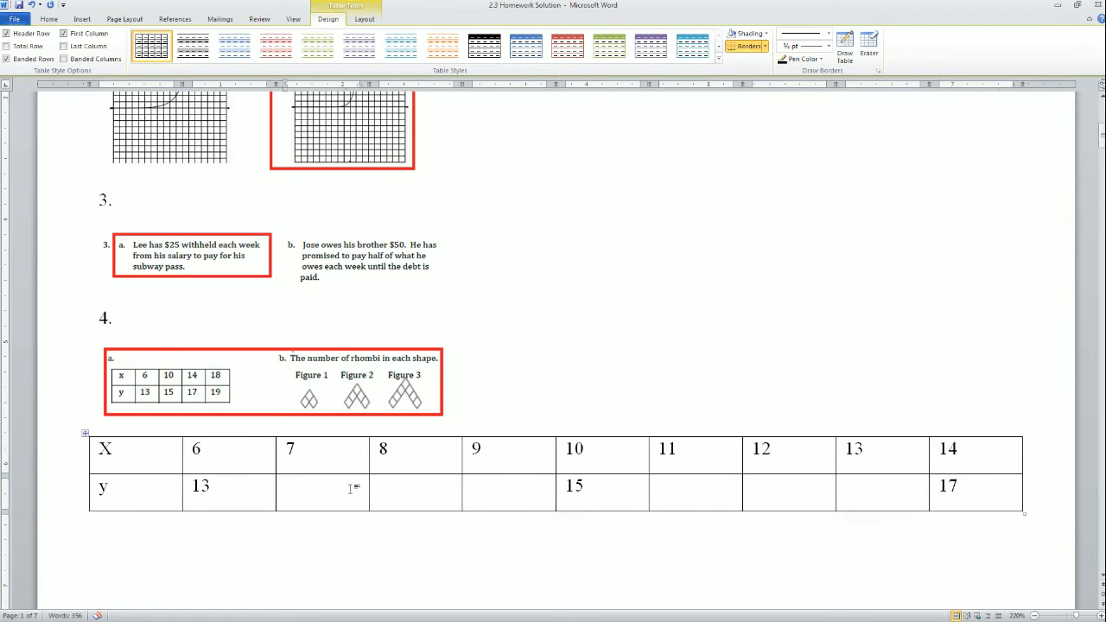
- Fill the missing y cells with 13.5, 14, 14.5, 15.5, 16 and 16.5
{"action": "type", "text": "13.5"}
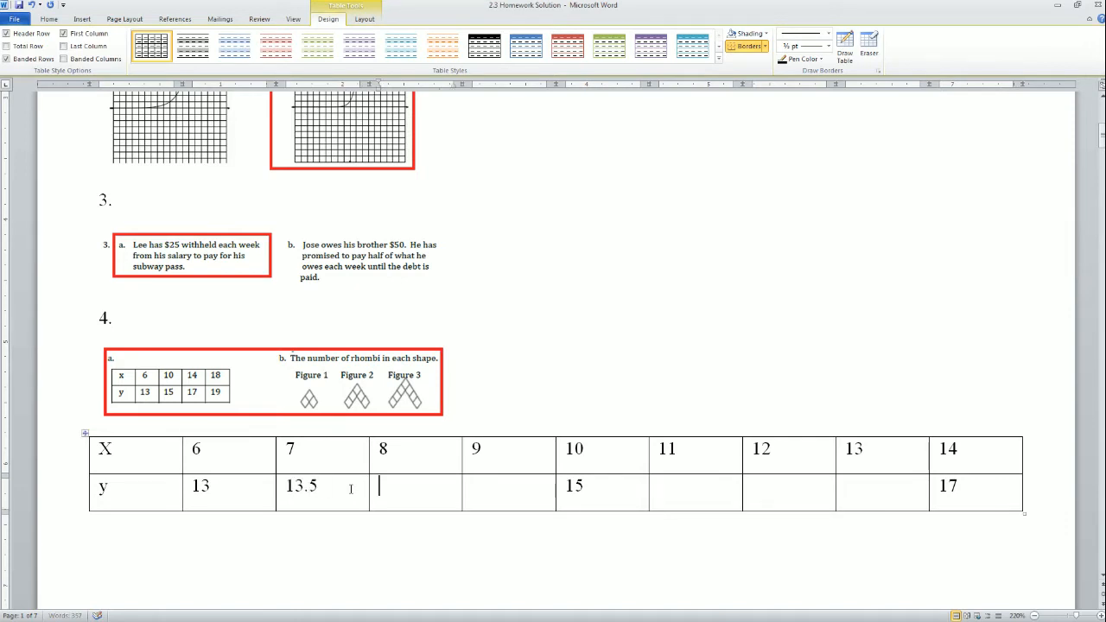
{"action": "type", "text": "14"}
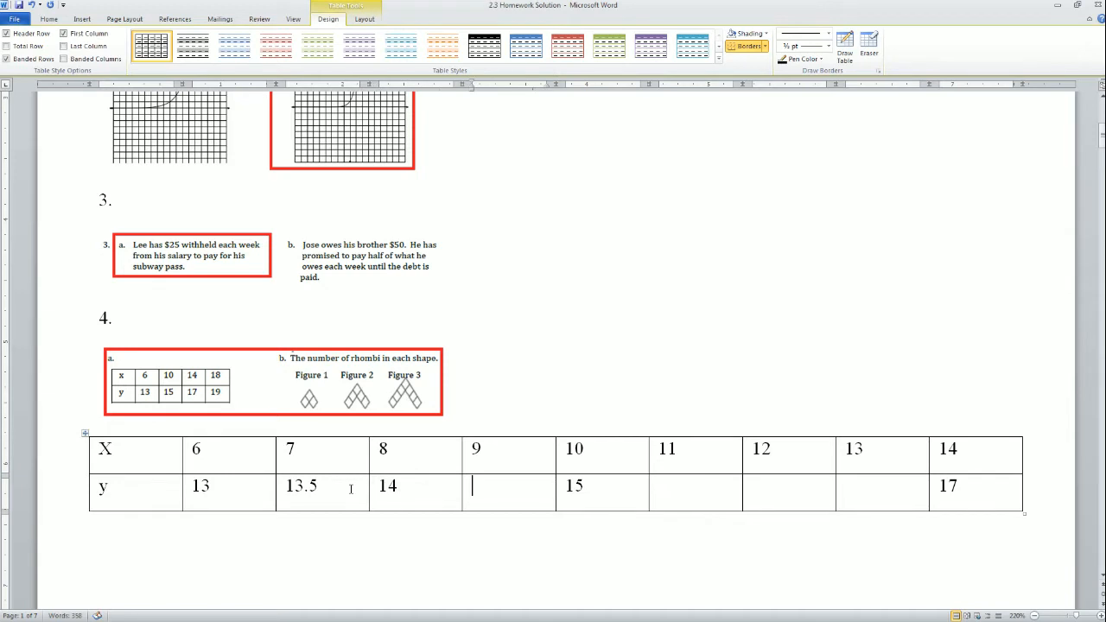
{"action": "type", "text": "14.5"}
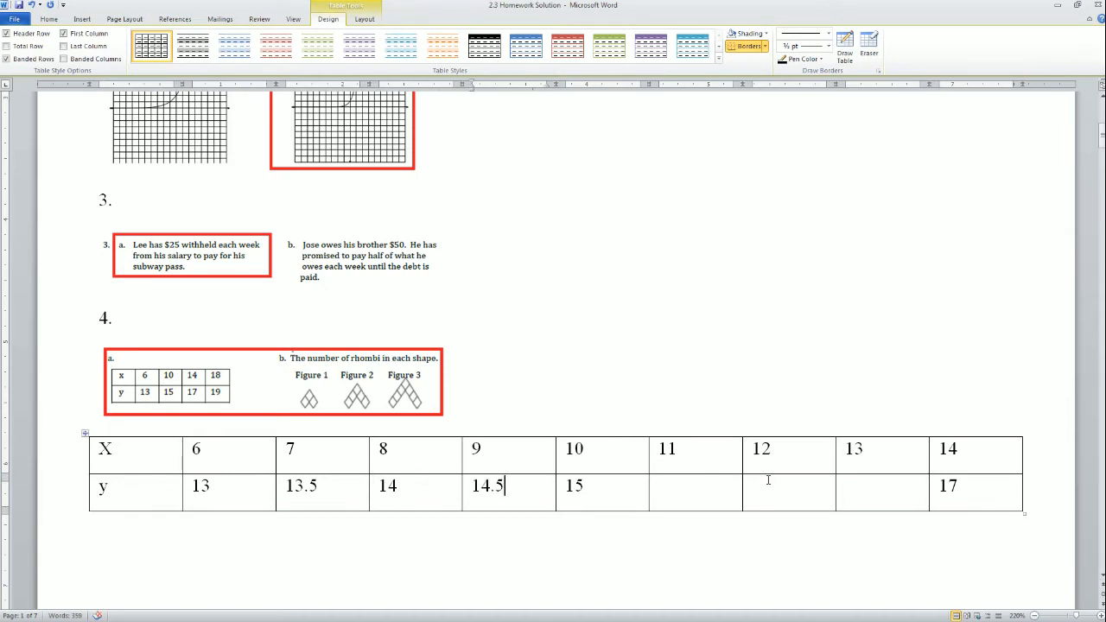
{"action": "type", "text": "15.5"}
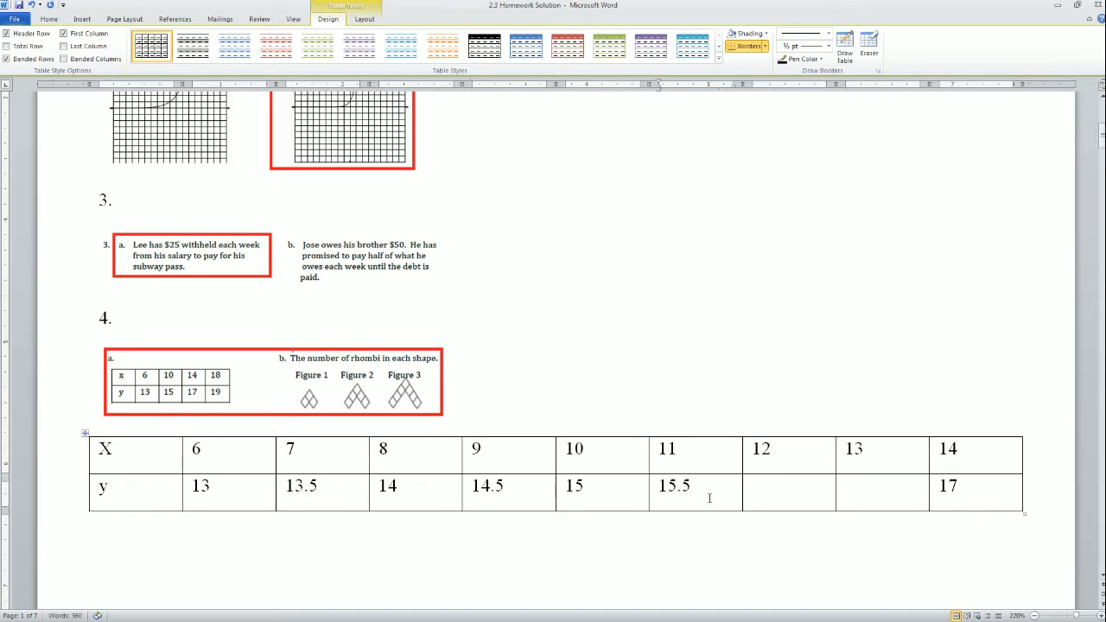
{"action": "type", "text": "16"}
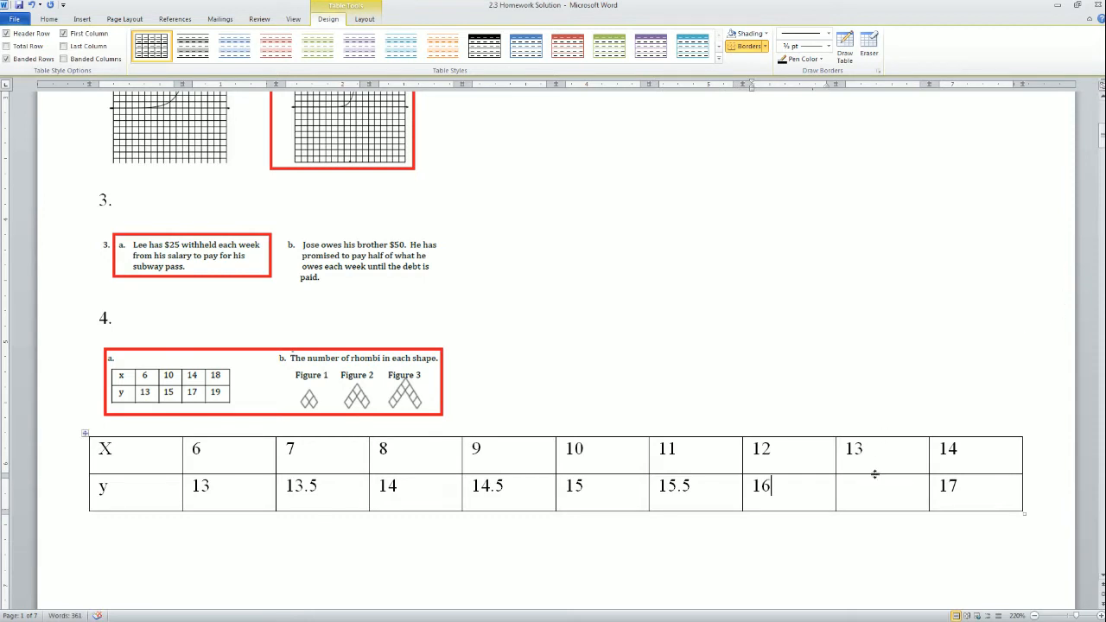
{"action": "type", "text": "16.5"}
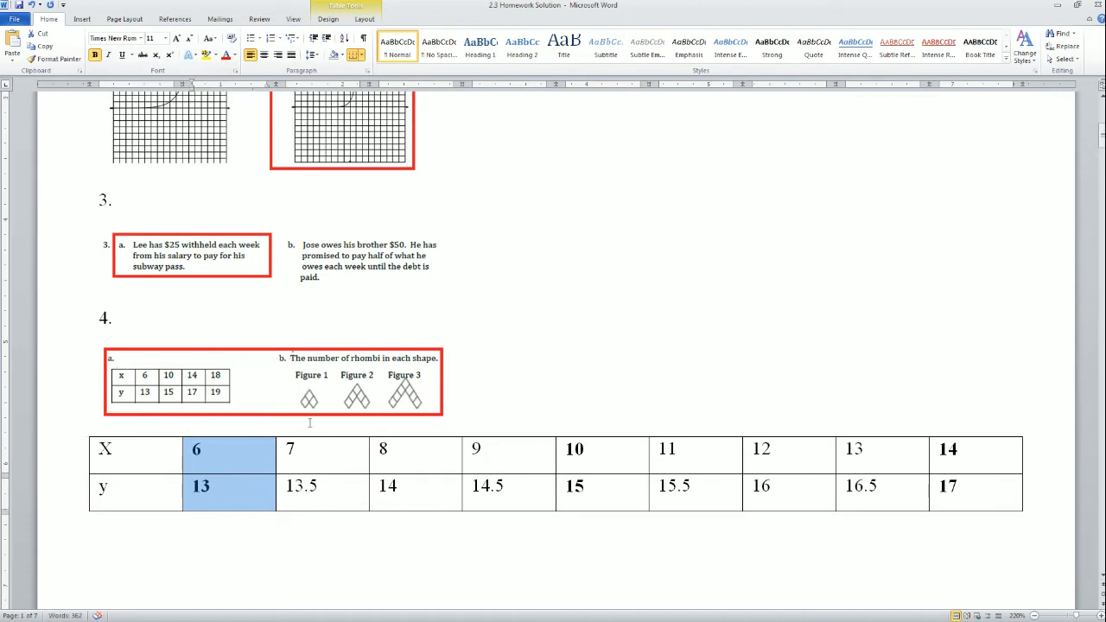
{"action": "mouse_move", "coordinate": [302, 405]}
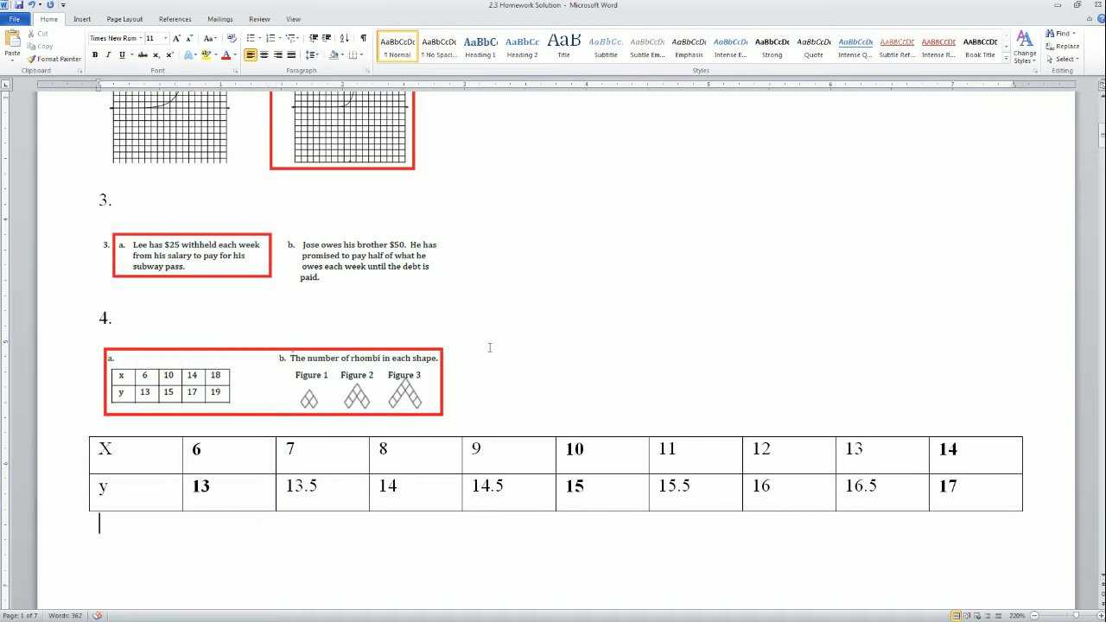
{"action": "mouse_move", "coordinate": [22, 322]}
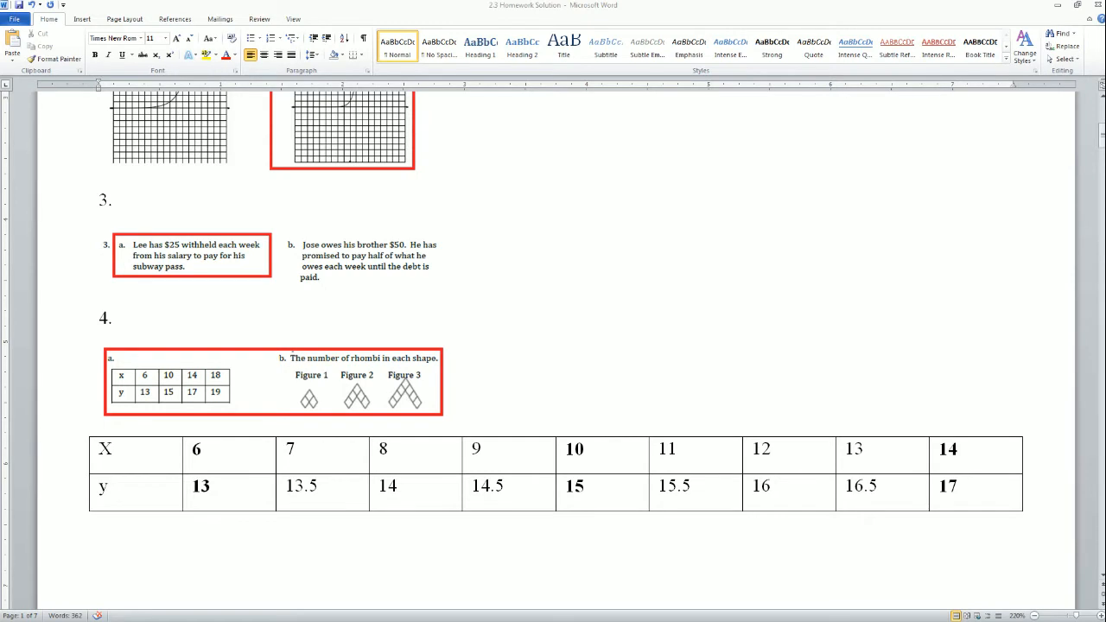
- Bold the given pairs 6/13, 10/15 and 14/17 and leave the table
{"action": "left_click", "coordinate": [302, 354]}
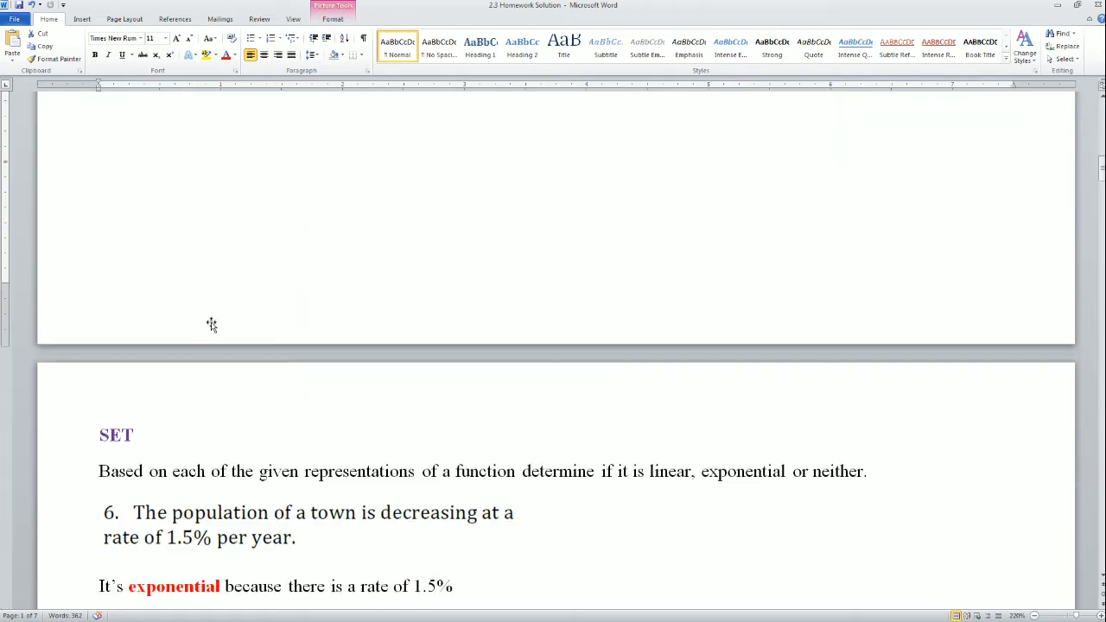
{"action": "scroll", "scroll_direction": "down", "scroll_amount": 3}
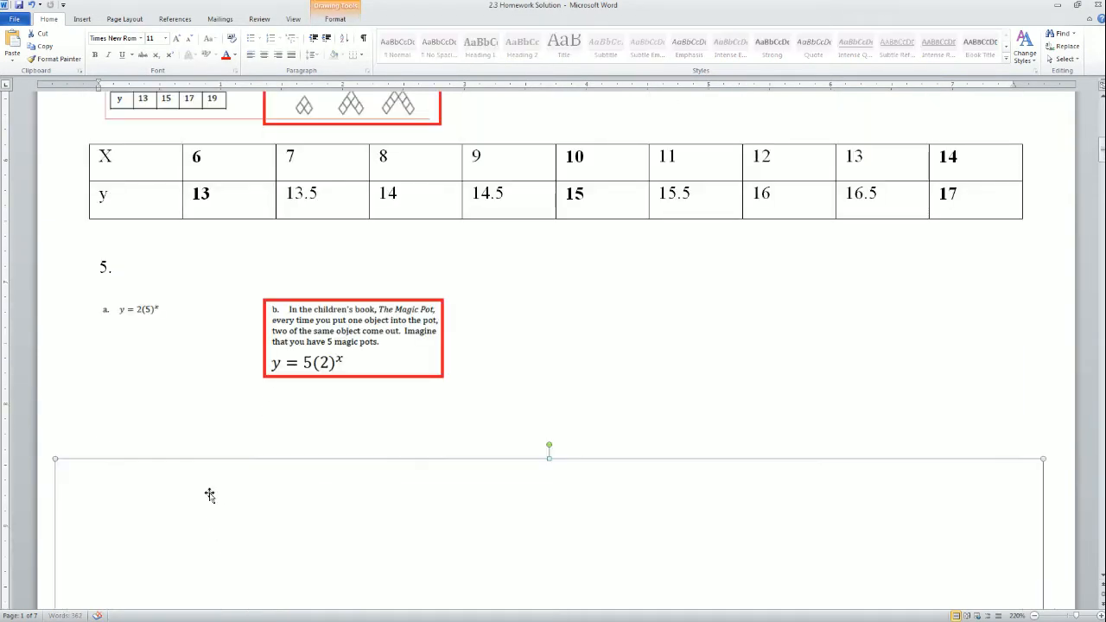
{"action": "mouse_move", "coordinate": [143, 315]}
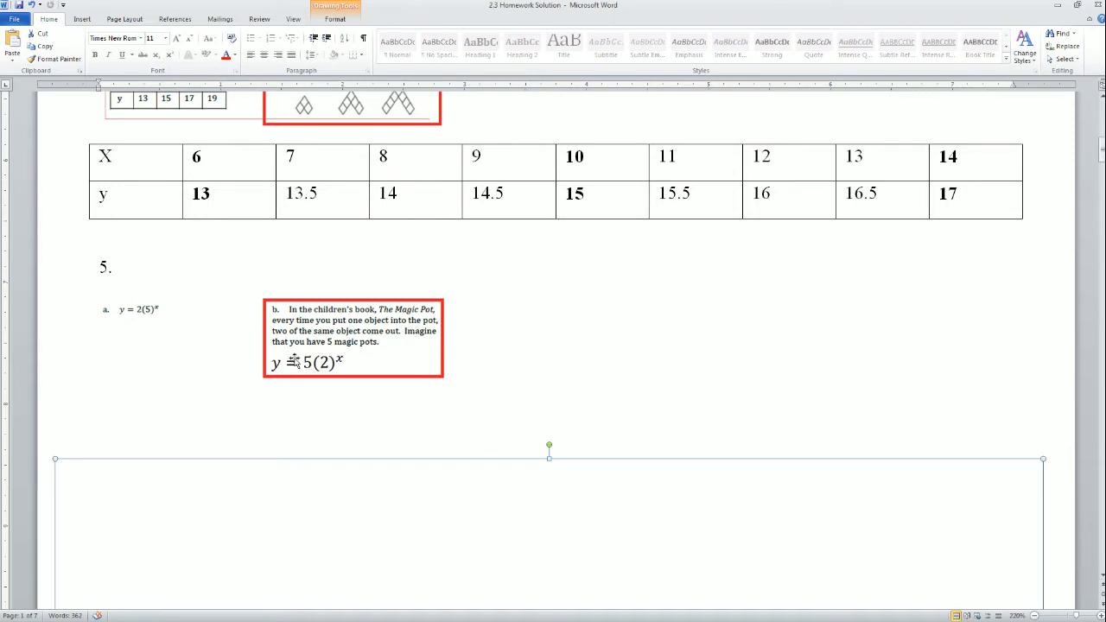
{"action": "mouse_move", "coordinate": [315, 424]}
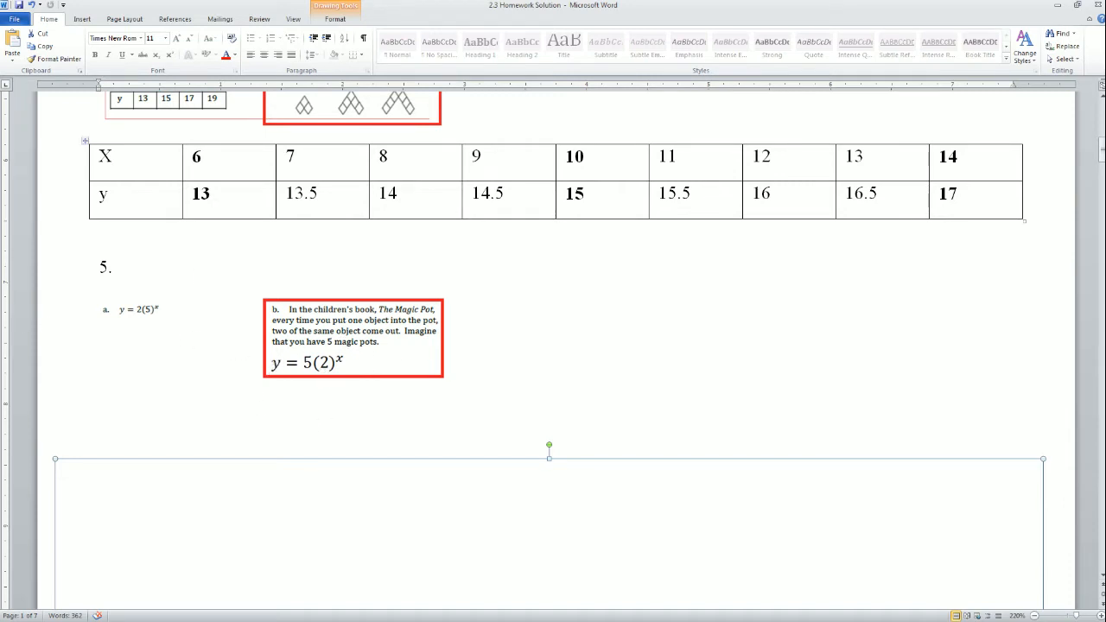
{"action": "mouse_move", "coordinate": [228, 560]}
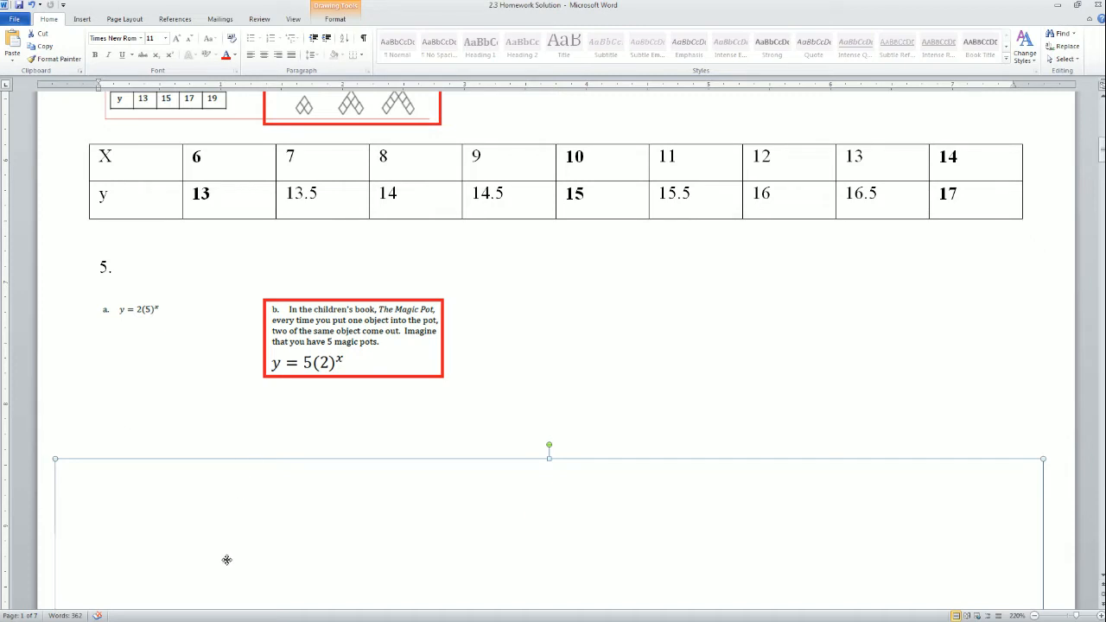
- Extend problem 6's answer so the rate reads 1.5% = .015
{"action": "scroll", "scroll_direction": "down", "scroll_amount": 3}
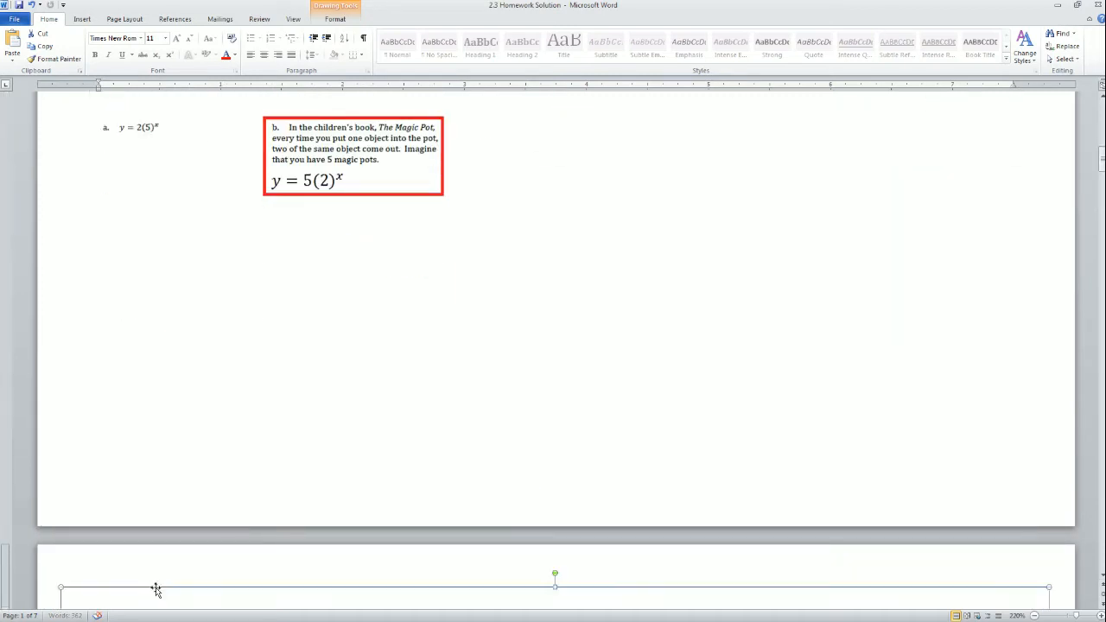
{"action": "scroll", "scroll_direction": "down", "scroll_amount": 3}
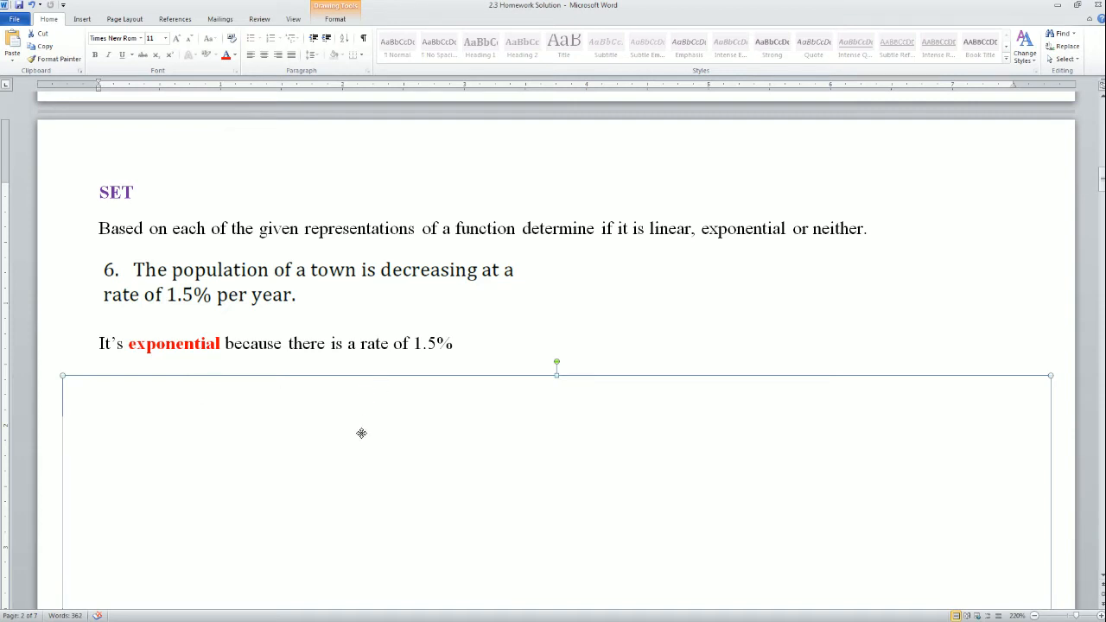
{"action": "left_click", "coordinate": [473, 344]}
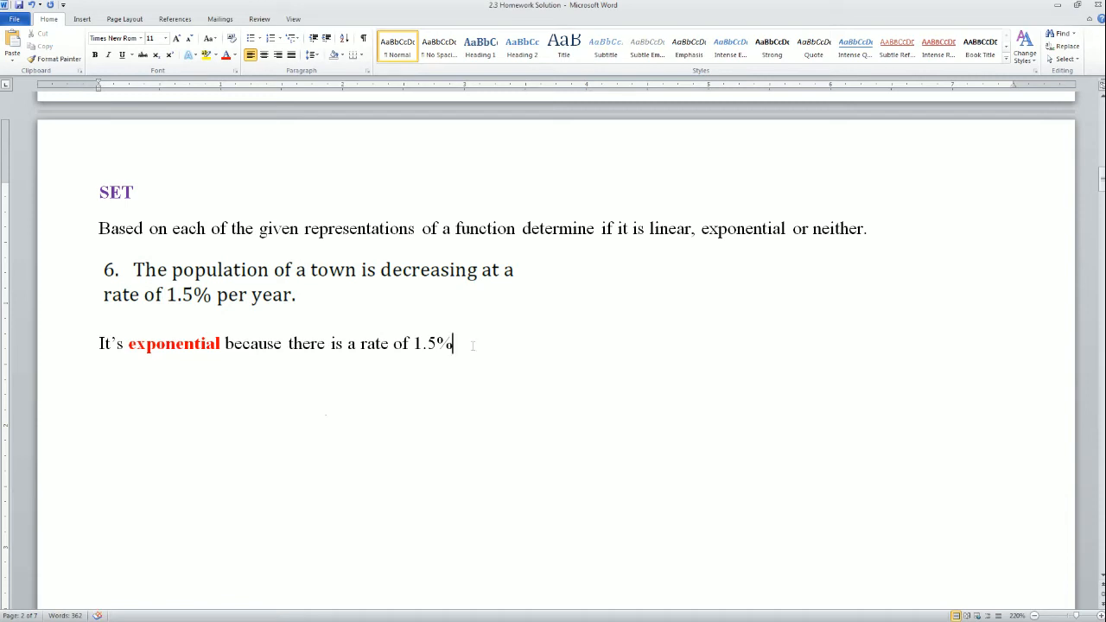
{"action": "type", "text": "="}
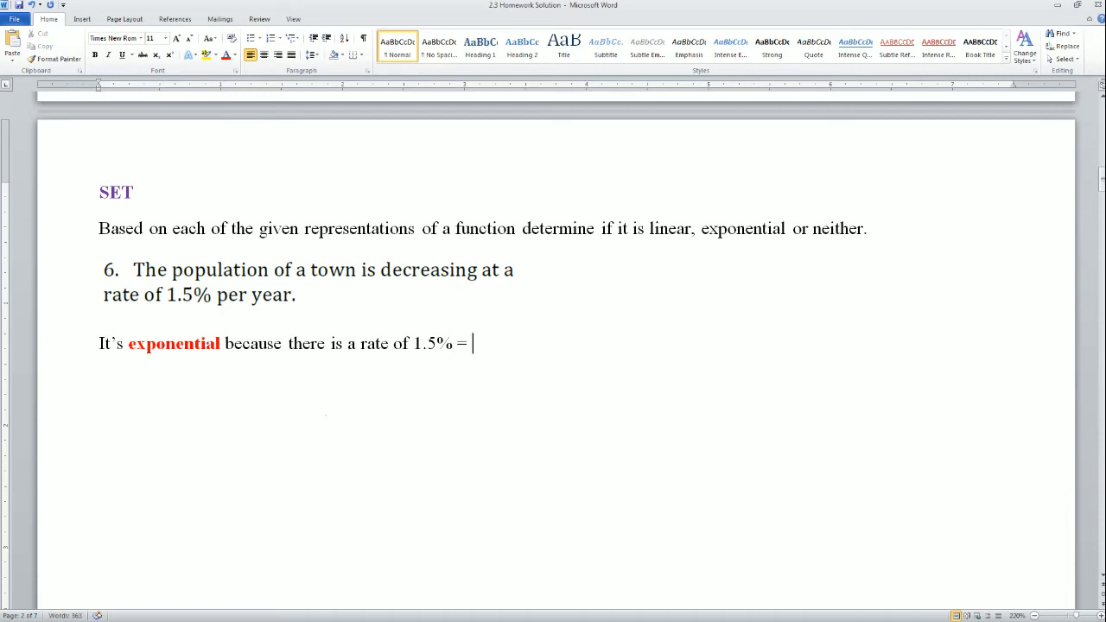
{"action": "type", "text": ".01"}
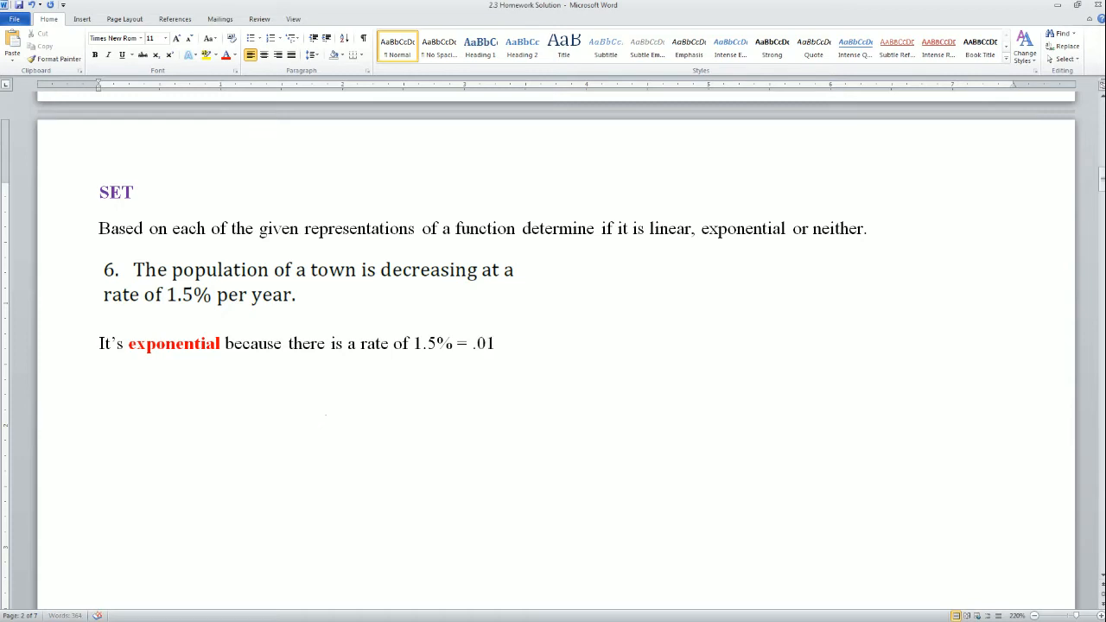
{"action": "type", "text": "5"}
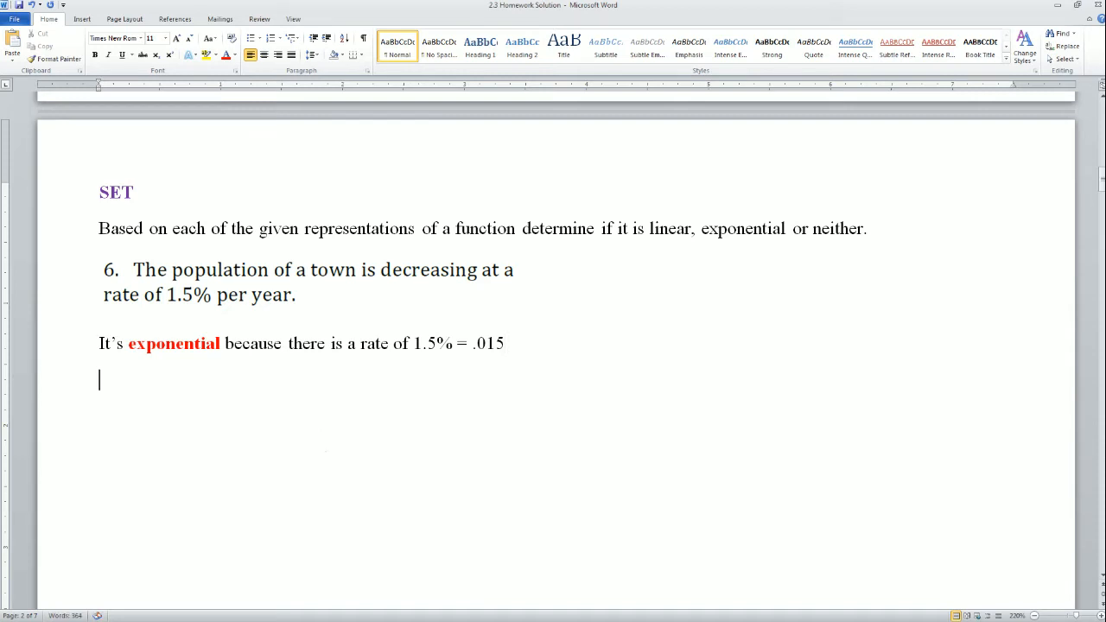
- Add the line 'Decay rate is 1- 0.15= .985' and correct the misspelled 'Decary'
{"action": "type", "text": "d"}
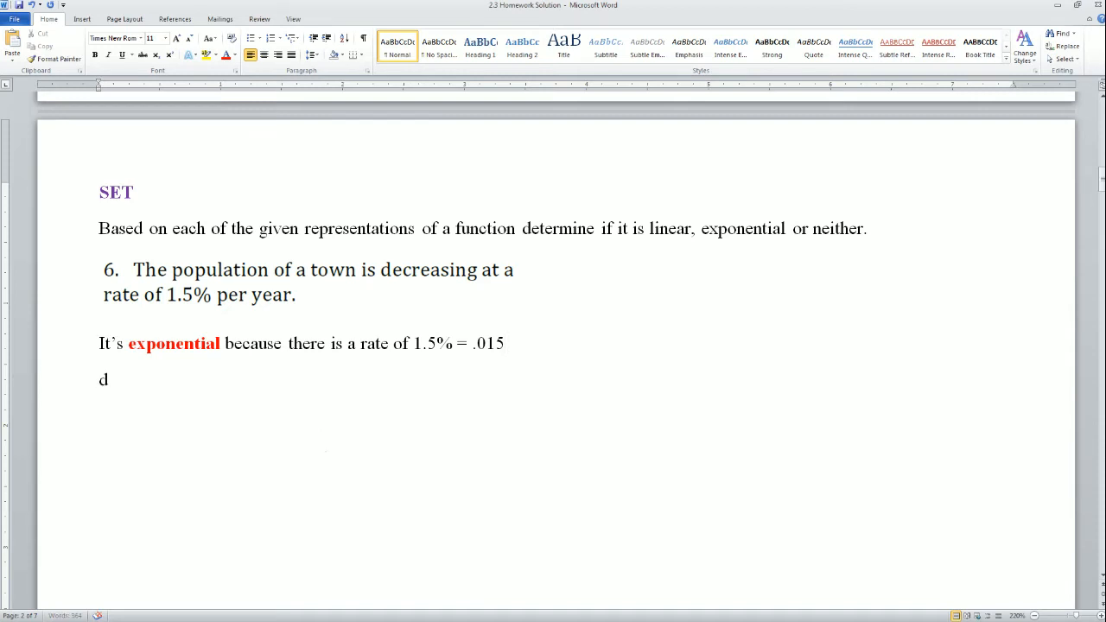
{"action": "type", "text": "ecary r"}
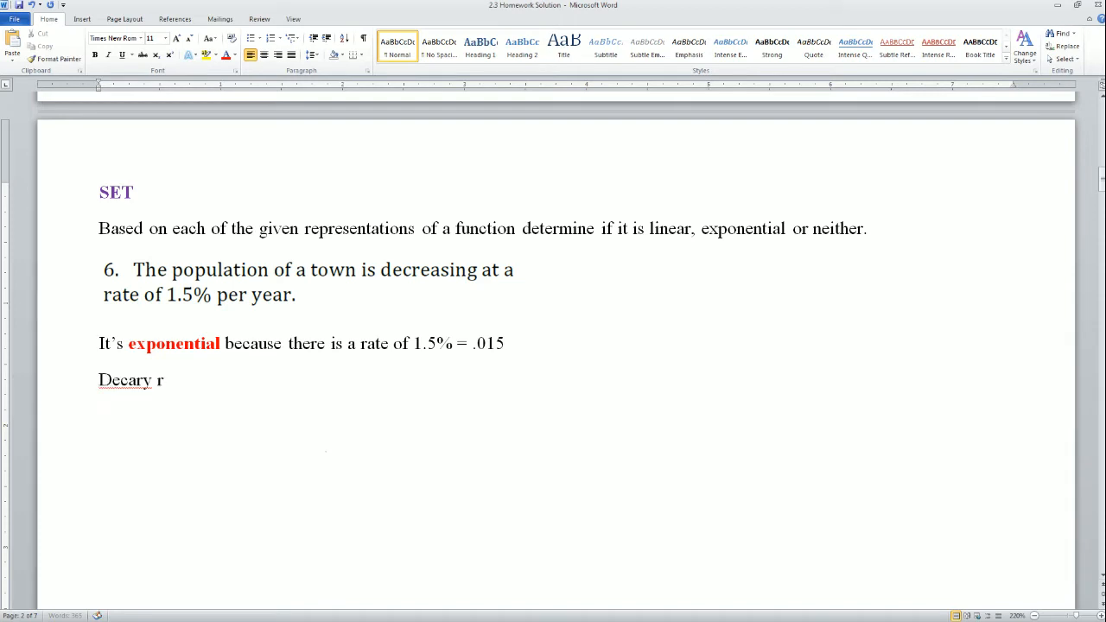
{"action": "type", "text": "ate is"}
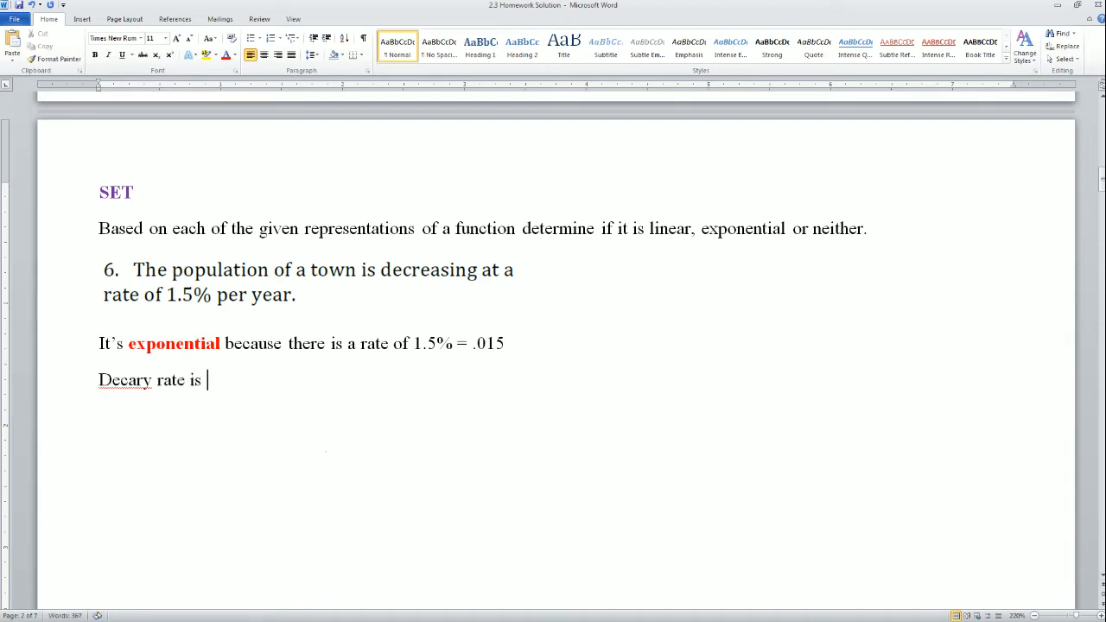
{"action": "type", "text": "1-0.15"}
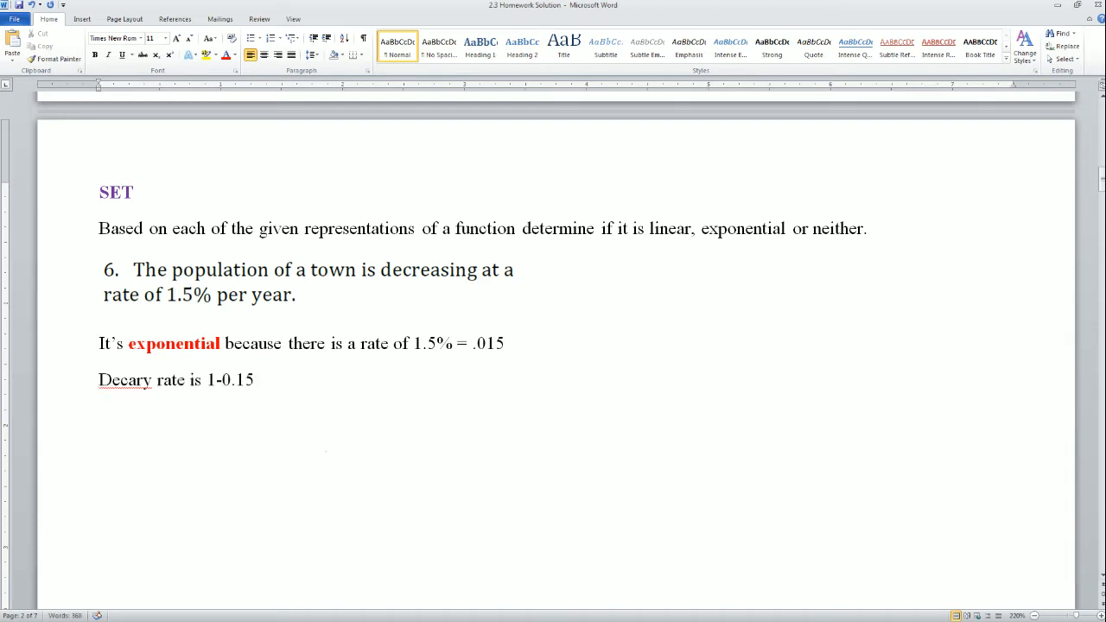
{"action": "type", "text": "="}
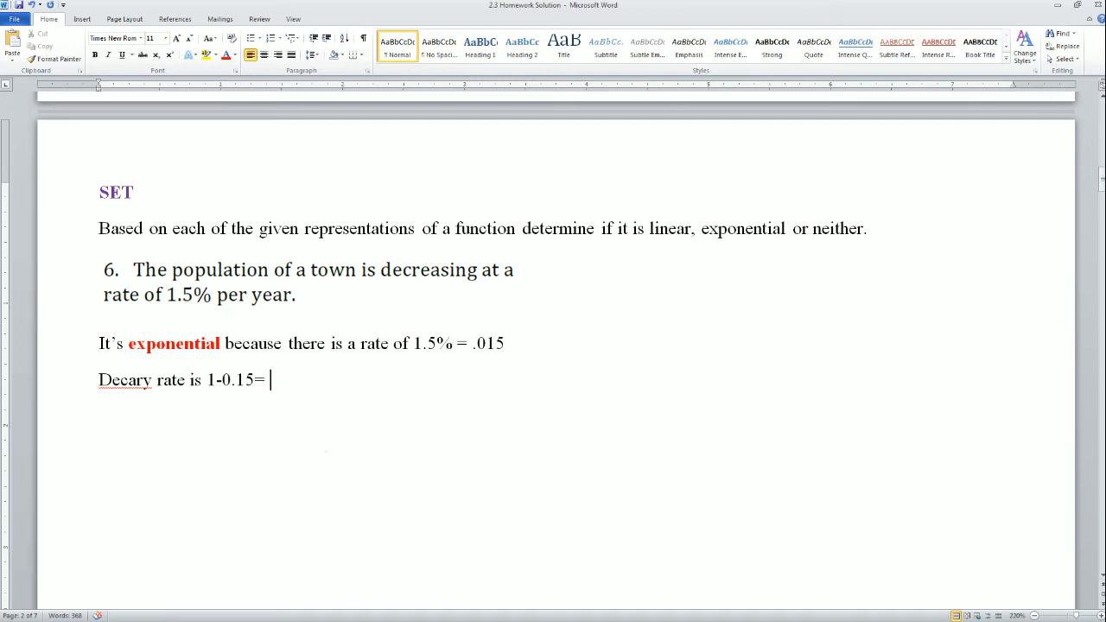
{"action": "type", "text": ".9"}
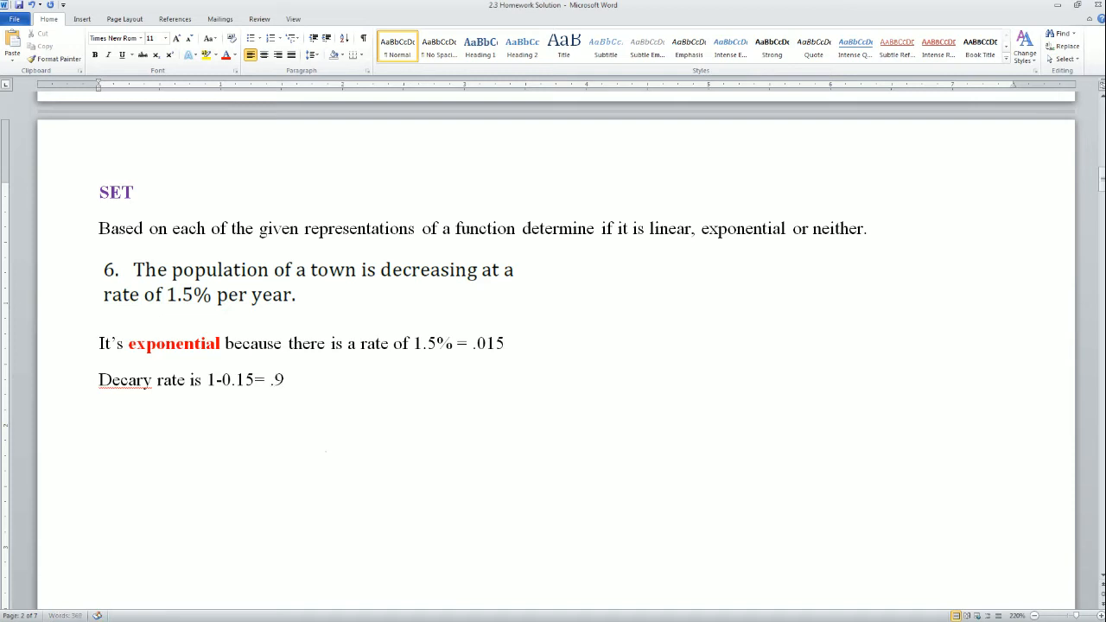
{"action": "right_click", "coordinate": [124, 380]}
{"action": "type", "text": "85"}
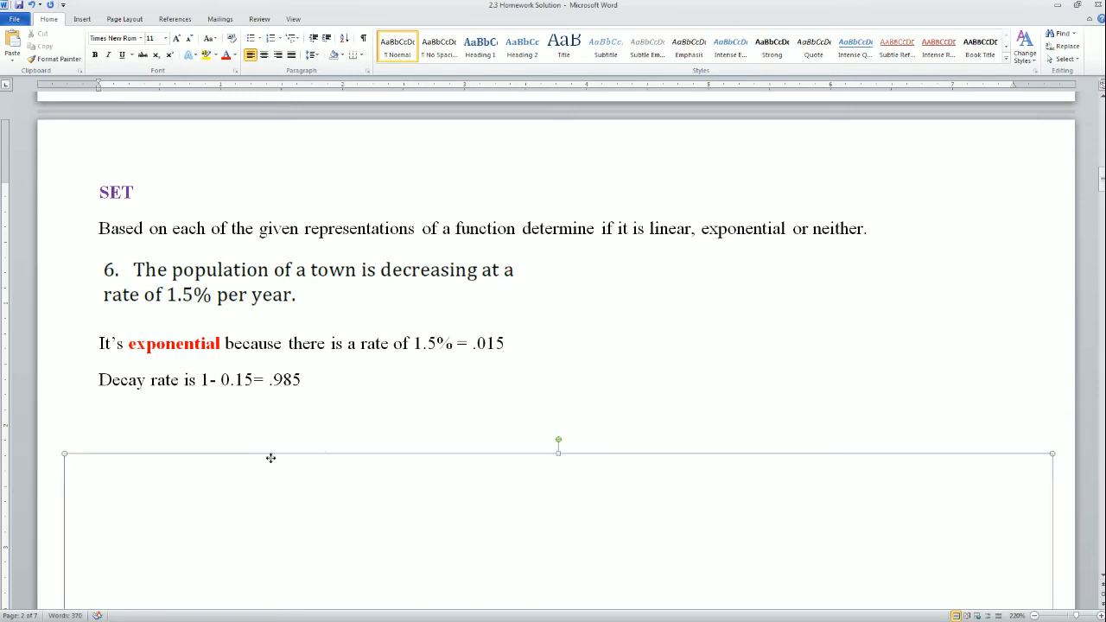
- Answer problem 7 as exponential (4.25% rate) and problem 8 as linear (y = mx + b), revealing problem 9
{"action": "scroll", "scroll_direction": "down", "scroll_amount": 3}
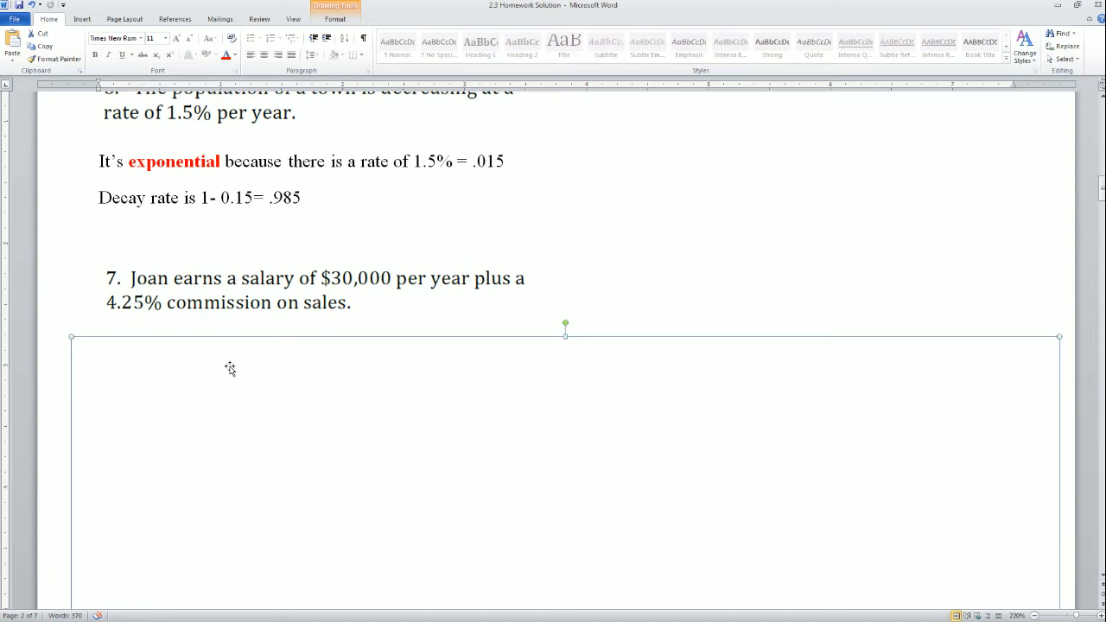
{"action": "mouse_move", "coordinate": [228, 360]}
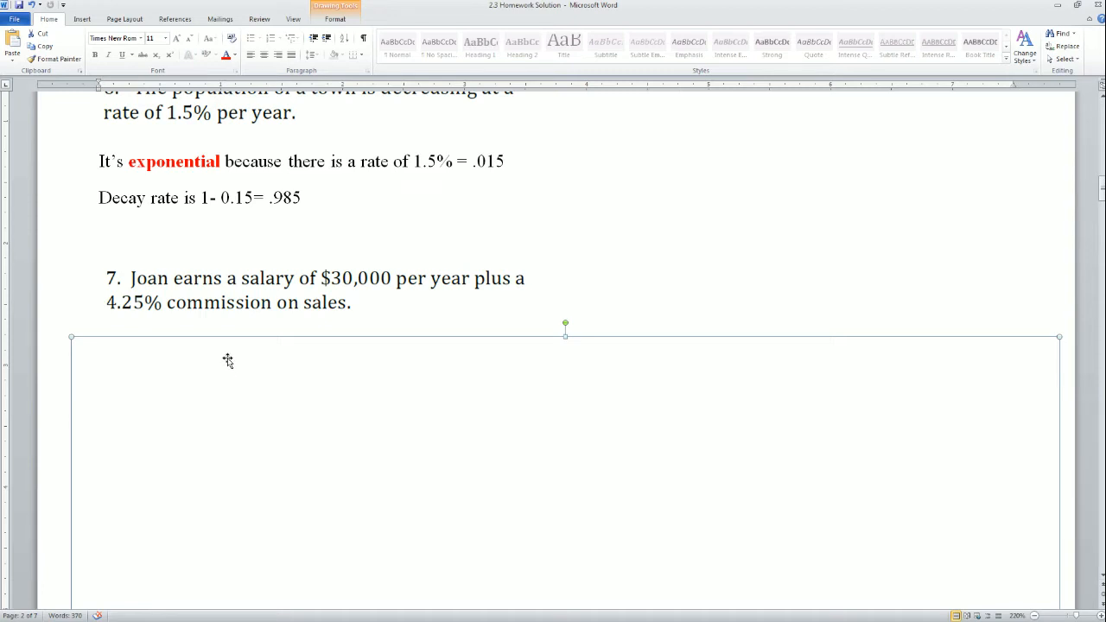
{"action": "type", "text": "It's exponential because there is a rate of 4.25%"}
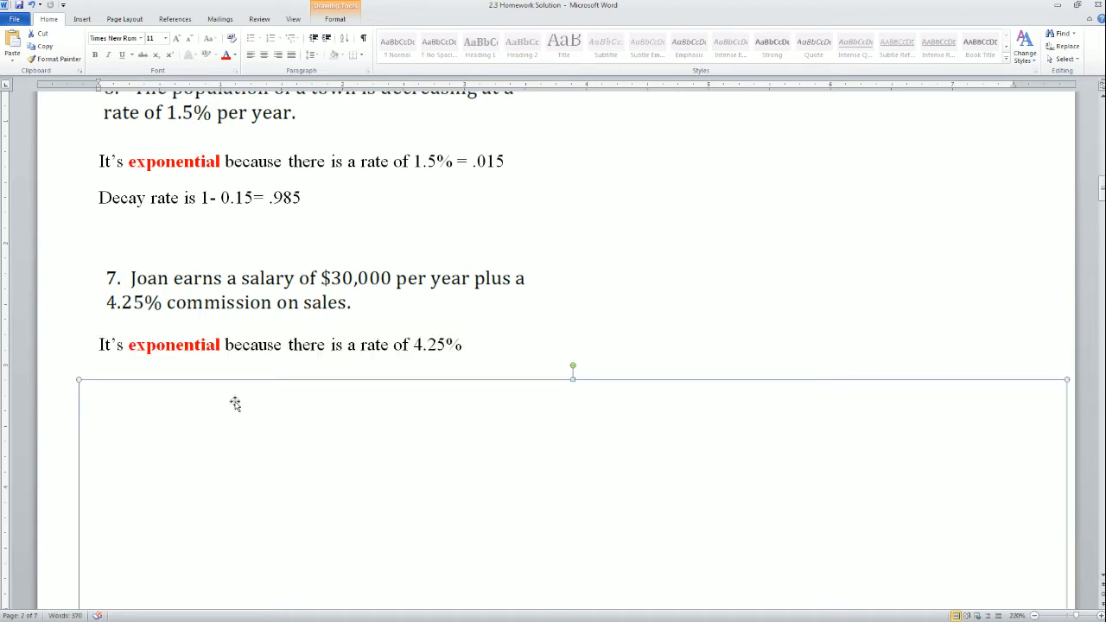
{"action": "mouse_move", "coordinate": [230, 400]}
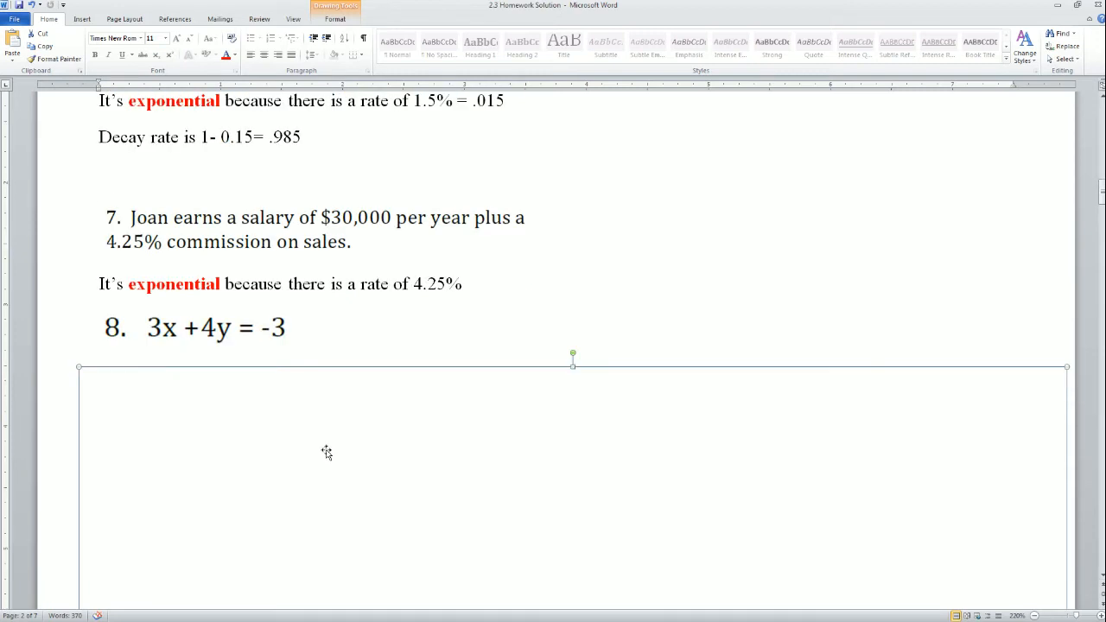
{"action": "type", "text": "It's linear because the equation can be rewritten as y = mx + b"}
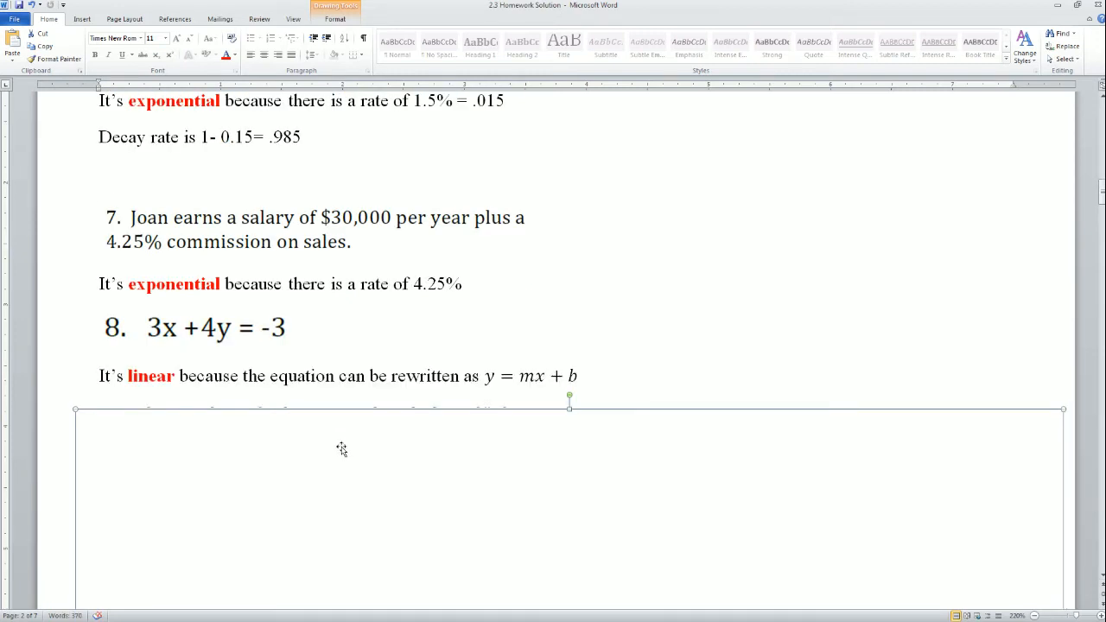
{"action": "mouse_move", "coordinate": [151, 417]}
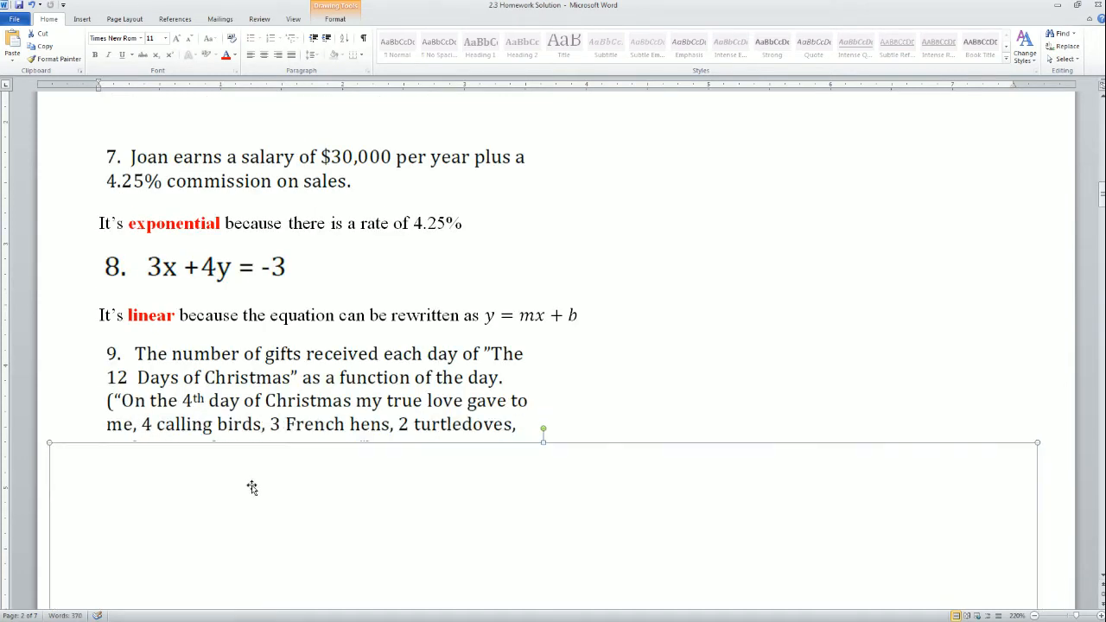
{"action": "type", "text": "and a partridge in a pear tree.\")"}
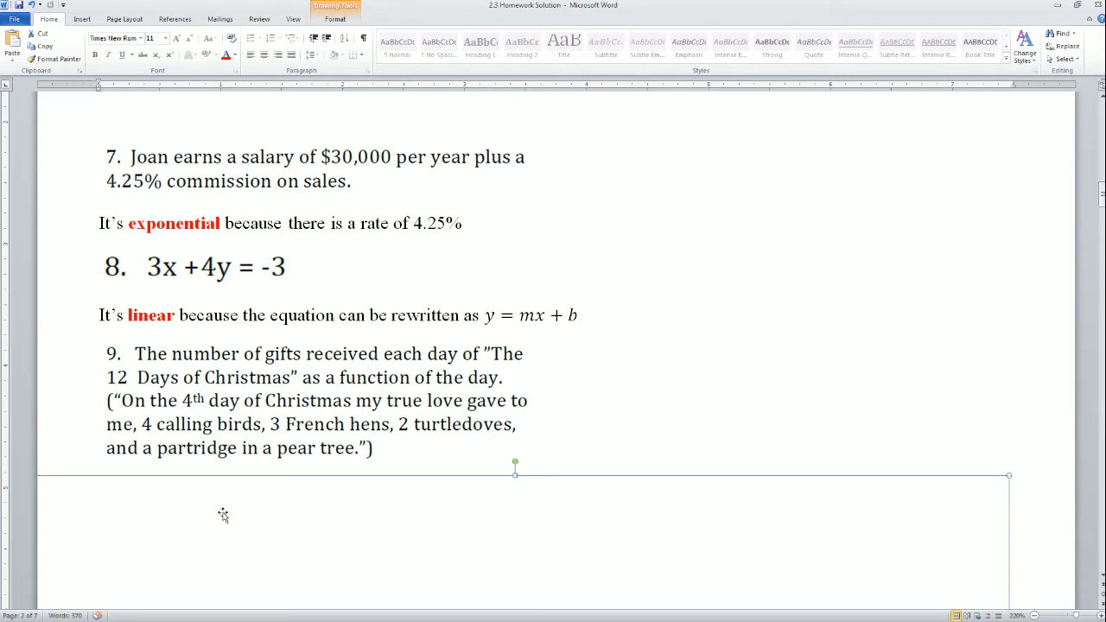
{"action": "mouse_move", "coordinate": [231, 505]}
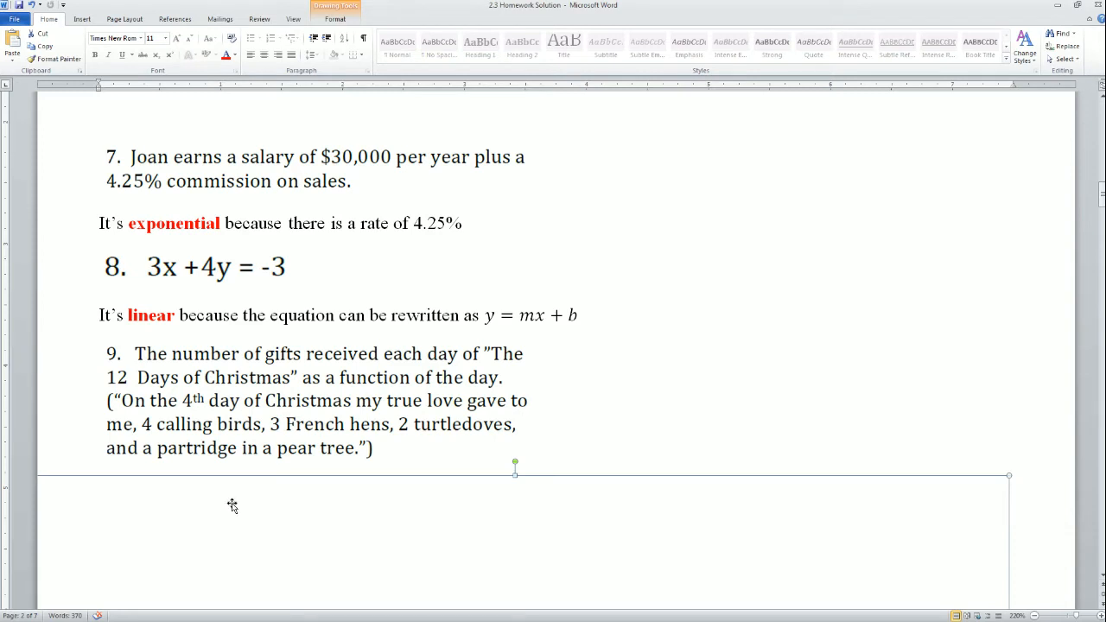
{"action": "mouse_move", "coordinate": [266, 460]}
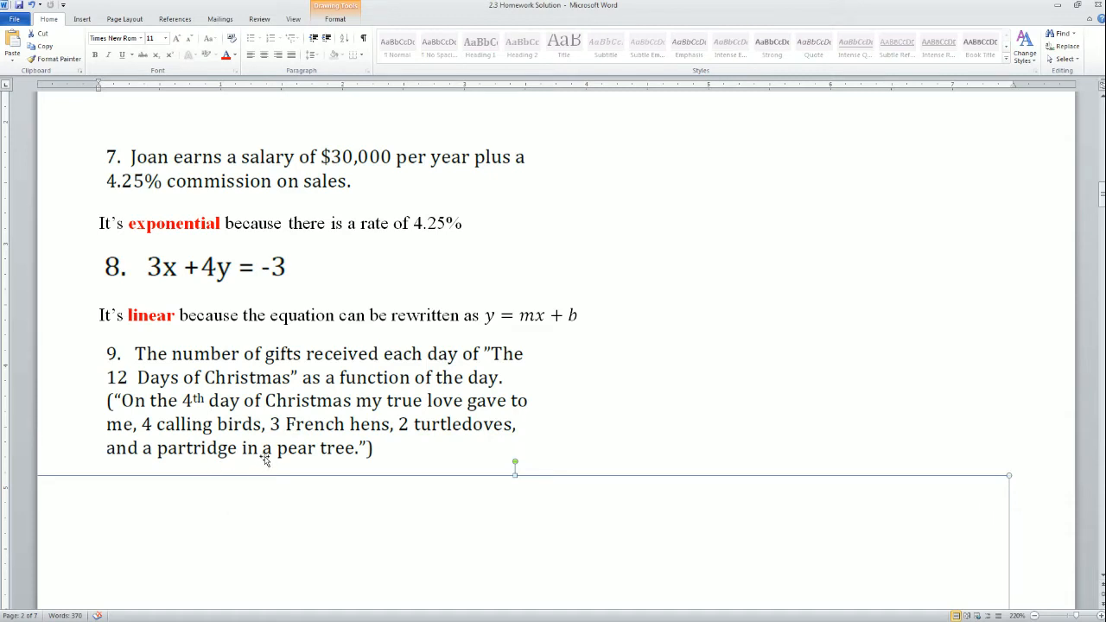
{"action": "mouse_move", "coordinate": [432, 527]}
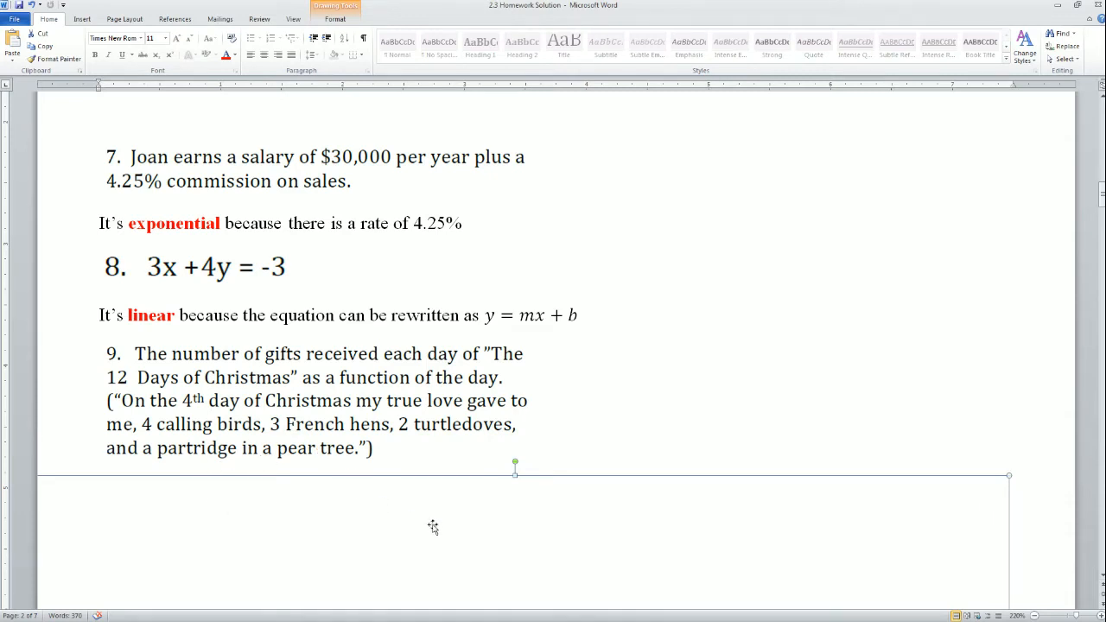
{"action": "scroll", "scroll_direction": "down", "scroll_amount": 3}
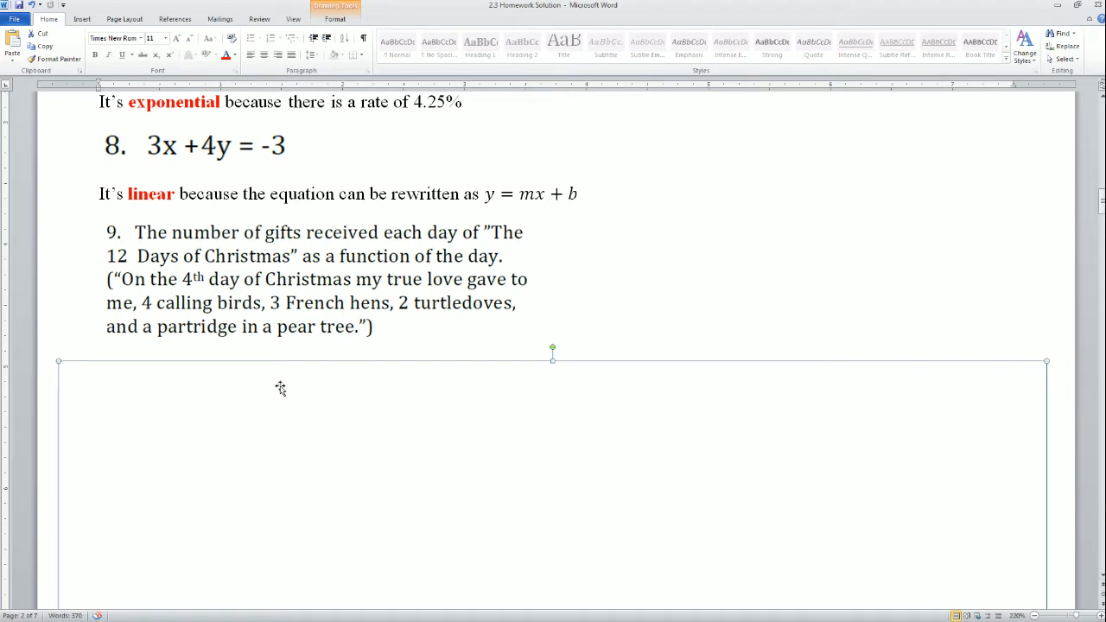
- Answer problem 9 as linear because the decrease is by 1 unit per day
{"action": "type", "text": "It's linear because the rate of decrease is 1 unit per day"}
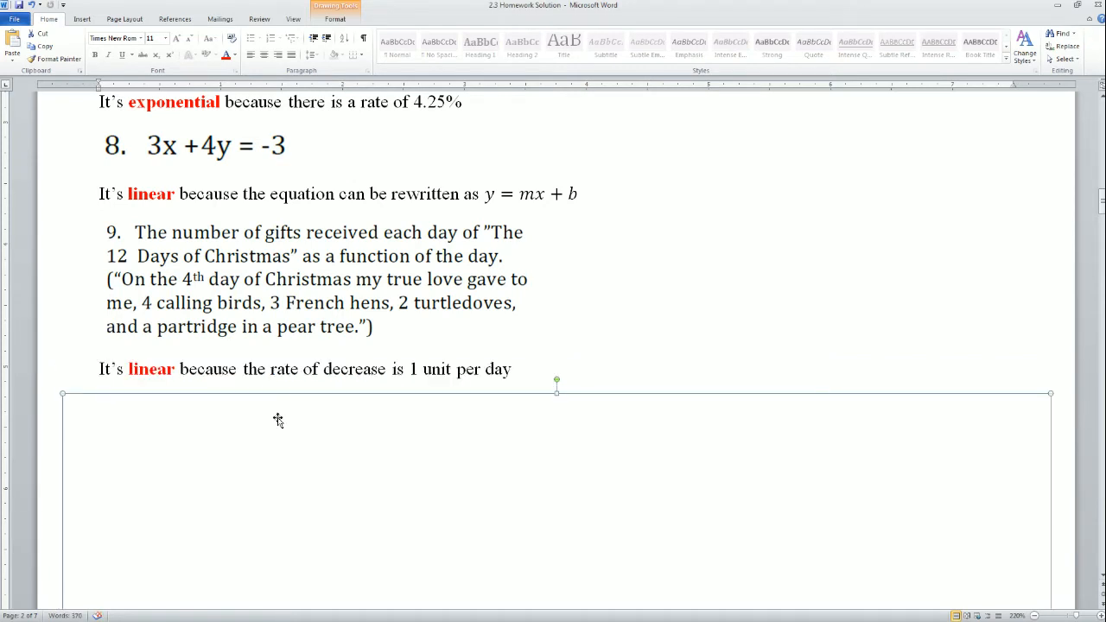
{"action": "mouse_move", "coordinate": [277, 419]}
{"action": "type", "text": "by"}
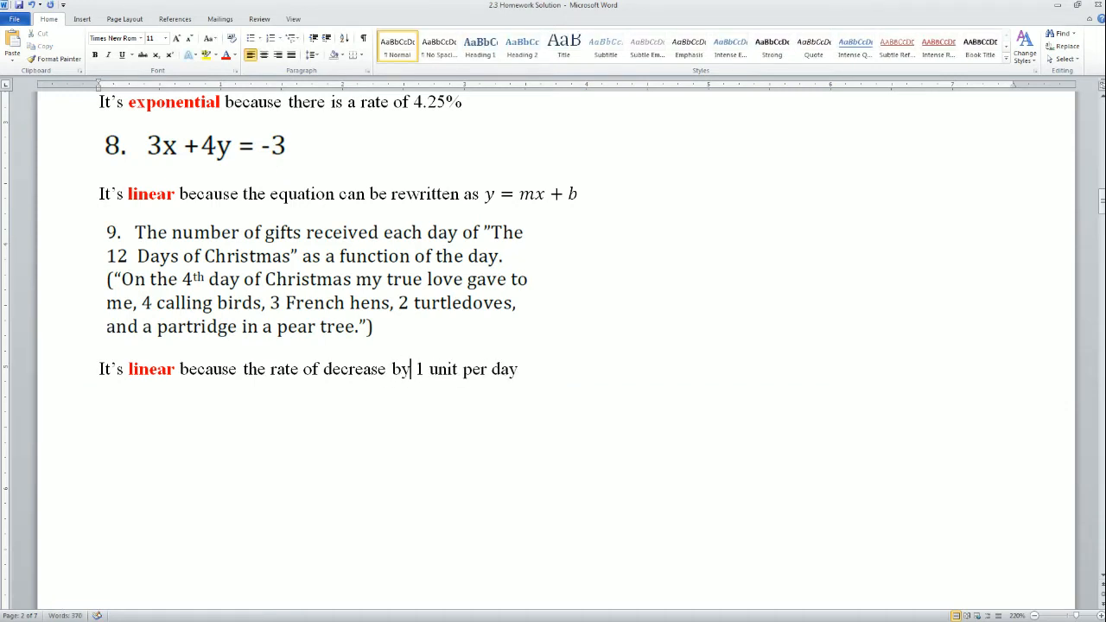
{"action": "mouse_move", "coordinate": [419, 431]}
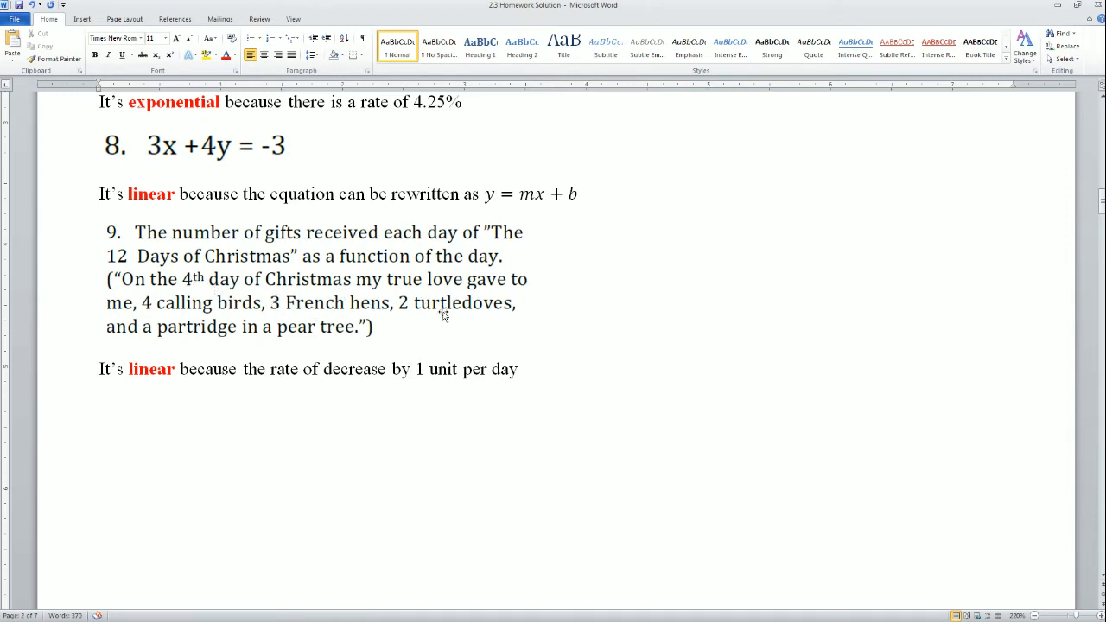
{"action": "mouse_move", "coordinate": [371, 328]}
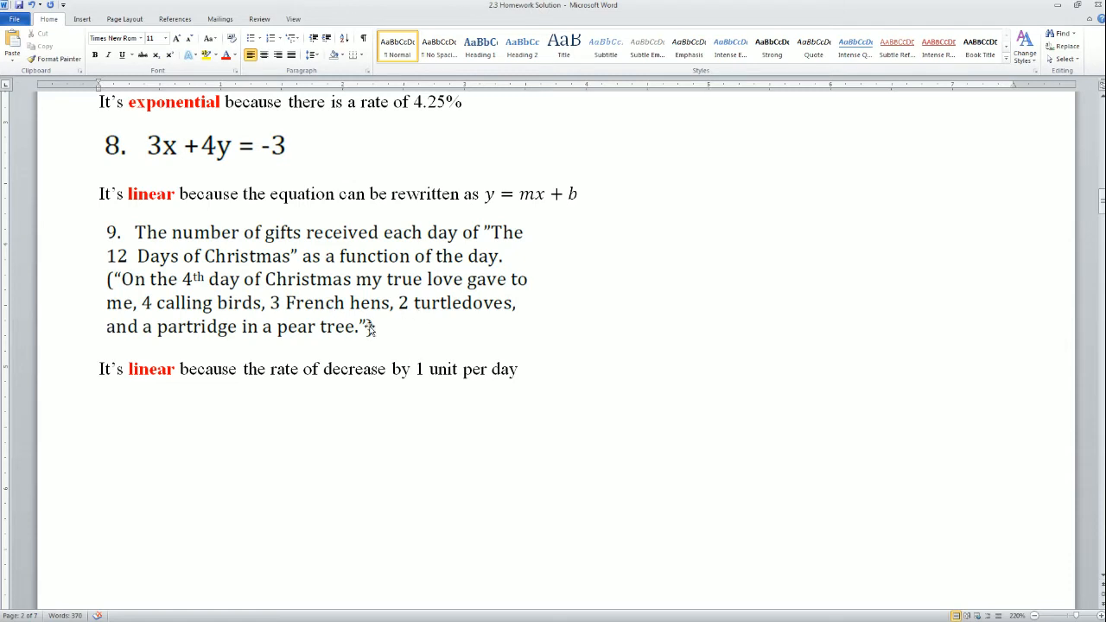
{"action": "left_click", "coordinate": [410, 369]}
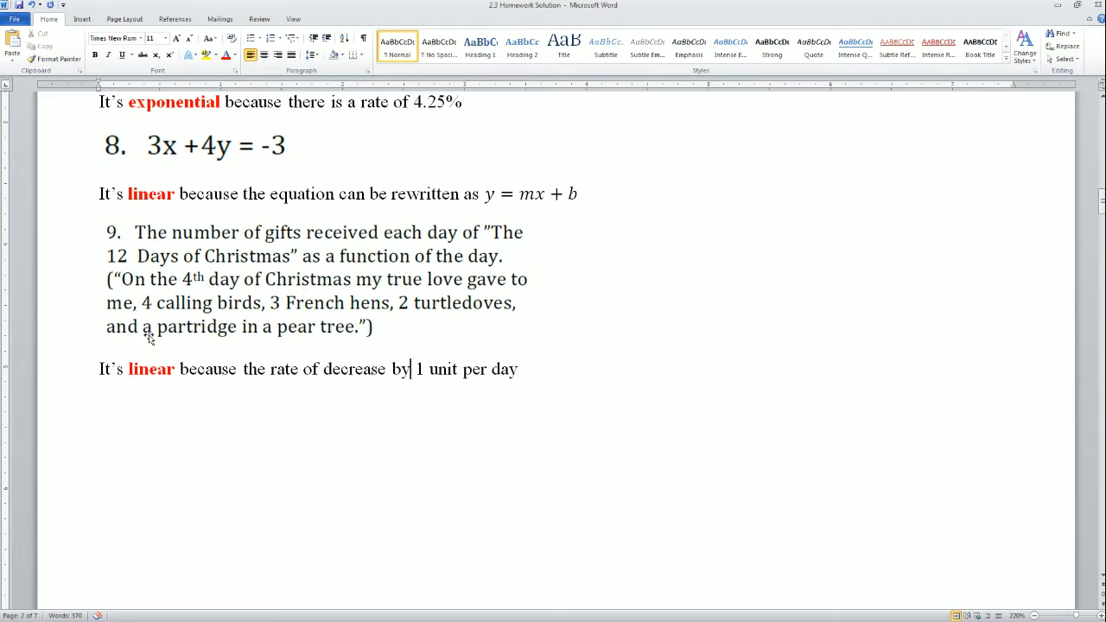
{"action": "mouse_move", "coordinate": [248, 341]}
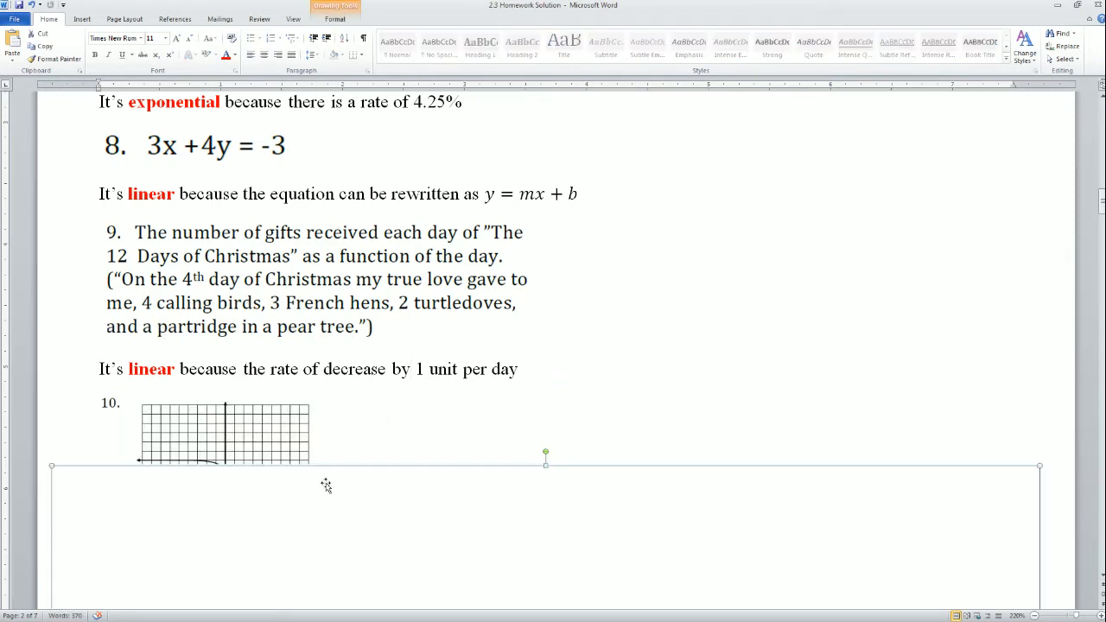
- Uncover problem 10's graph as exponential and problem 11's square-area table as neither
{"action": "scroll", "scroll_direction": "down", "scroll_amount": 3}
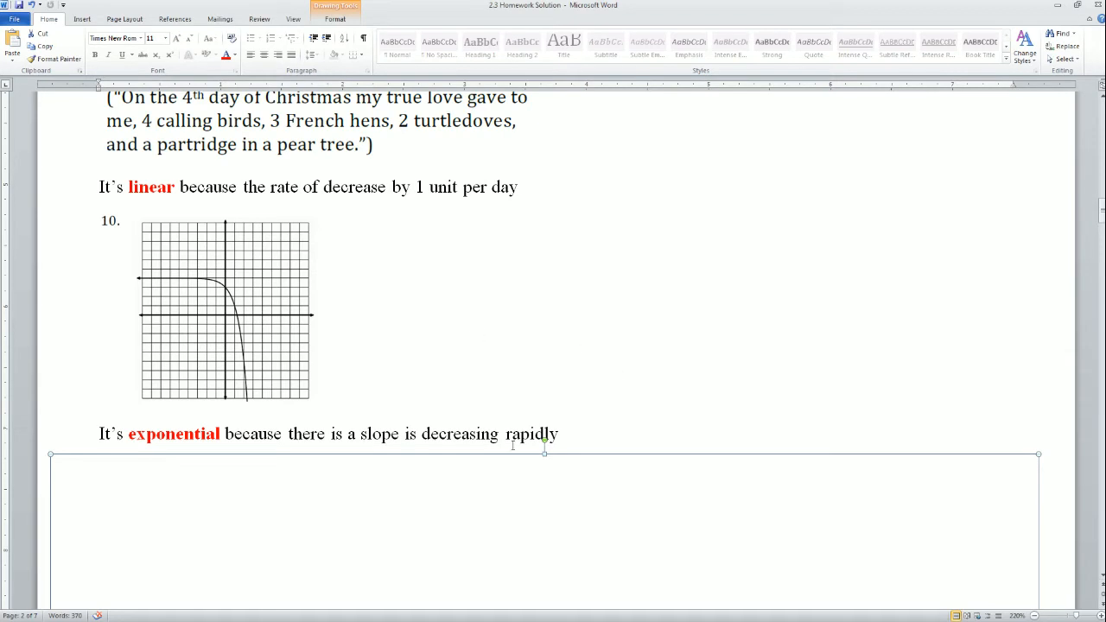
{"action": "mouse_move", "coordinate": [567, 415]}
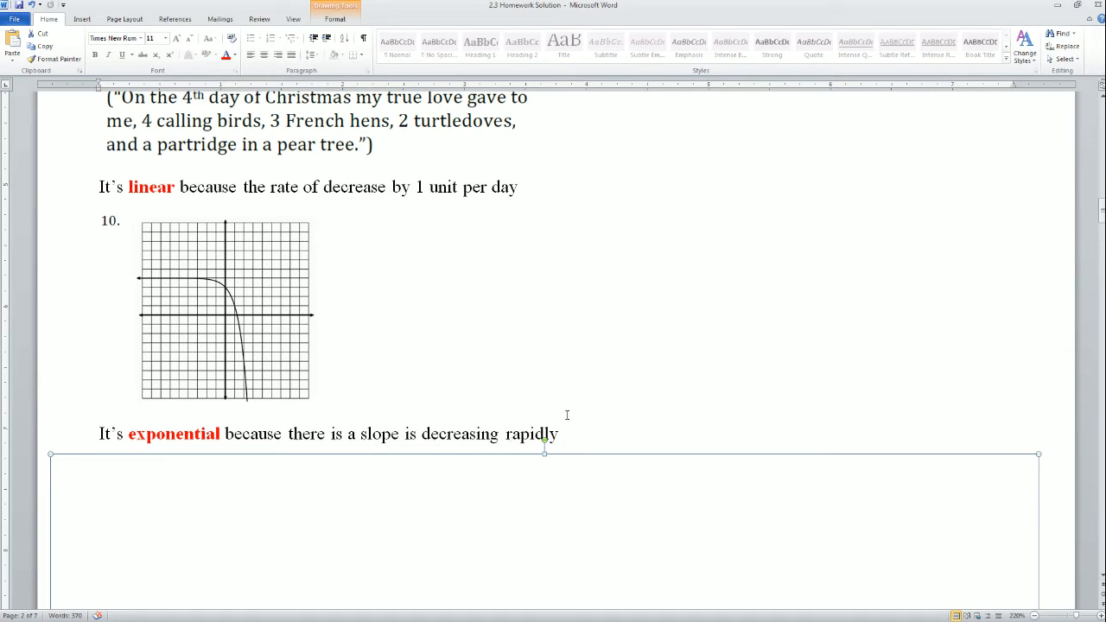
{"action": "mouse_move", "coordinate": [452, 479]}
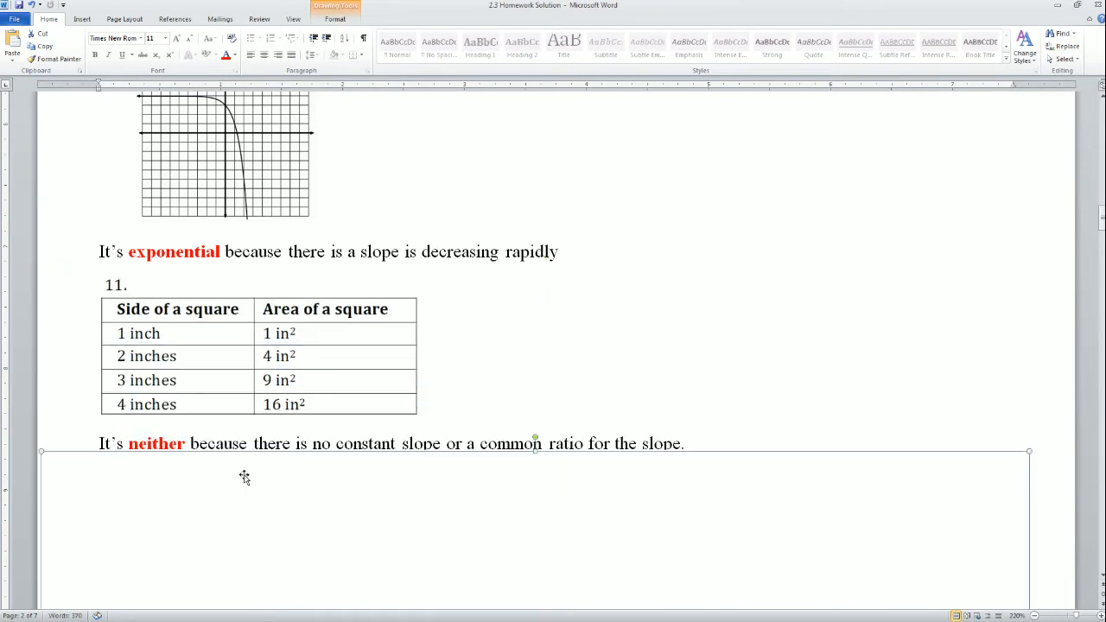
{"action": "mouse_move", "coordinate": [194, 473]}
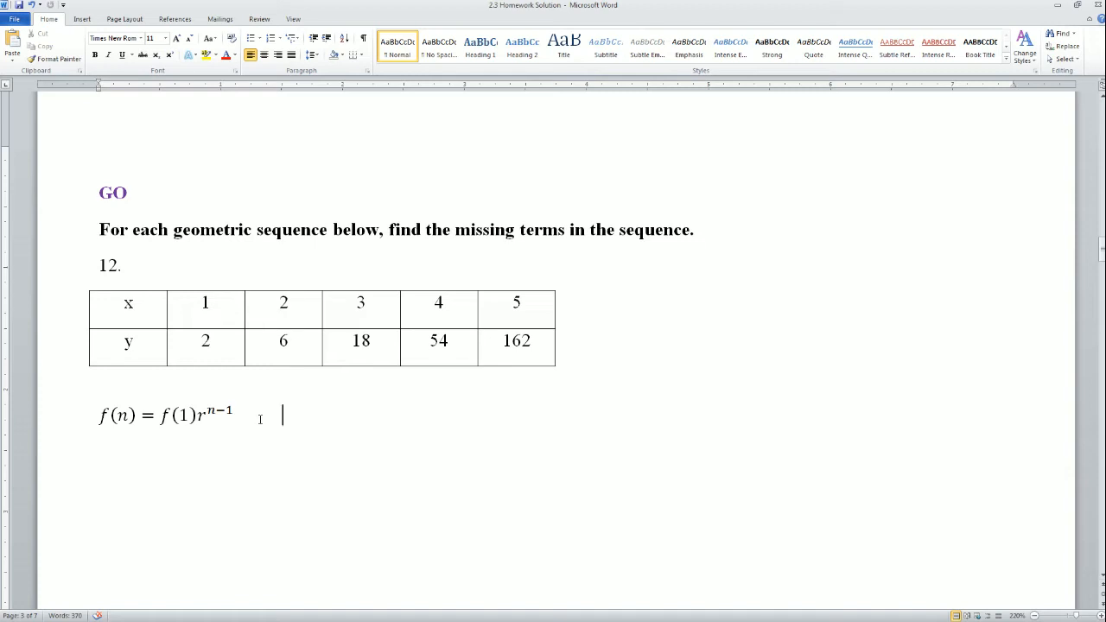
{"action": "mouse_move", "coordinate": [257, 421]}
{"action": "type", "text": "162 = 2r^4"}
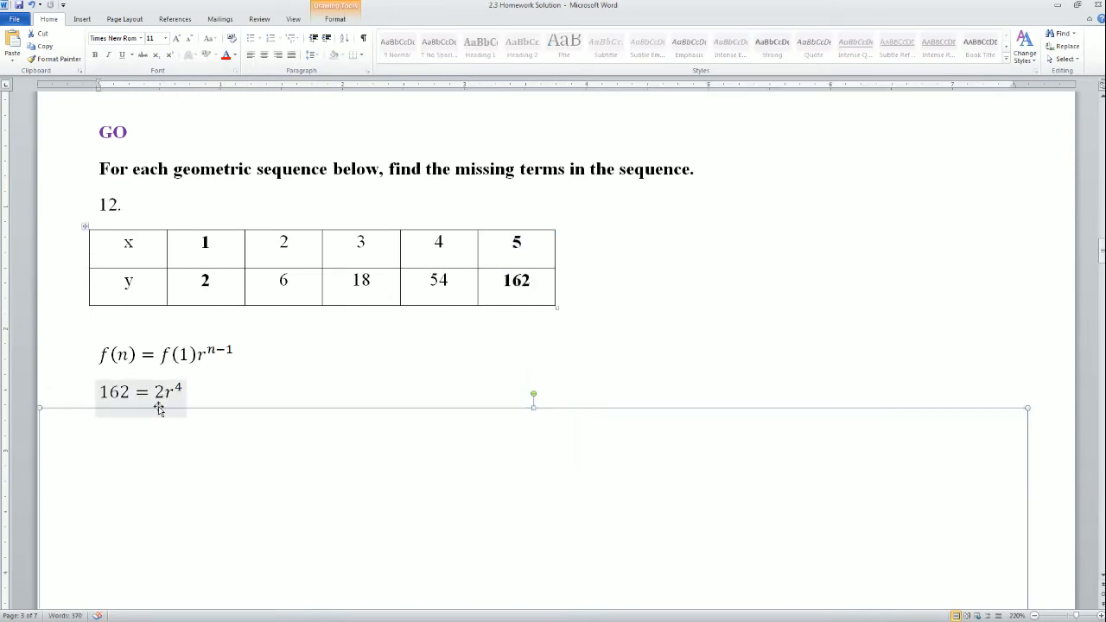
- Edit the 162 = 2r⁴ equation to continue problem 12 toward r = 3
{"action": "left_click", "coordinate": [204, 242]}
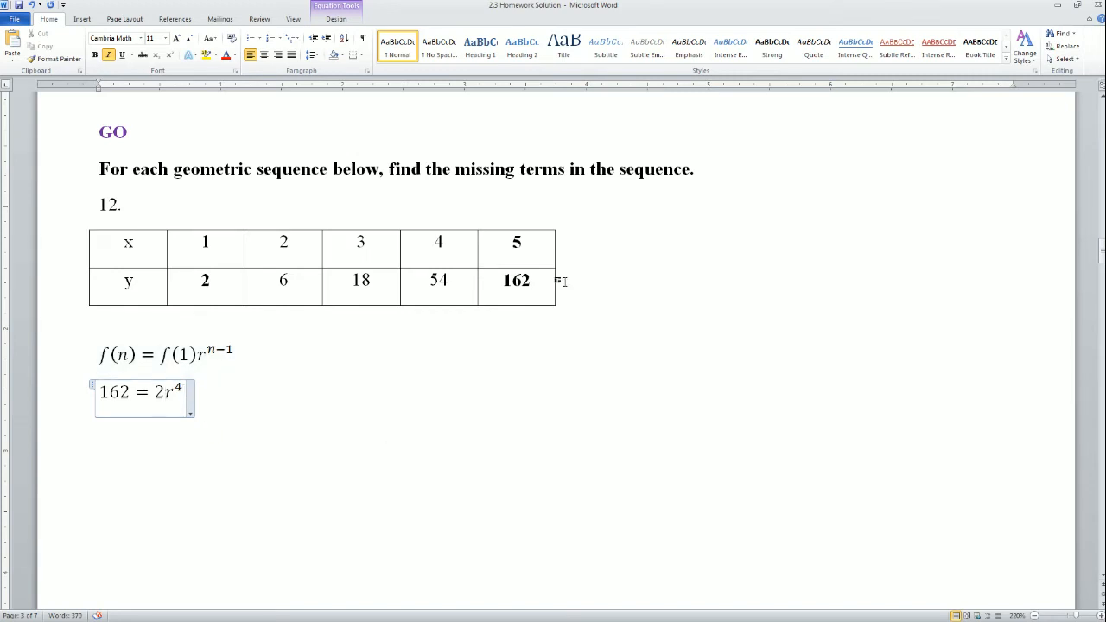
{"action": "mouse_move", "coordinate": [199, 443]}
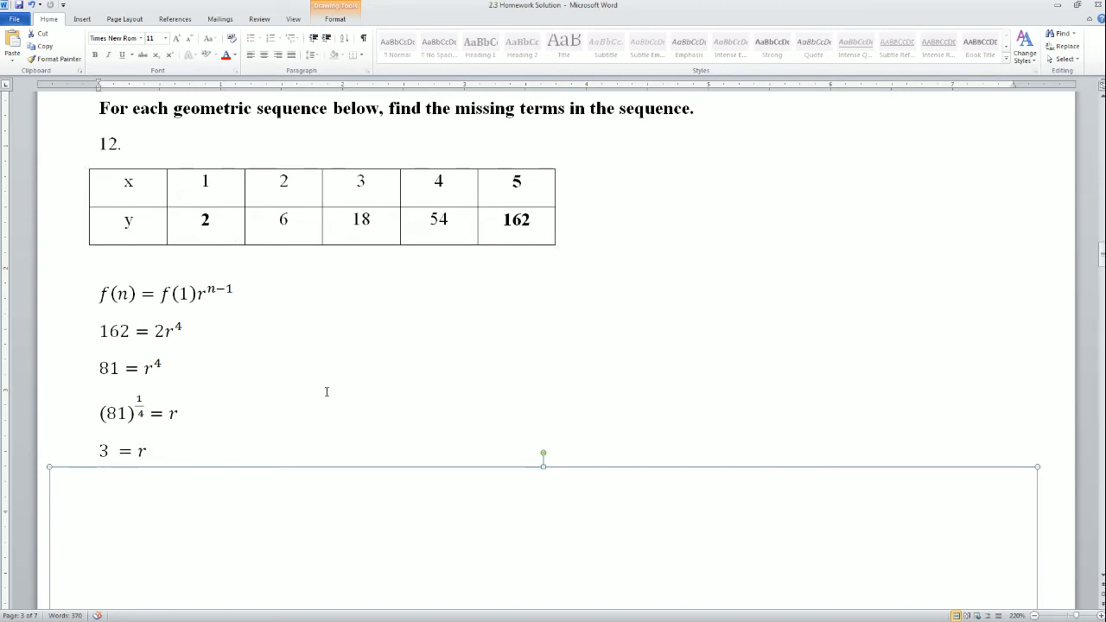
- Write problem 13's equation -3 = (1/9)r³
{"action": "scroll", "scroll_direction": "down", "scroll_amount": 3}
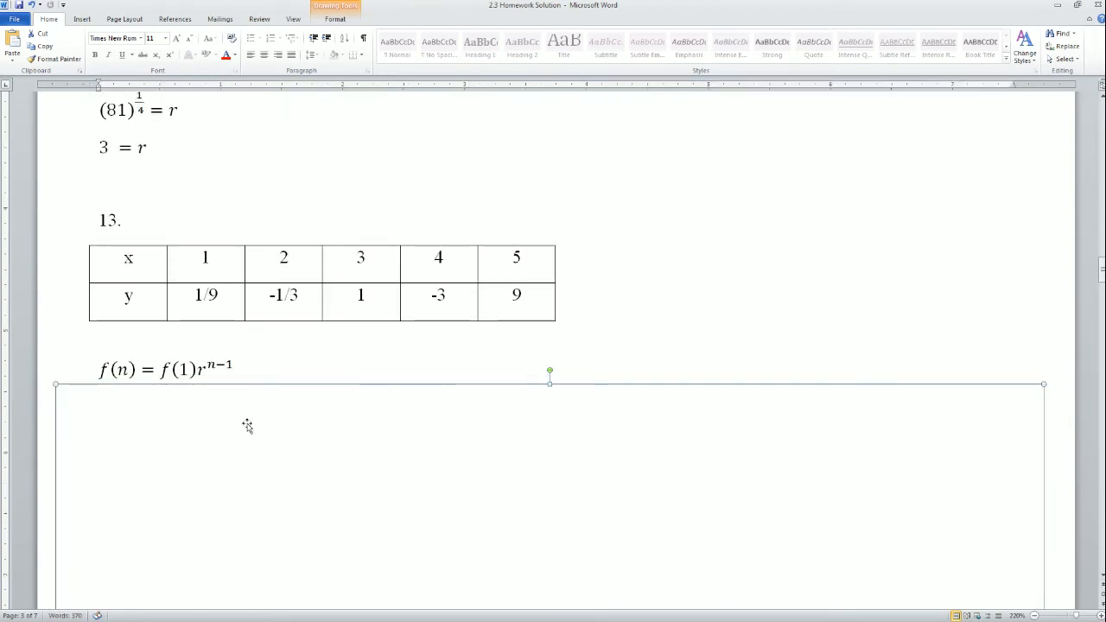
{"action": "mouse_move", "coordinate": [242, 424]}
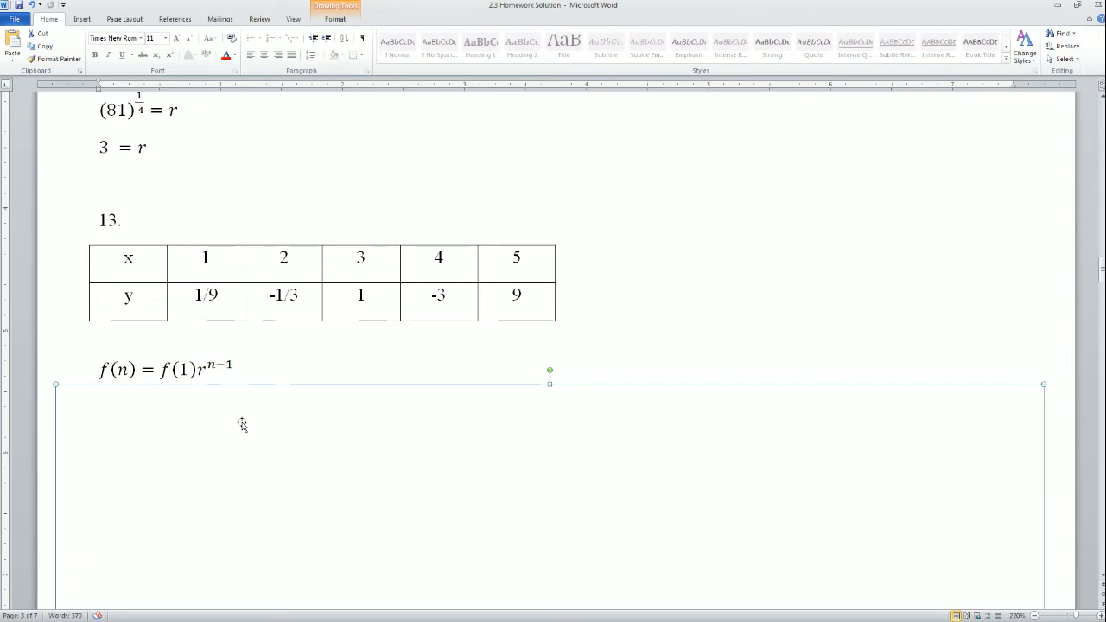
{"action": "mouse_move", "coordinate": [242, 422]}
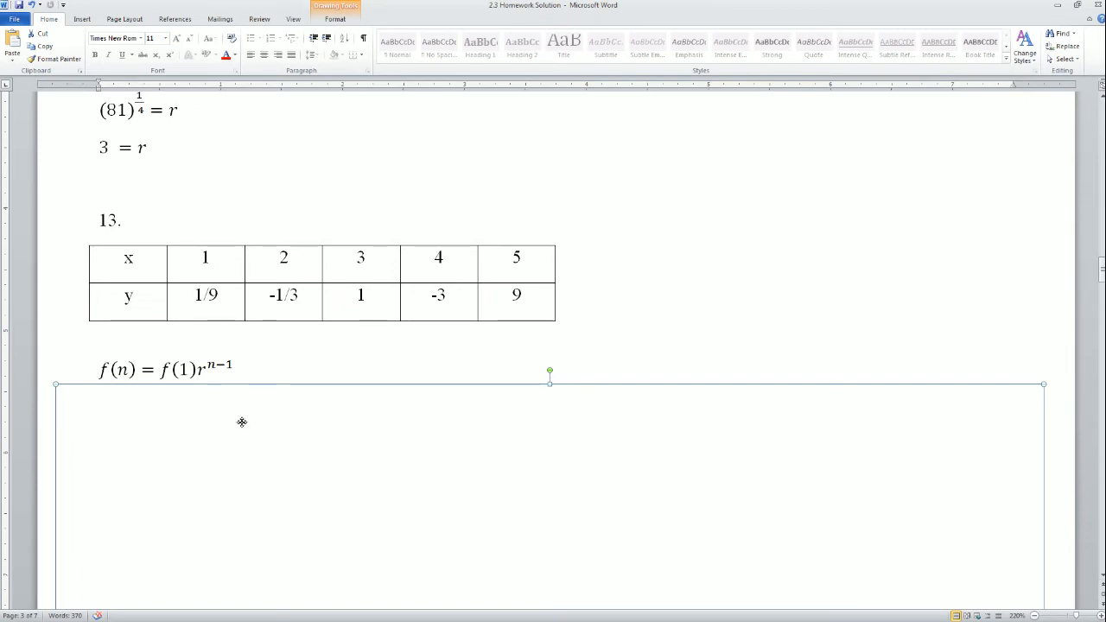
{"action": "type", "text": "-3 = \\frac{1}{9}r^3"}
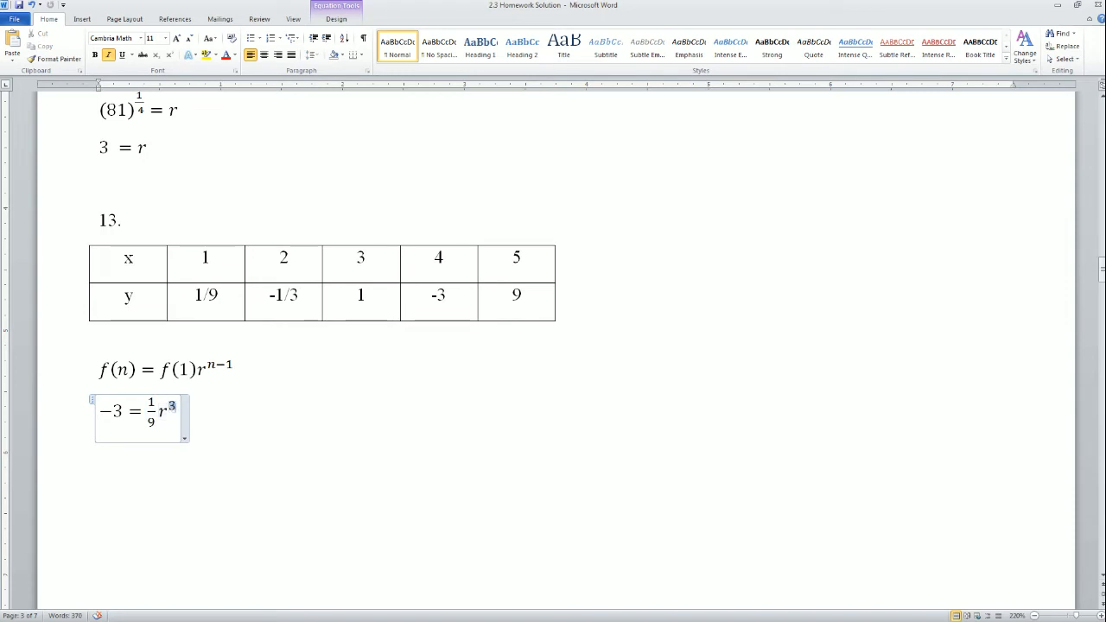
{"action": "left_click", "coordinate": [369, 261]}
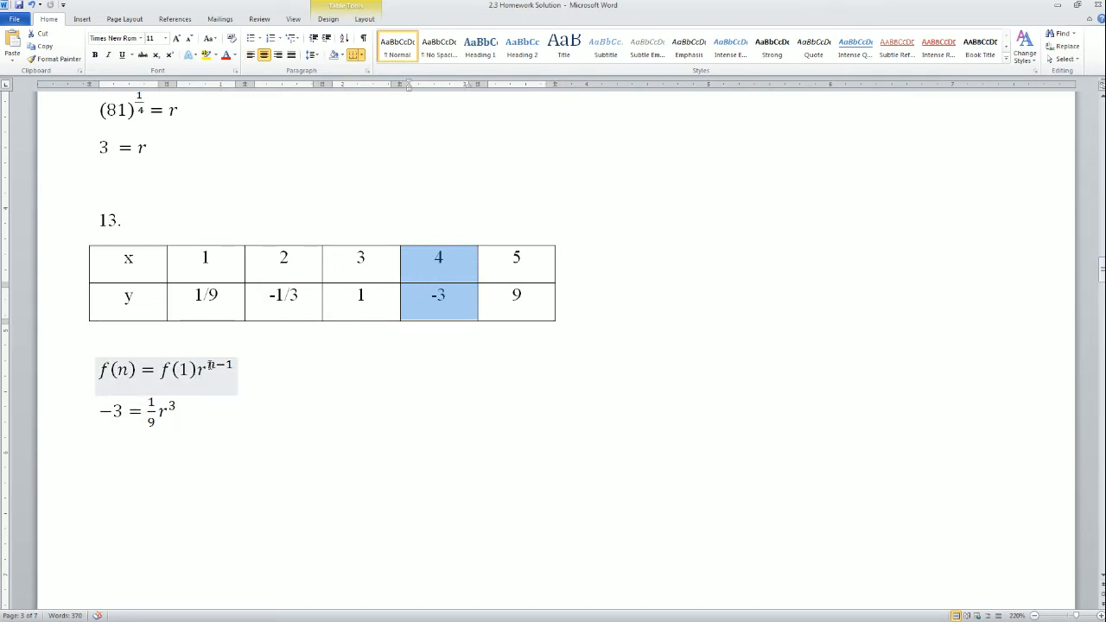
- Relabel problem 13's table rows from x and y to n and f(n)
{"action": "left_click", "coordinate": [138, 417]}
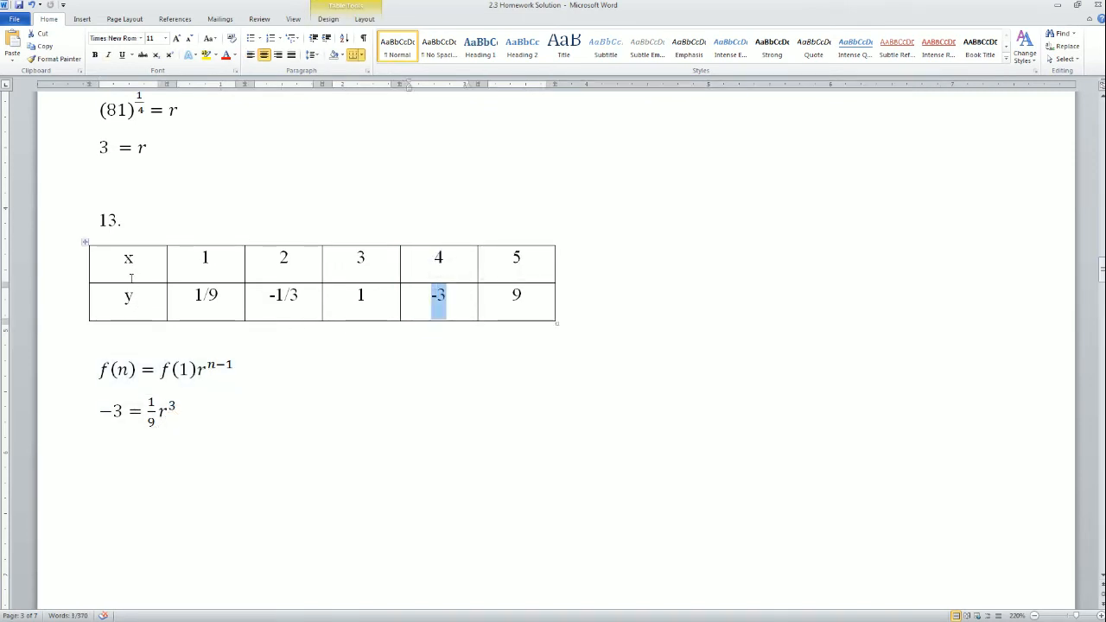
{"action": "left_click", "coordinate": [127, 267]}
{"action": "type", "text": "n"}
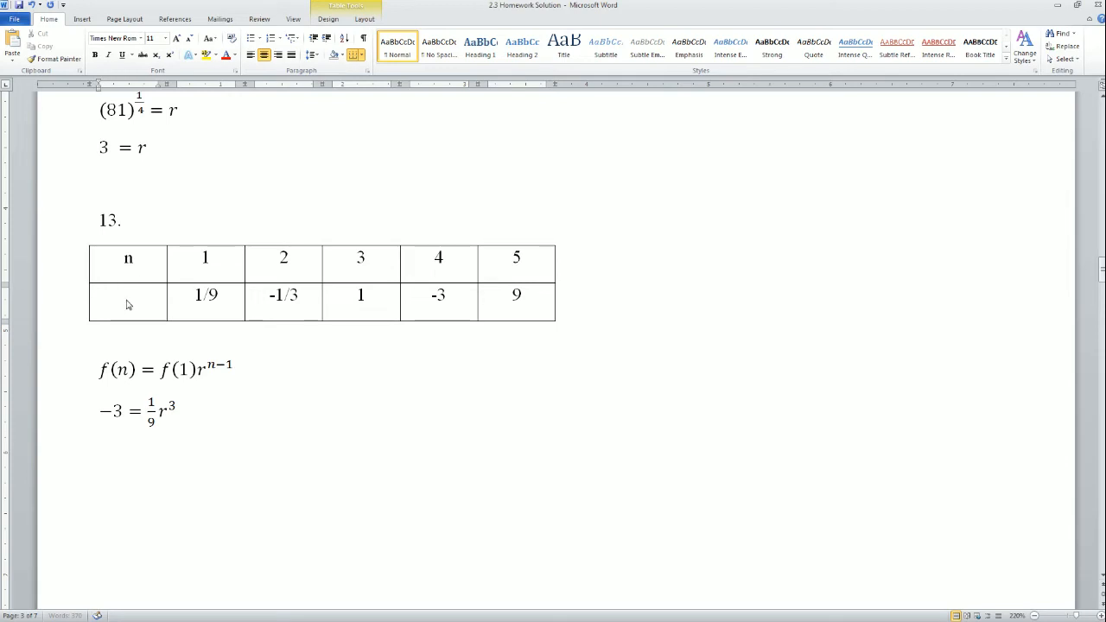
{"action": "type", "text": "f(n)"}
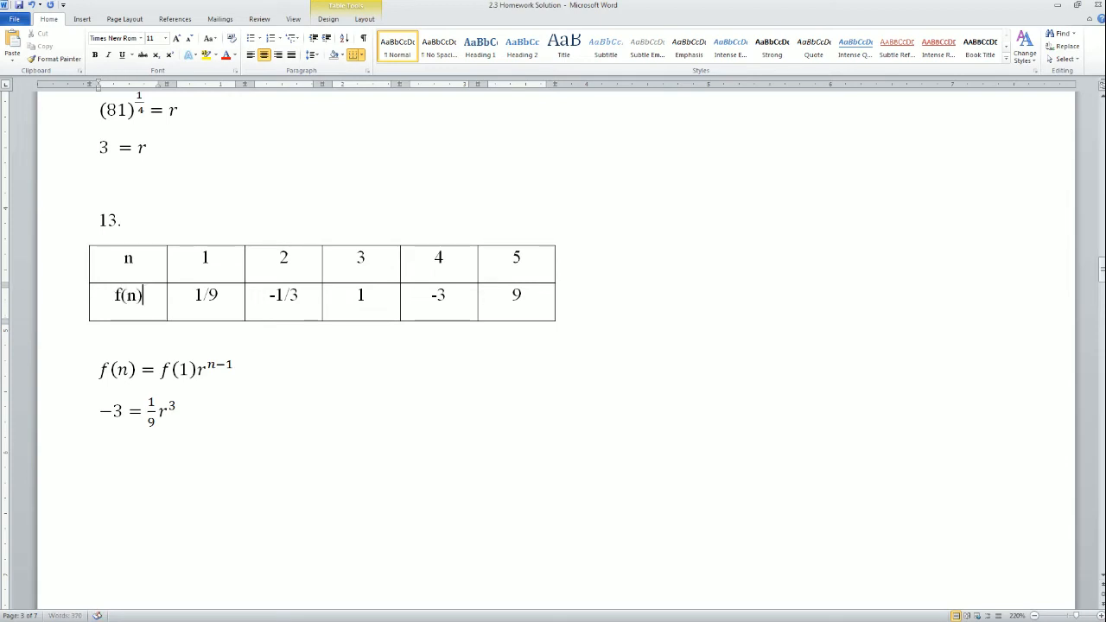
- Uncover problem 13's steps to (−27)^(1/3) = r and bold the −27, minus sign included
{"action": "left_click", "coordinate": [110, 410]}
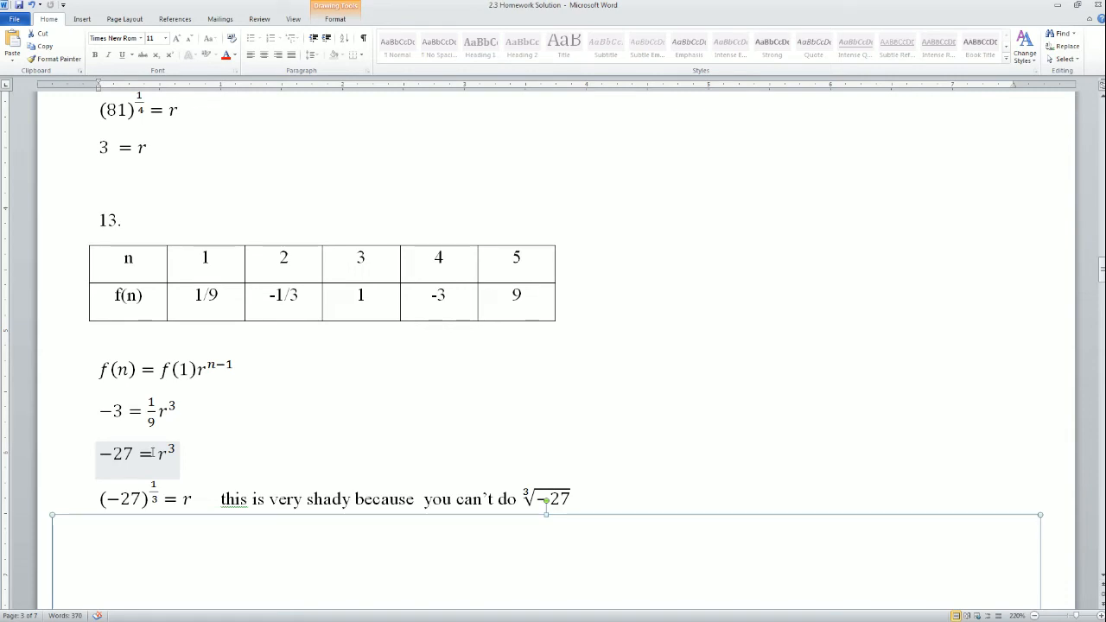
{"action": "left_click", "coordinate": [137, 454]}
{"action": "type", "text": "−3 = r"}
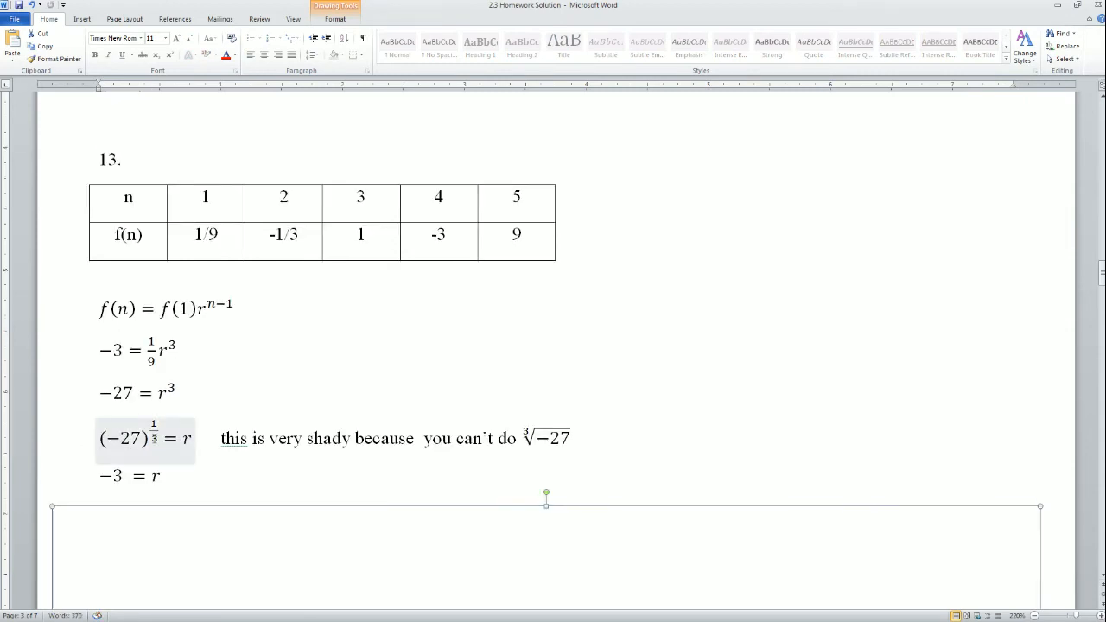
{"action": "left_click", "coordinate": [130, 437]}
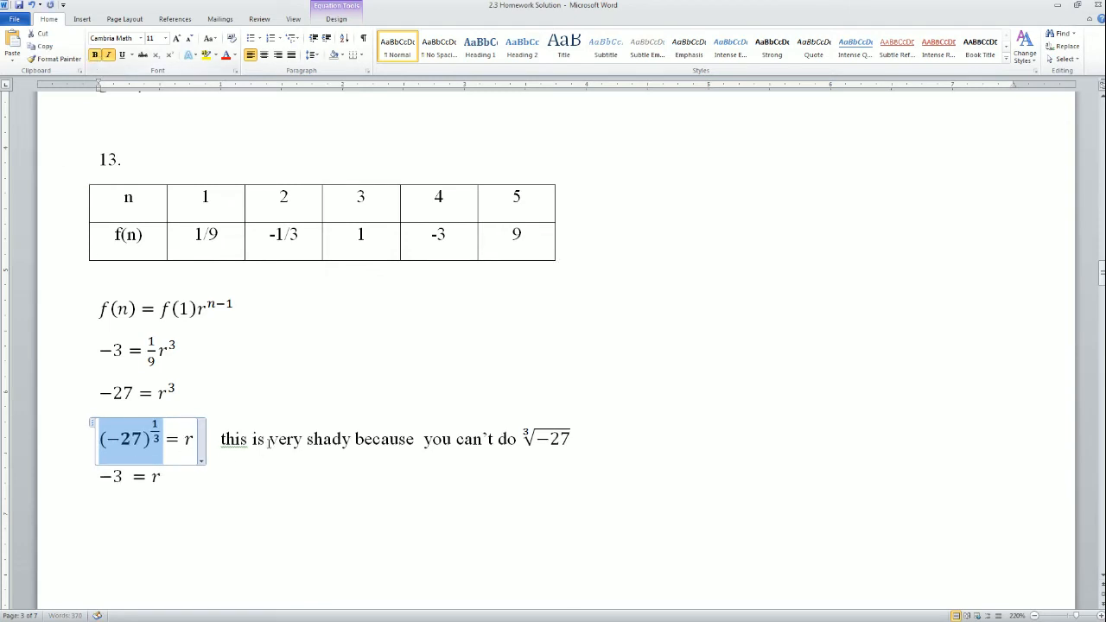
{"action": "left_click", "coordinate": [269, 439]}
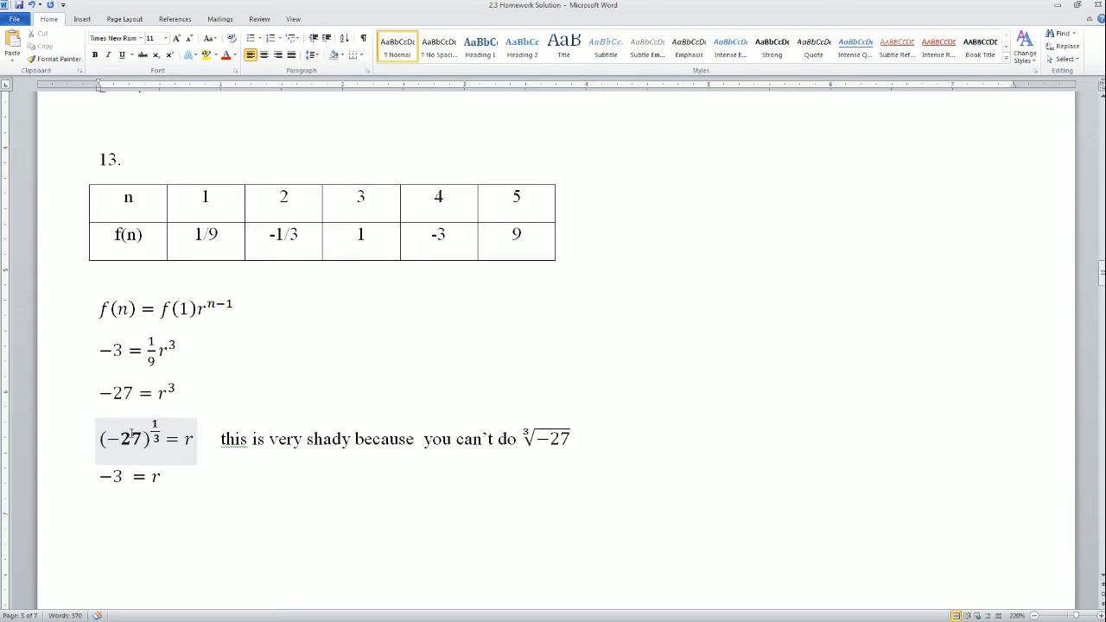
{"action": "left_click", "coordinate": [269, 439]}
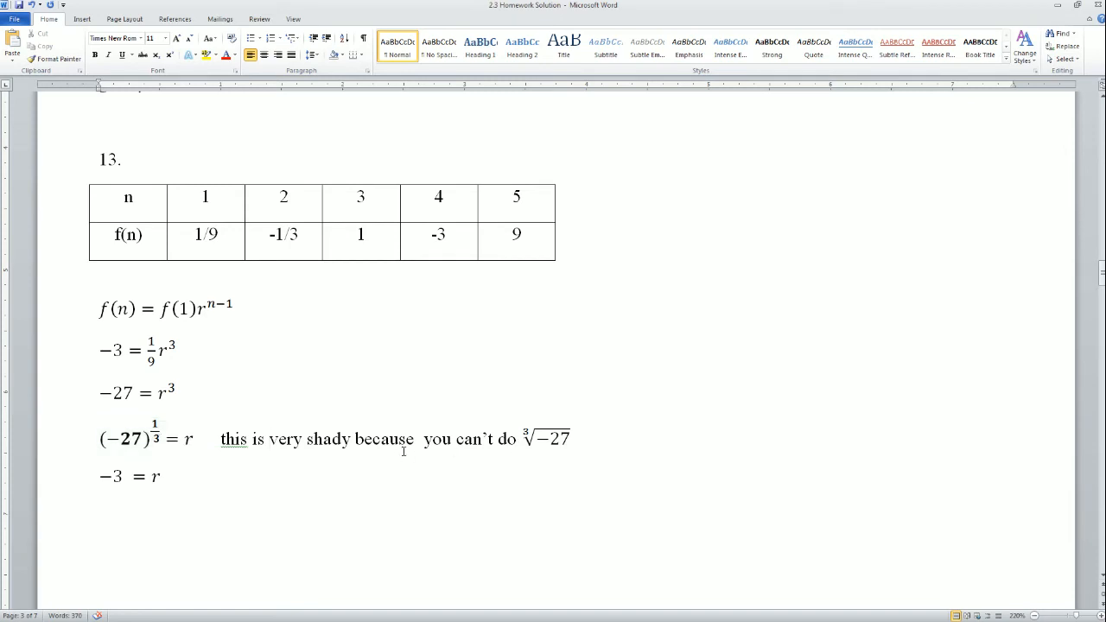
{"action": "mouse_move", "coordinate": [253, 479]}
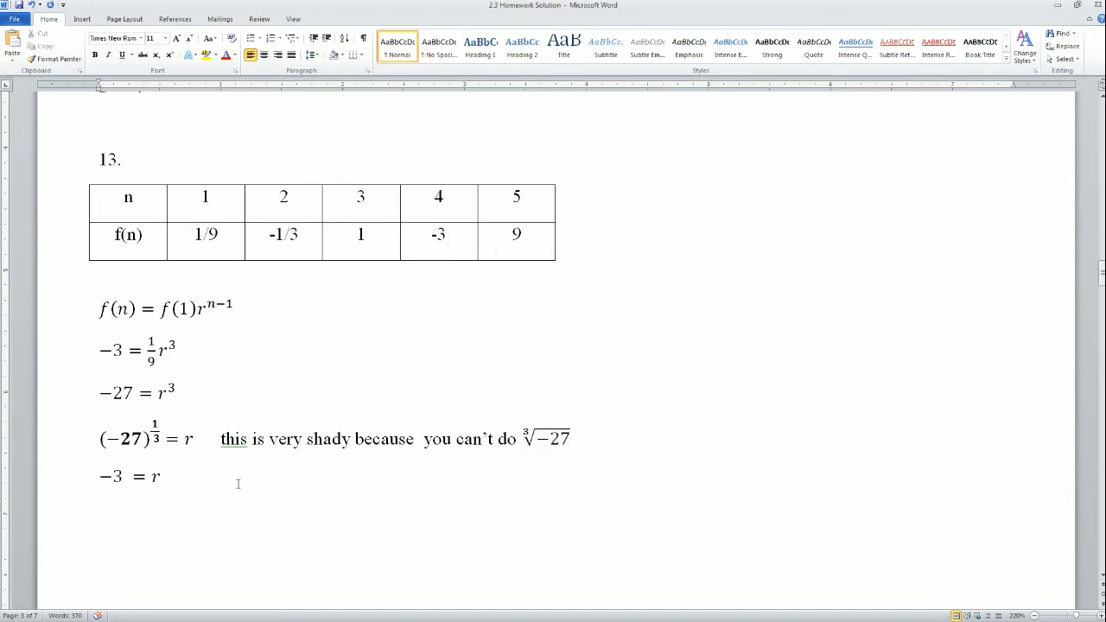
- Move the cover down to uncover the first steps of problem 14
{"action": "left_click_drag", "start_coordinate": [100, 439], "coordinate": [558, 463]}
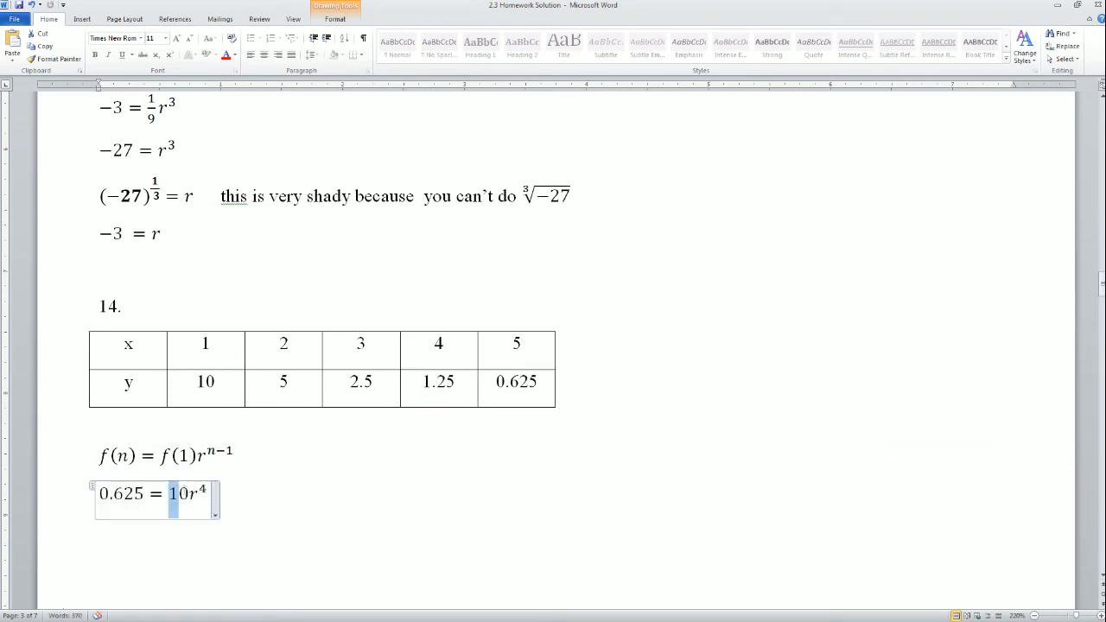
- Relabel problem 14's table rows as F(n) and n, then enter its answer 0.5 = r
{"action": "left_click", "coordinate": [205, 382]}
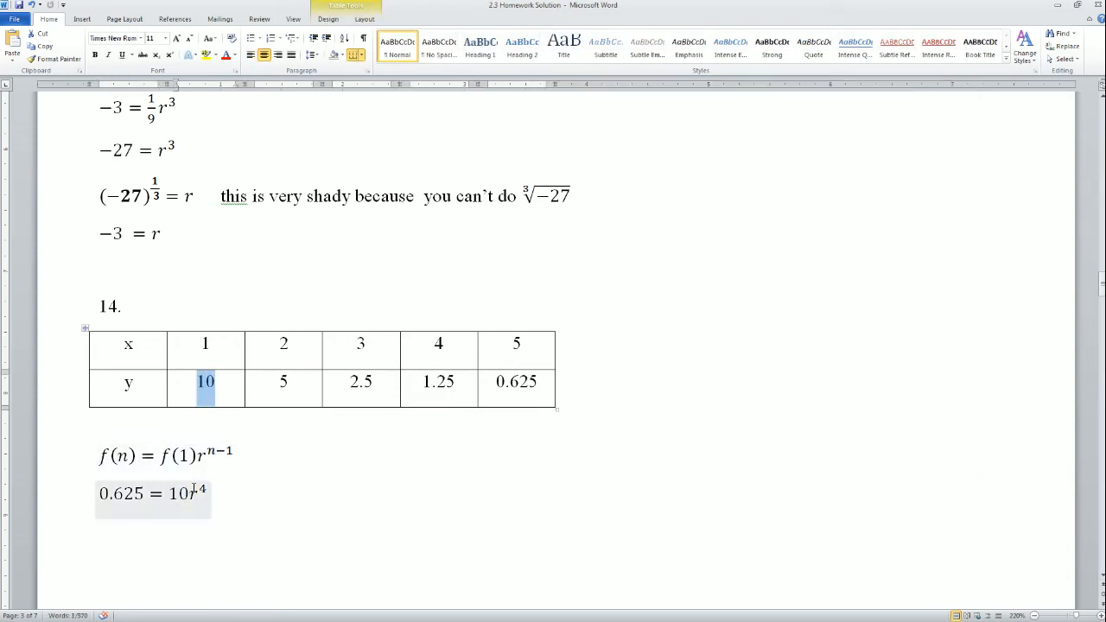
{"action": "left_click", "coordinate": [515, 343]}
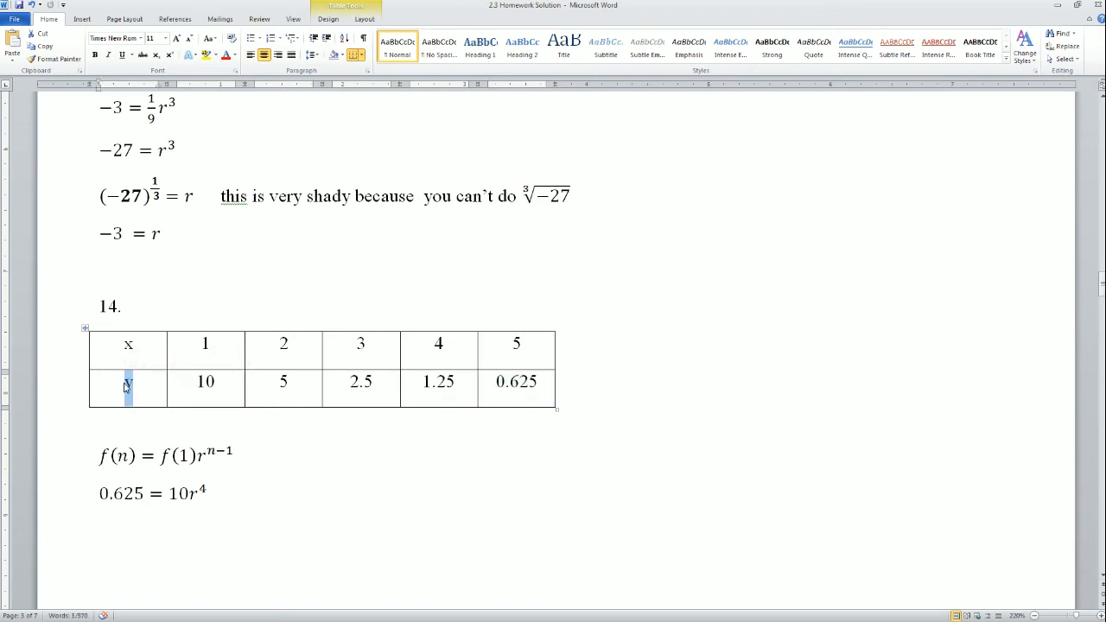
{"action": "type", "text": "F(n)"}
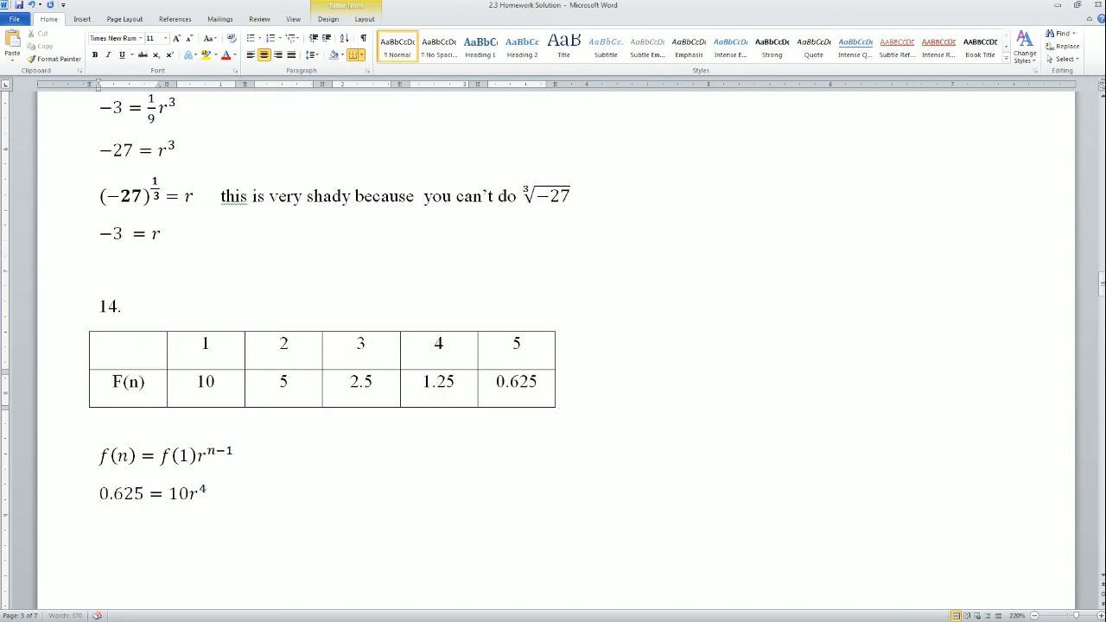
{"action": "type", "text": "n"}
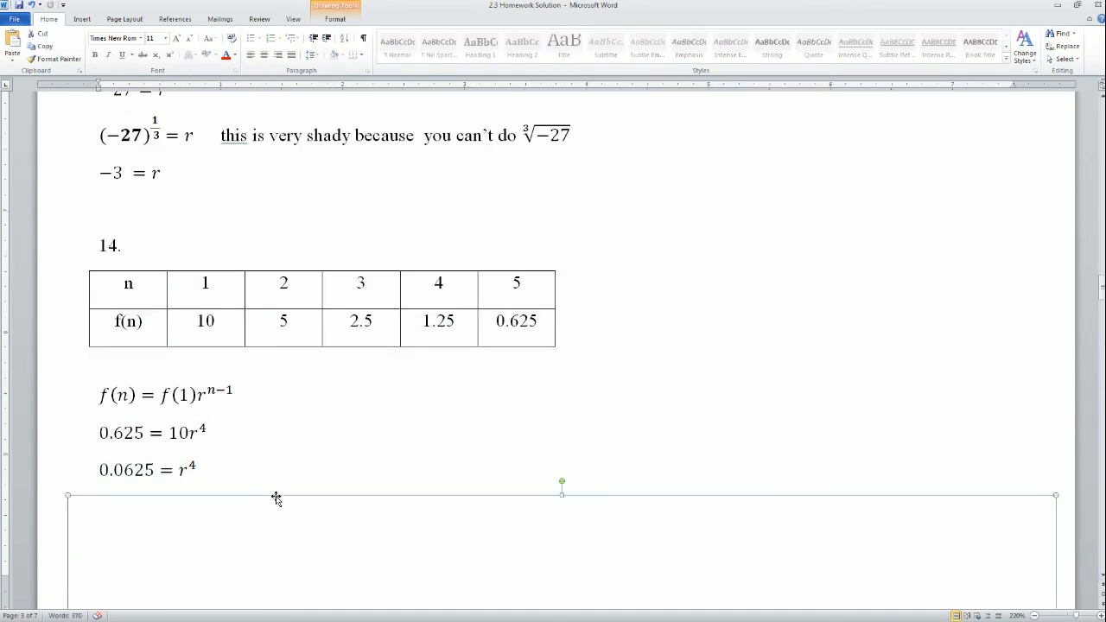
{"action": "scroll", "scroll_direction": "down", "scroll_amount": 3}
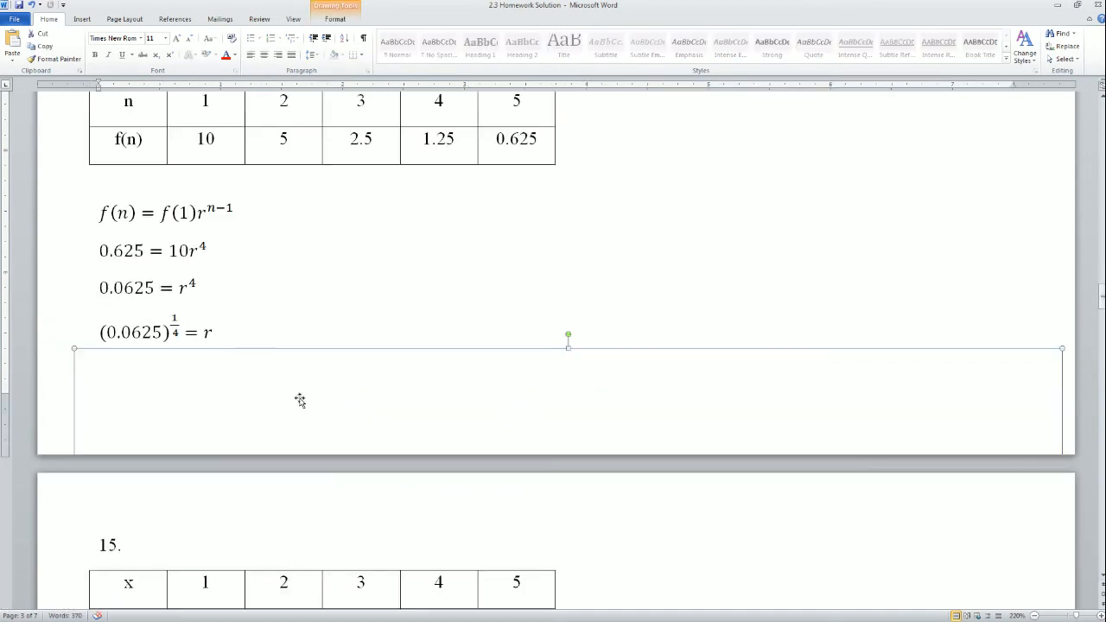
{"action": "type", "text": "0.5  = r"}
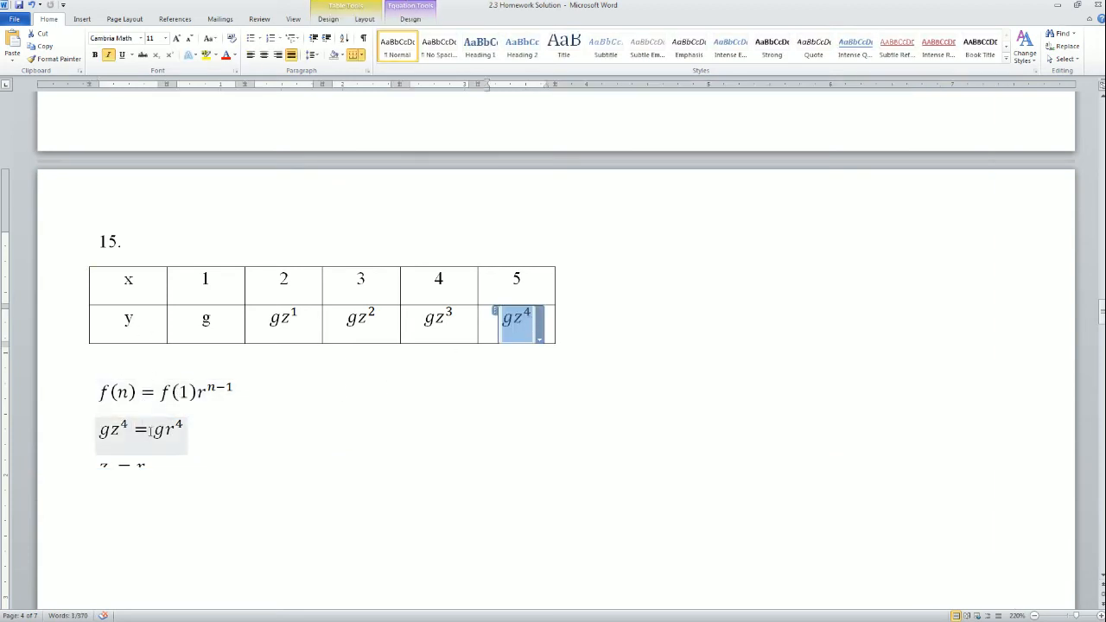
- Move the cover below problem 15's final step z = r and scroll to problem 16
{"action": "left_click", "coordinate": [221, 322]}
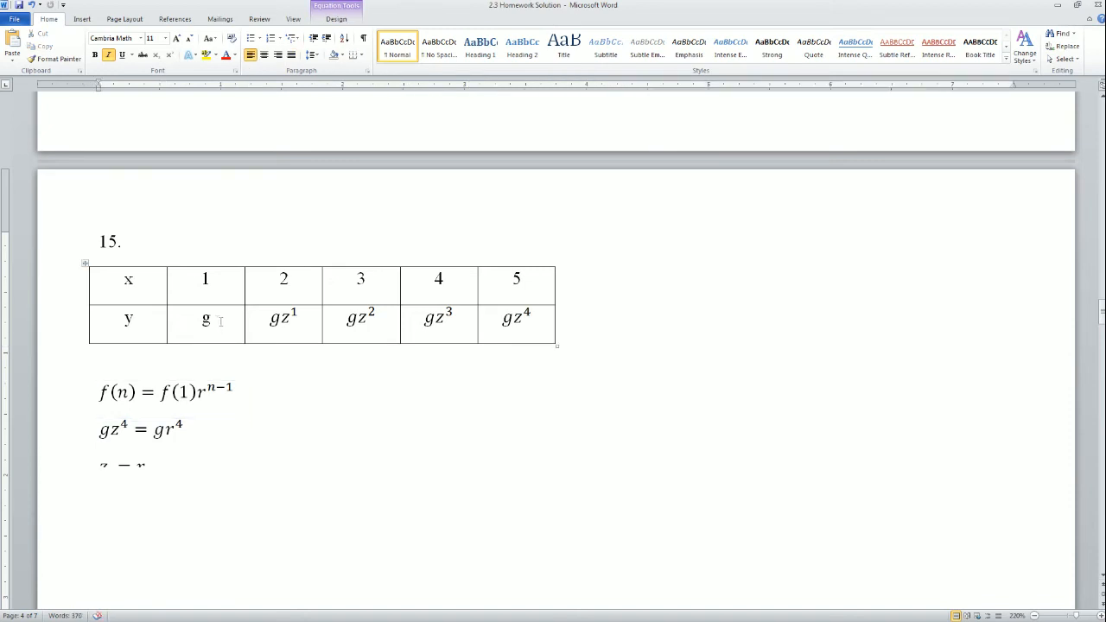
{"action": "left_click", "coordinate": [138, 428]}
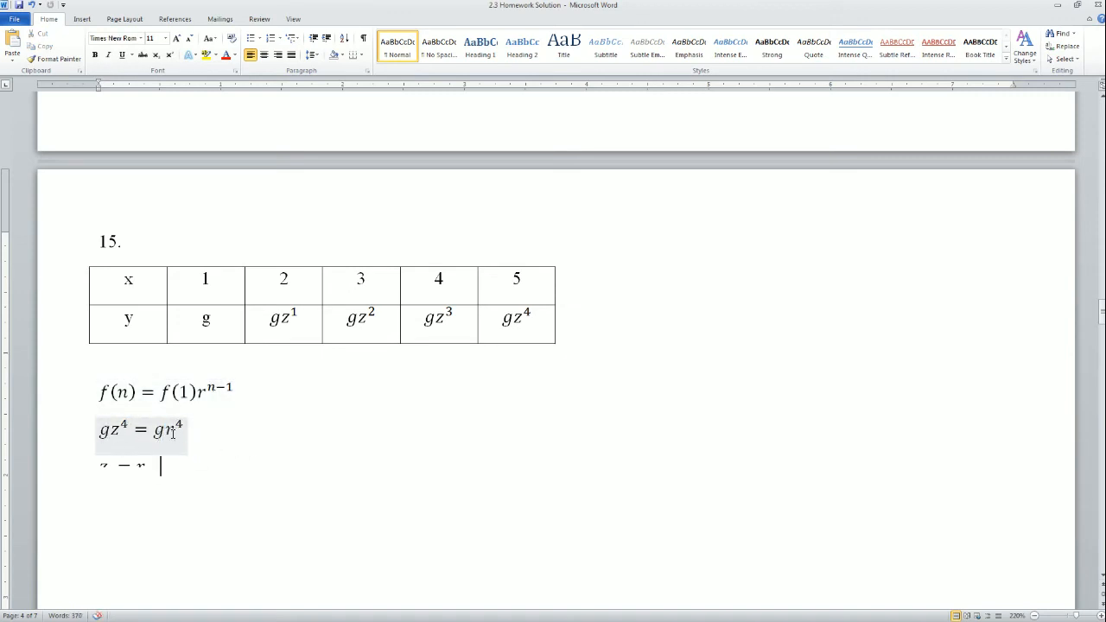
{"action": "left_click_drag", "start_coordinate": [521, 493], "coordinate": [1014, 493]}
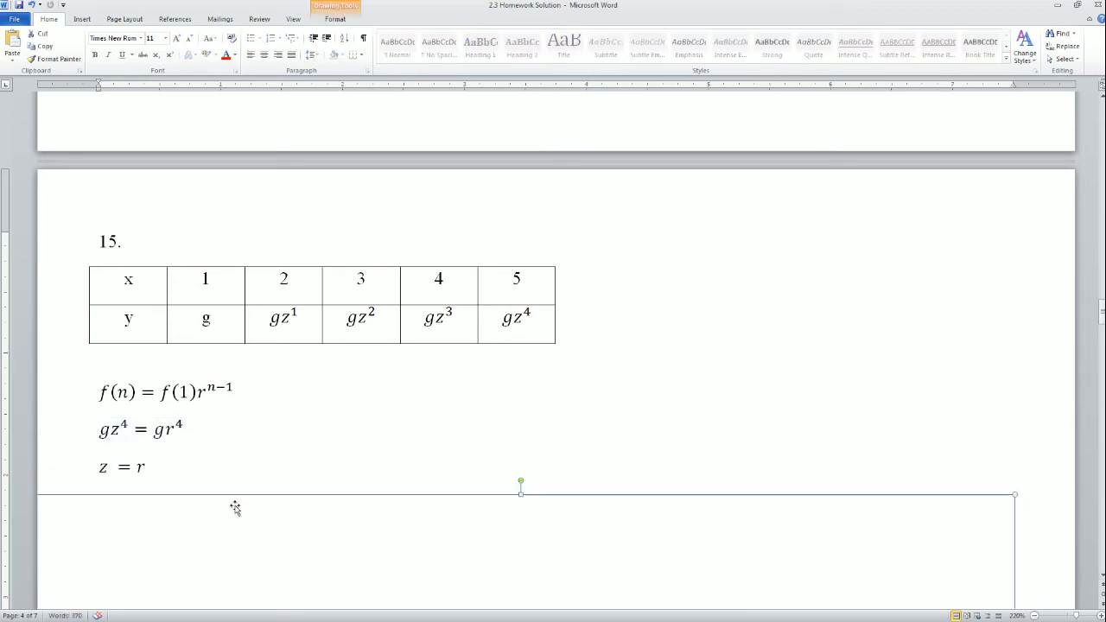
{"action": "scroll", "scroll_direction": "down", "scroll_amount": 3}
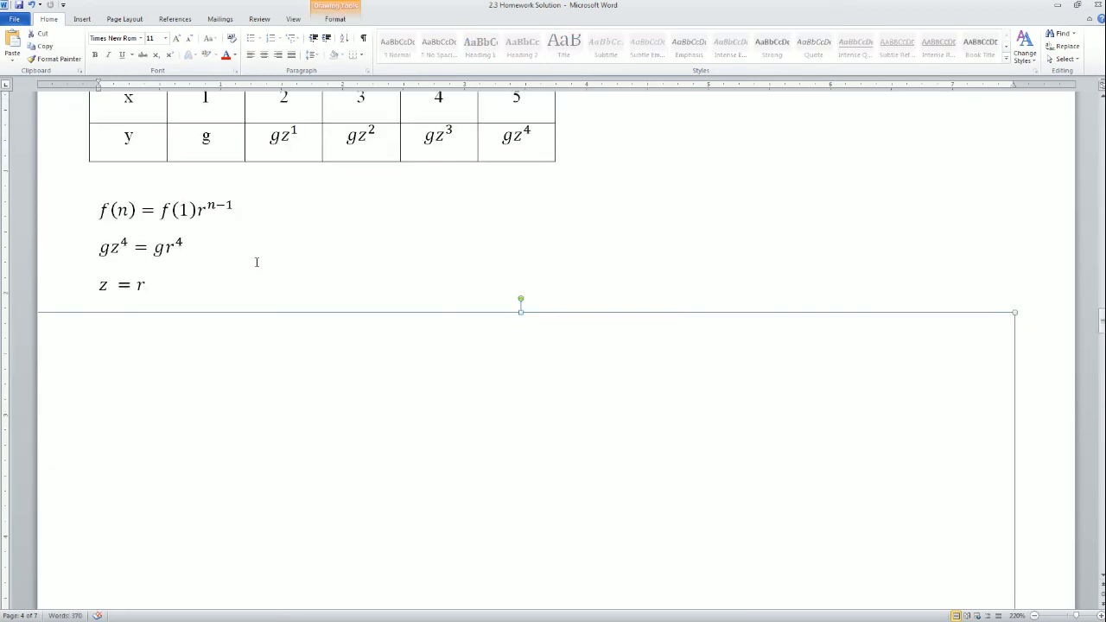
{"action": "scroll", "scroll_direction": "down", "scroll_amount": 3}
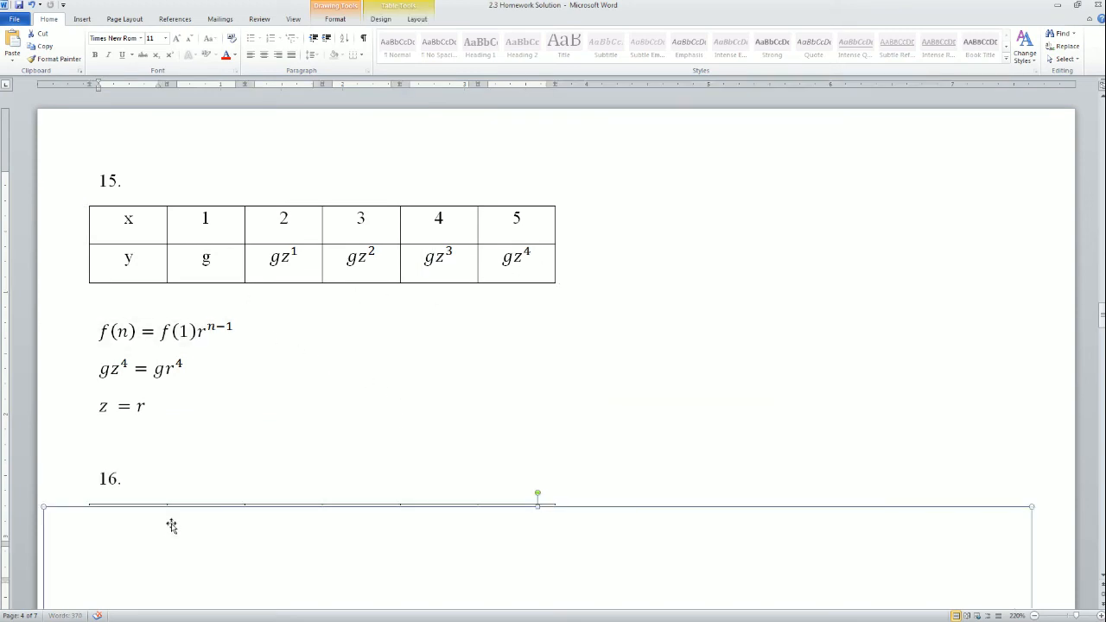
- Enter problem 16's answer 3 = r and the table values 9 and -2
{"action": "scroll", "scroll_direction": "down", "scroll_amount": 3}
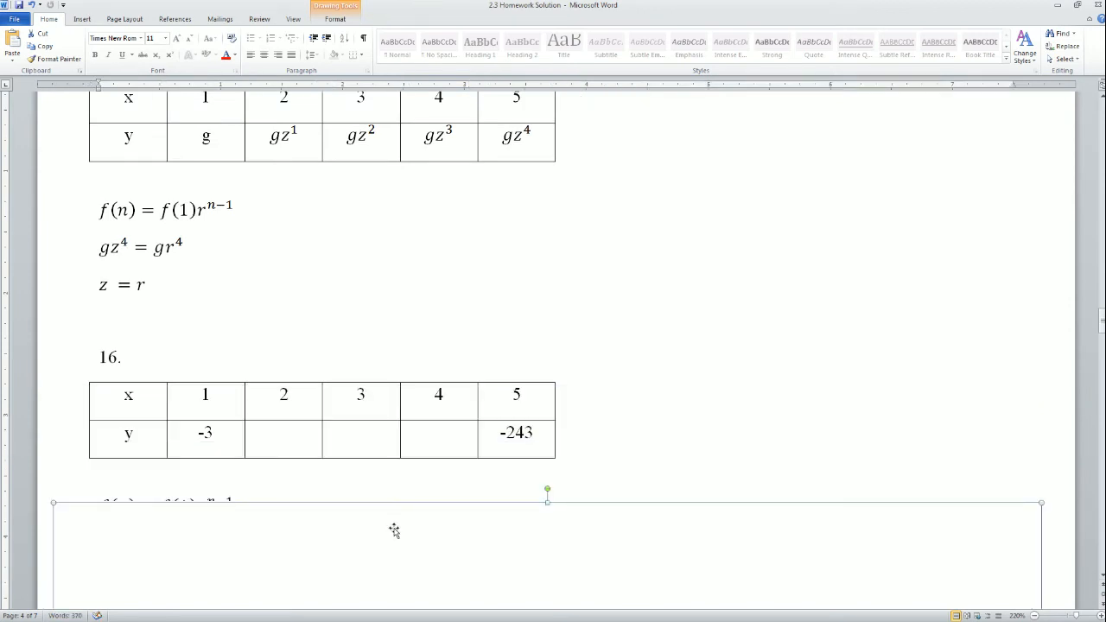
{"action": "scroll", "scroll_direction": "down", "scroll_amount": 3}
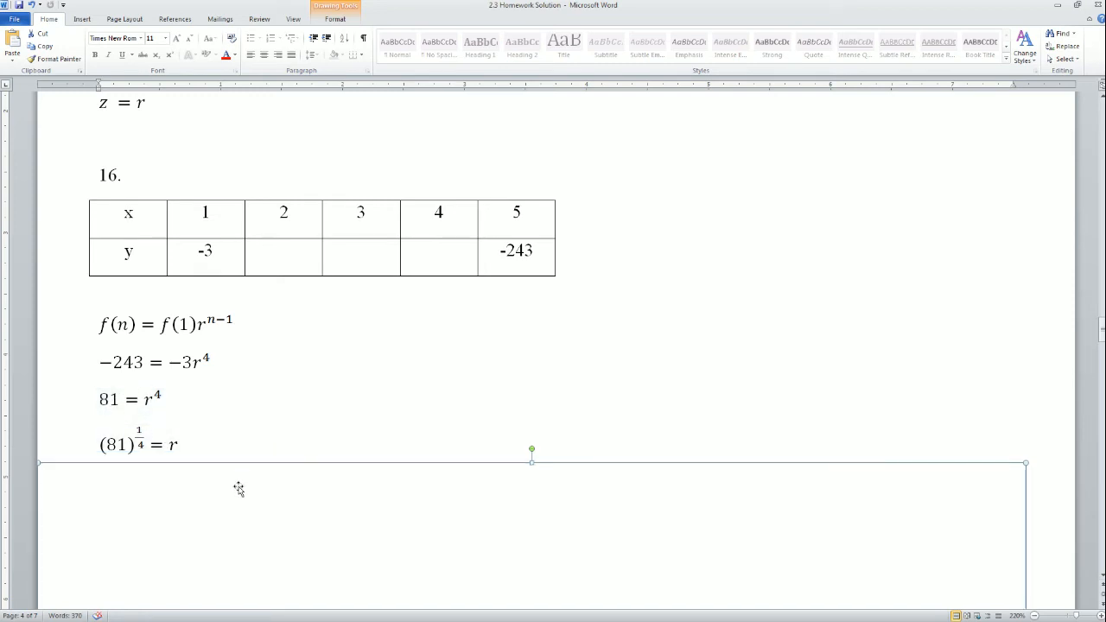
{"action": "type", "text": "3 = r"}
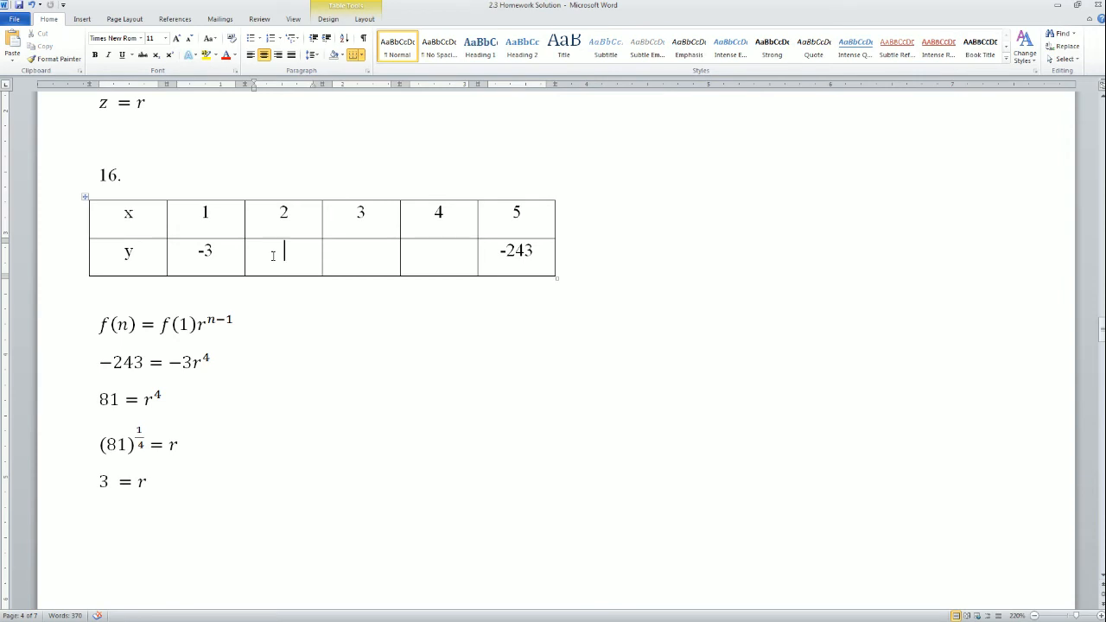
{"action": "type", "text": "9"}
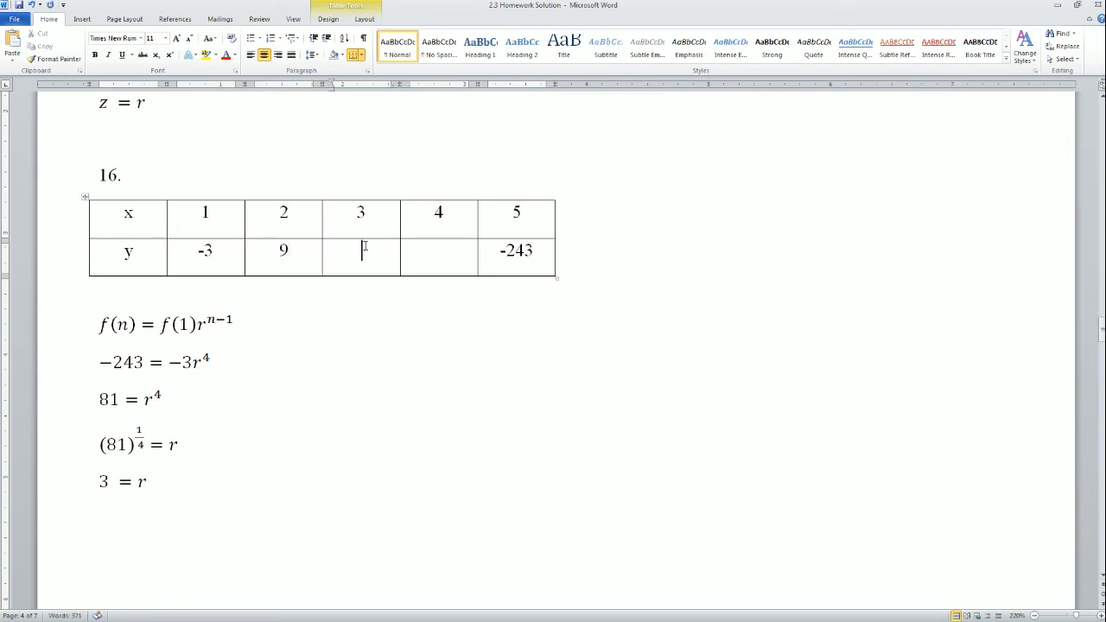
{"action": "type", "text": "-27"}
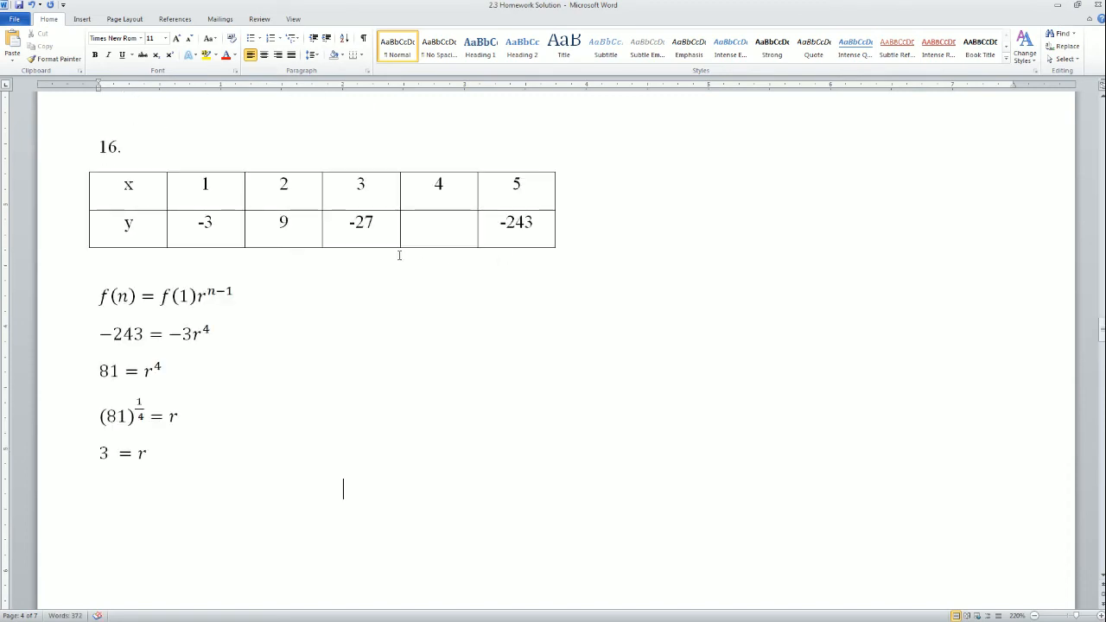
- Fill the empty y cell under x = 4 with -81
{"action": "left_click", "coordinate": [438, 223]}
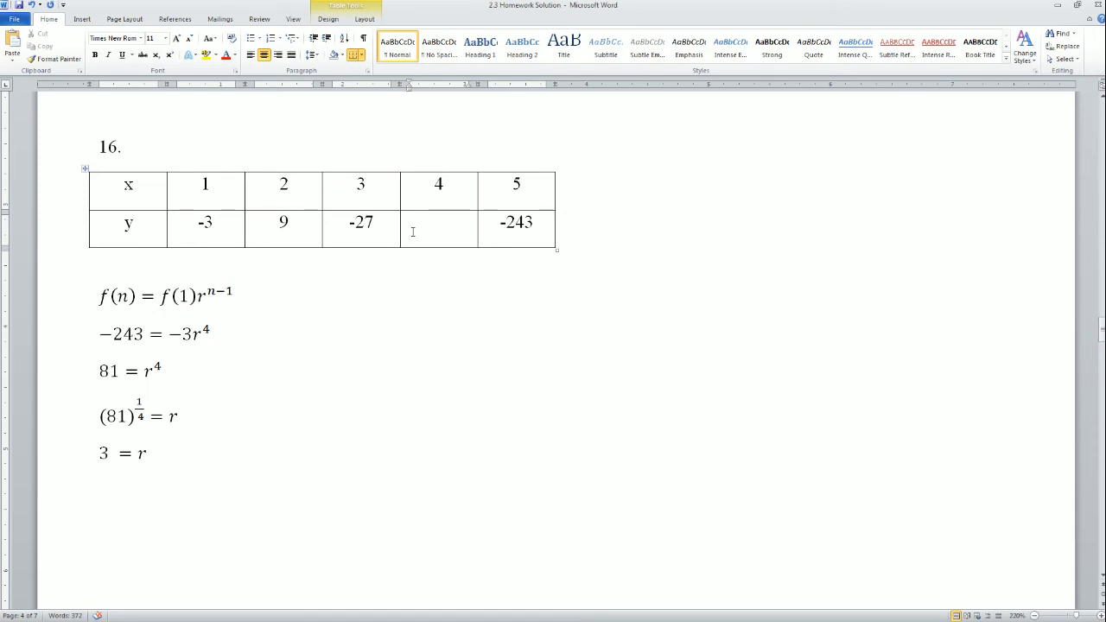
{"action": "type", "text": "-"}
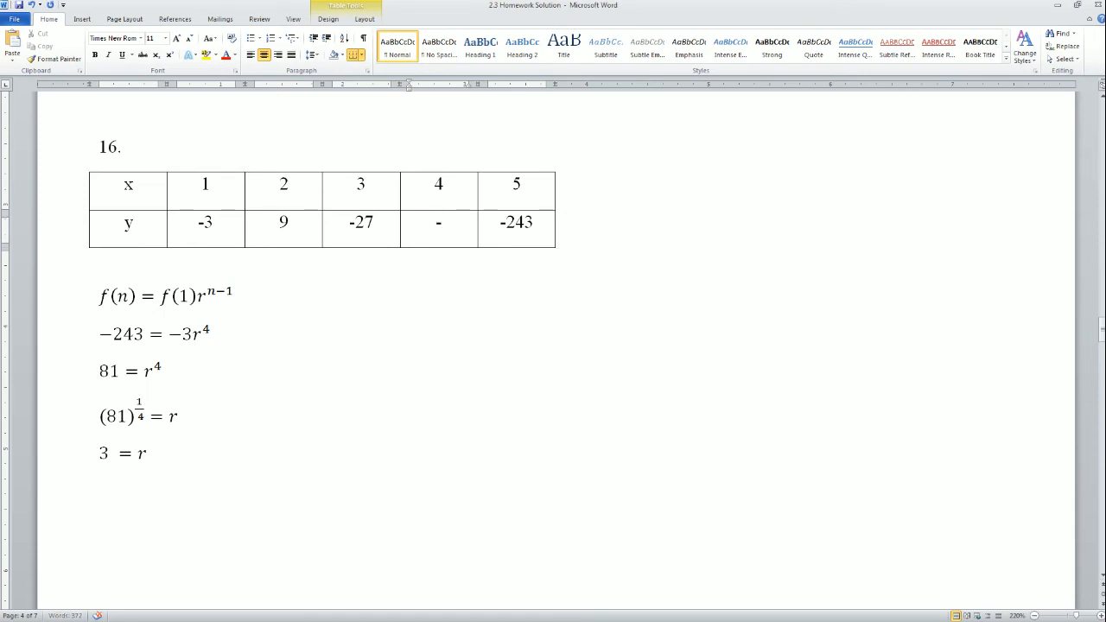
{"action": "type", "text": "-81"}
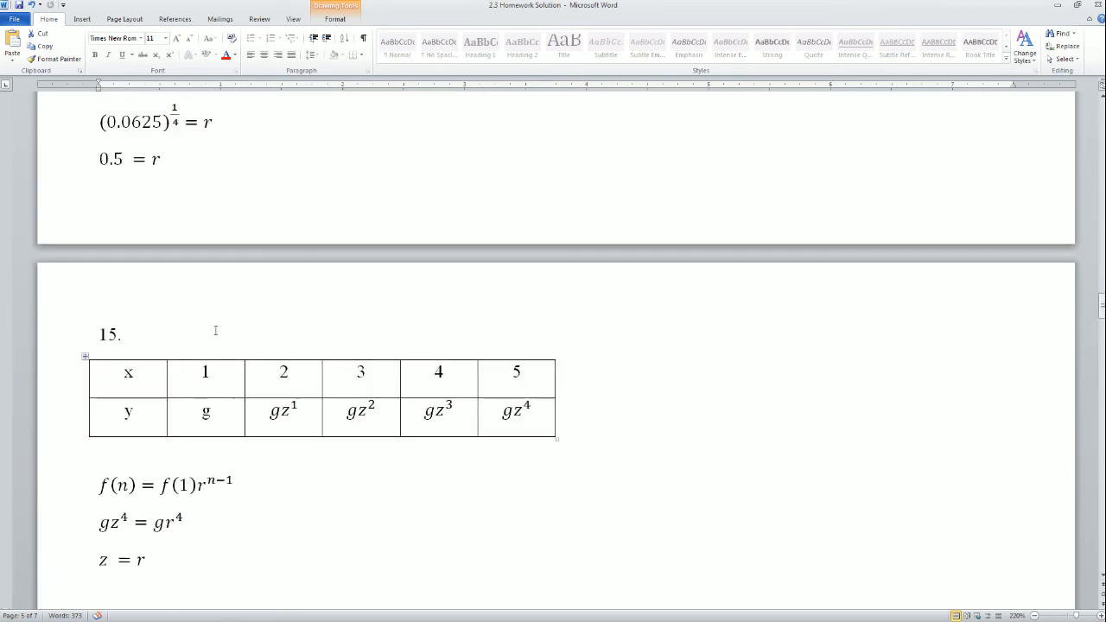
- Reveal problem 17's slope steps from (−5, 11) and (−3, 4) and enter m = -7/2
{"action": "scroll", "scroll_direction": "down", "scroll_amount": 3}
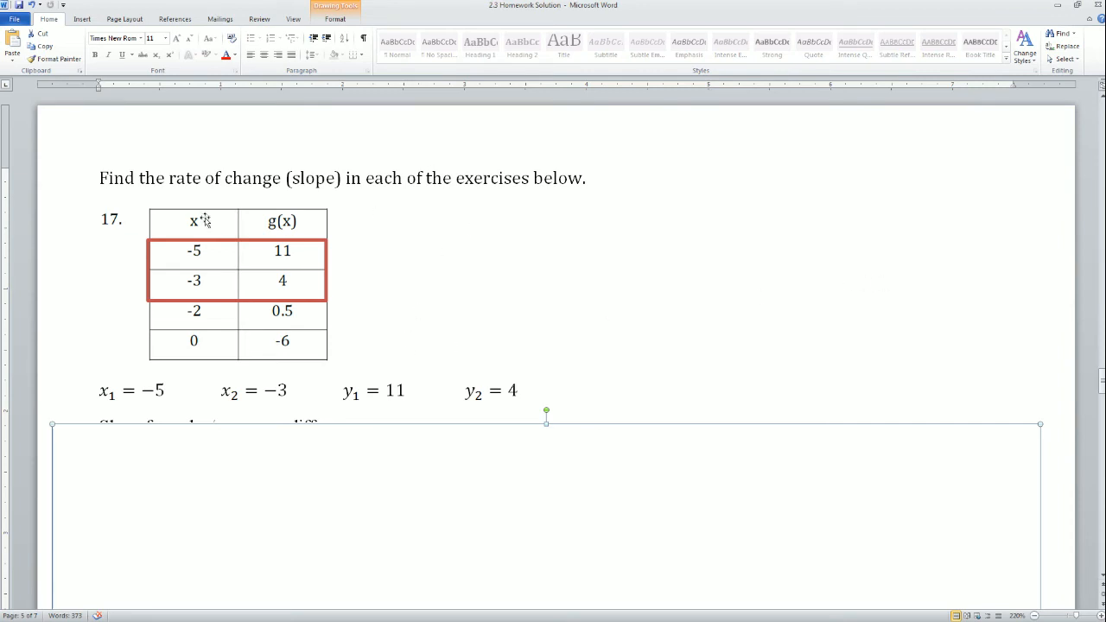
{"action": "mouse_move", "coordinate": [206, 309]}
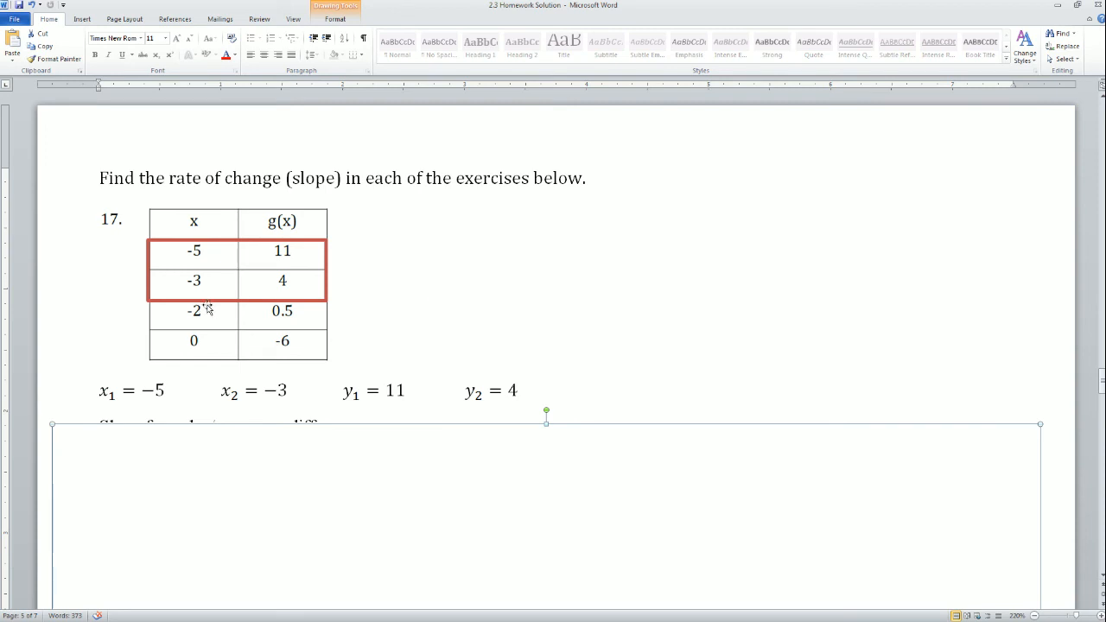
{"action": "left_click", "coordinate": [132, 391]}
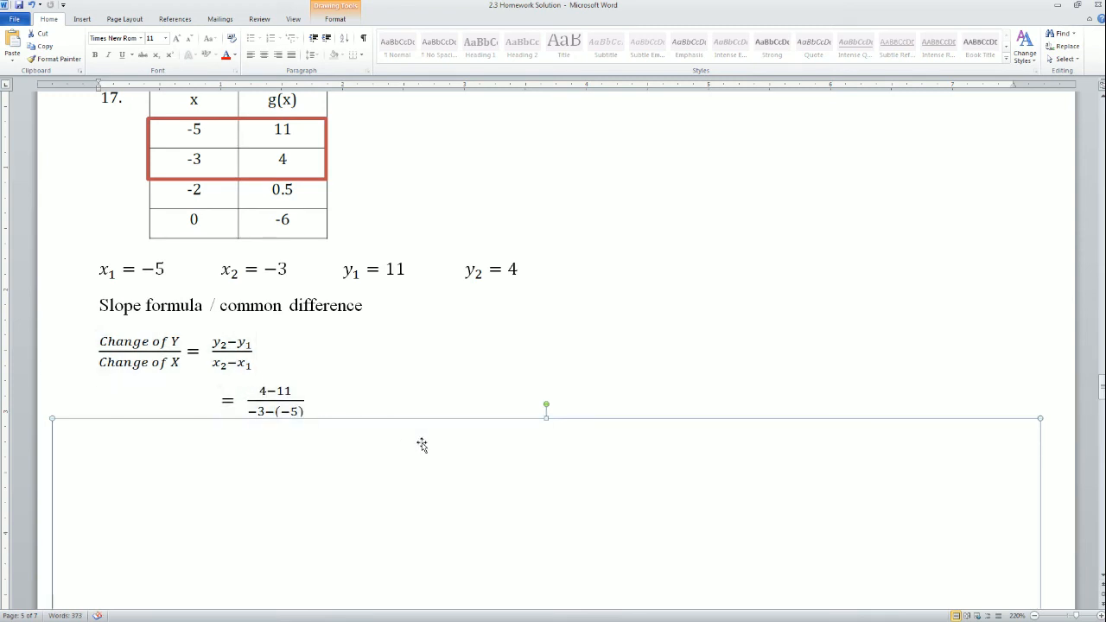
{"action": "type", "text": "m = -7/2"}
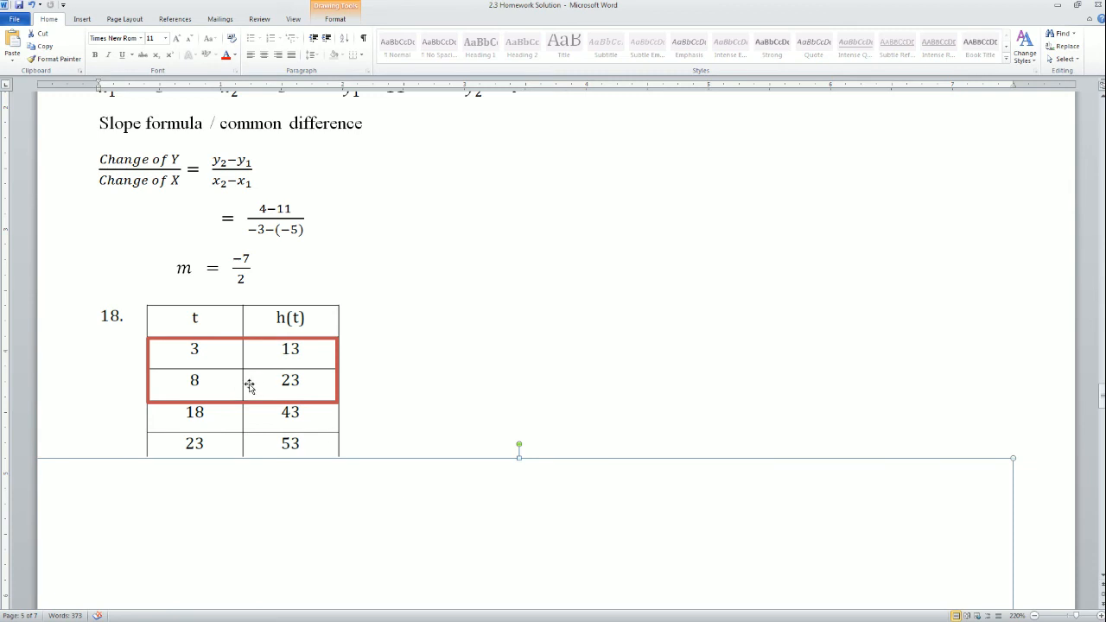
{"action": "mouse_move", "coordinate": [340, 486]}
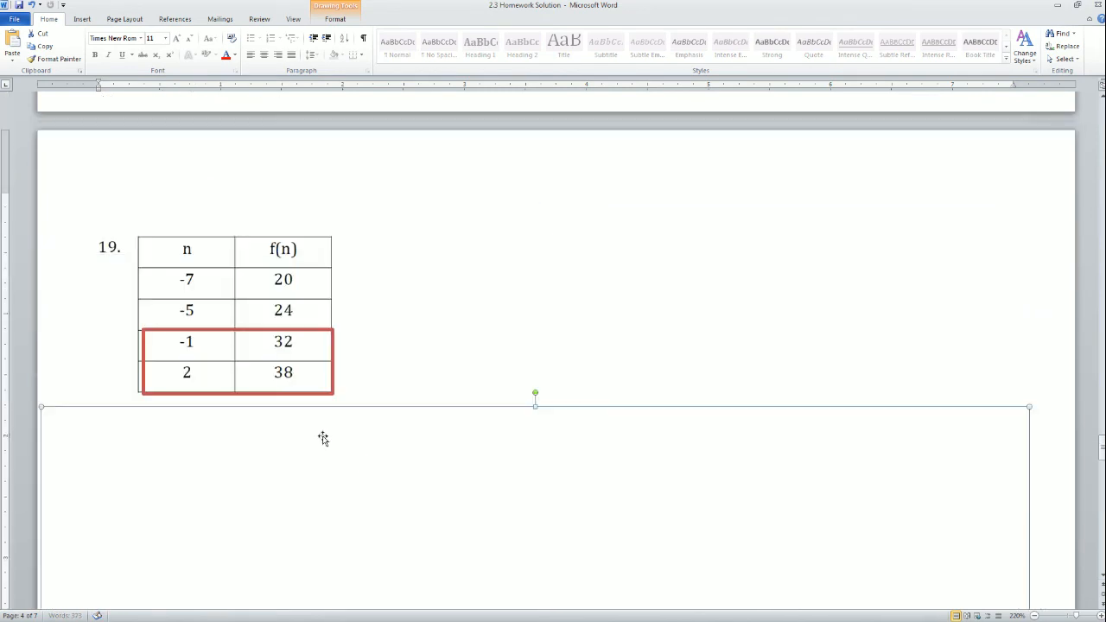
- Reveal problem 19's substitution from (−1, 32) and (2, 38) and enter m = 2
{"action": "scroll", "scroll_direction": "down", "scroll_amount": 3}
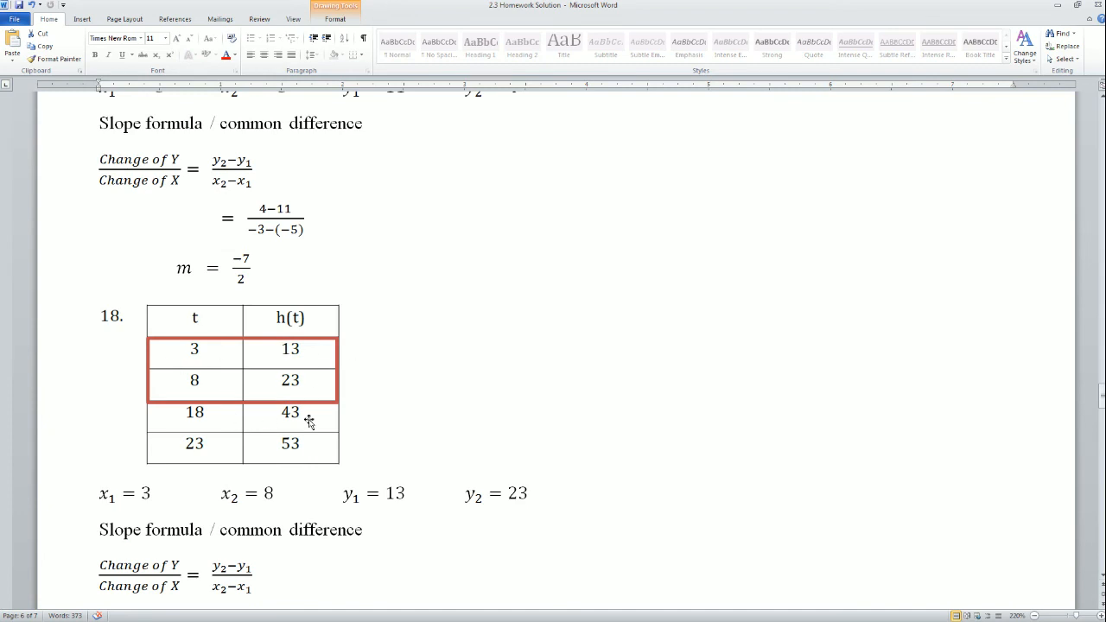
{"action": "scroll", "scroll_direction": "down", "scroll_amount": 3}
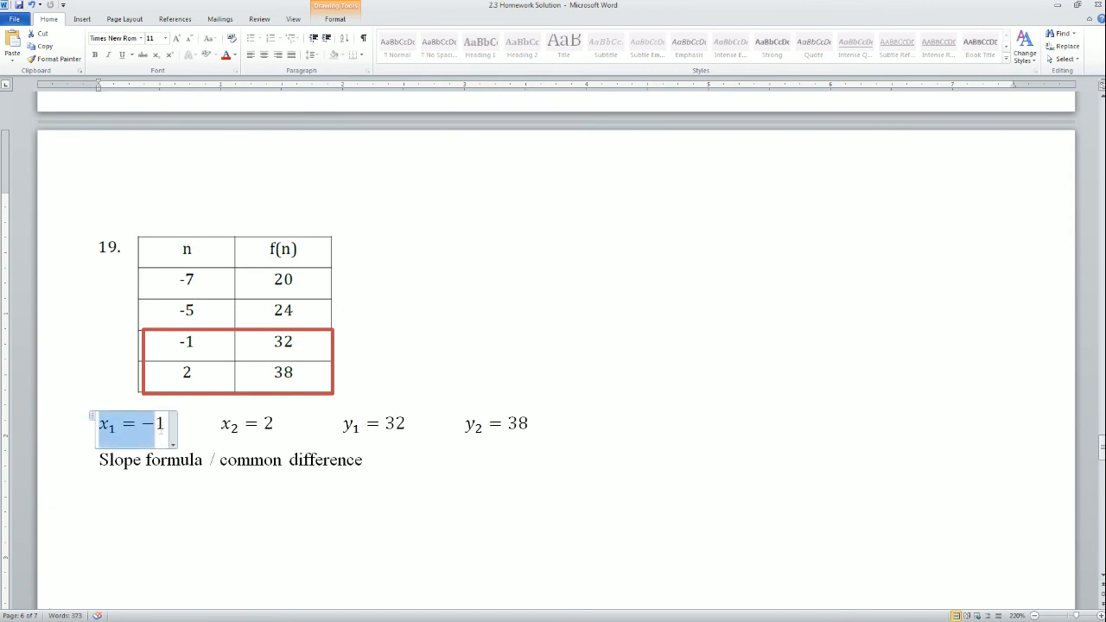
{"action": "left_click", "coordinate": [246, 425]}
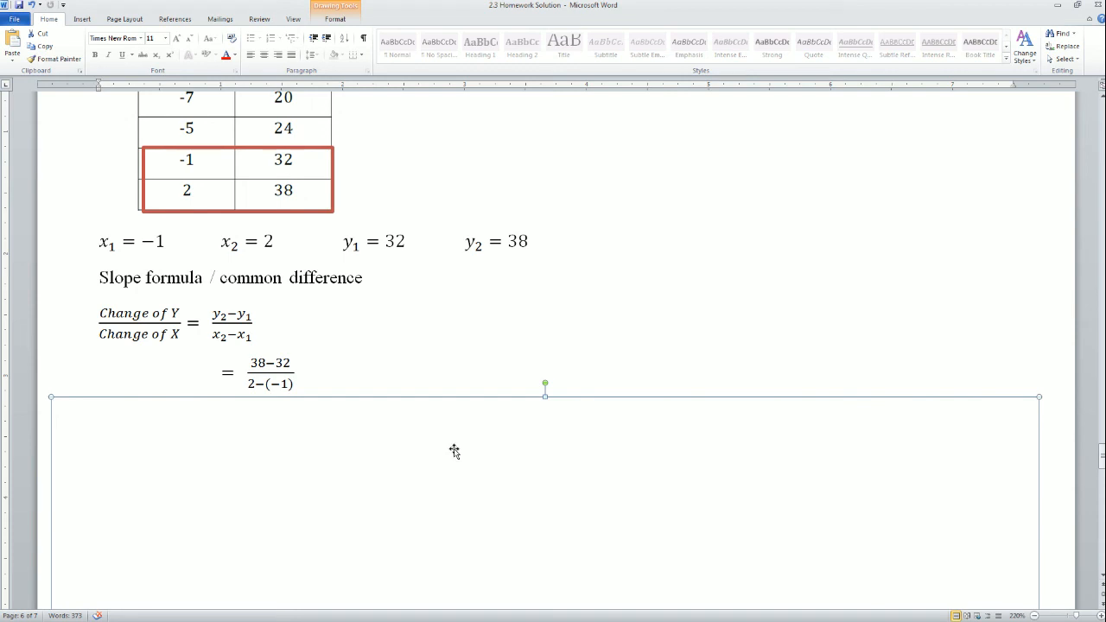
{"action": "type", "text": "m = 2"}
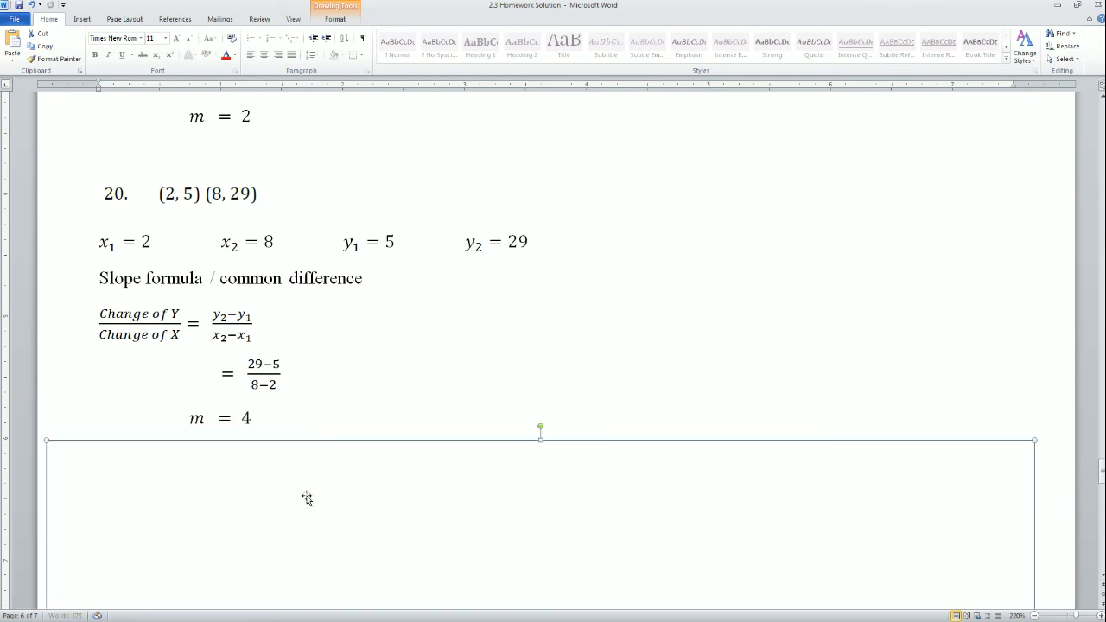
{"action": "mouse_move", "coordinate": [165, 194]}
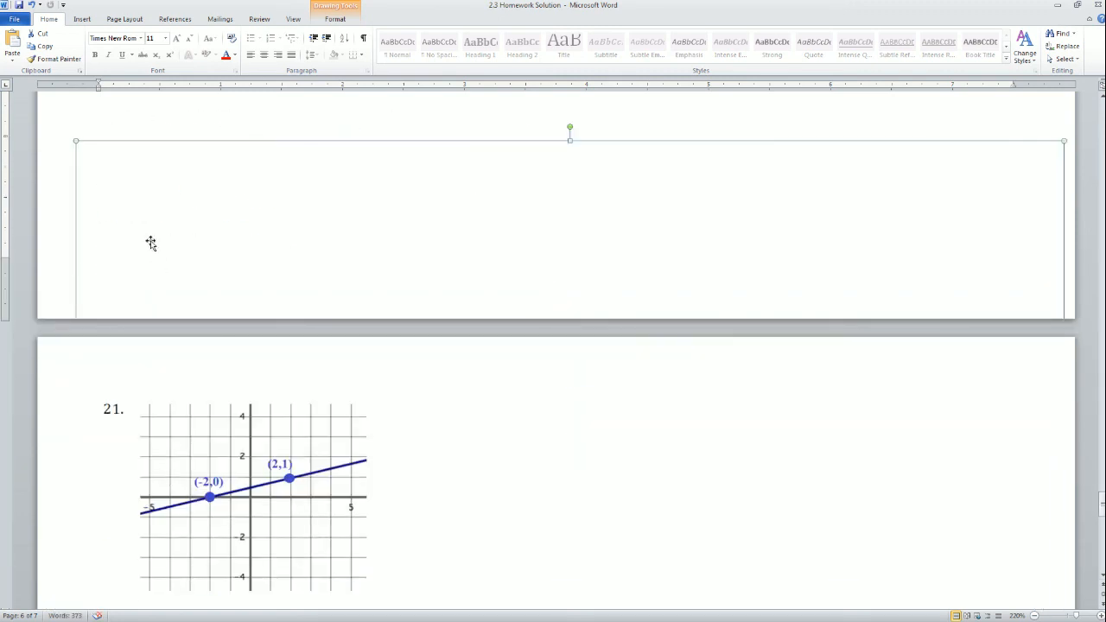
- Reveal problem 21's graph values x1 = -2, x2 = 2, y1 = 0, y2 = 1 and the slope formula
{"action": "scroll", "scroll_direction": "down", "scroll_amount": 3}
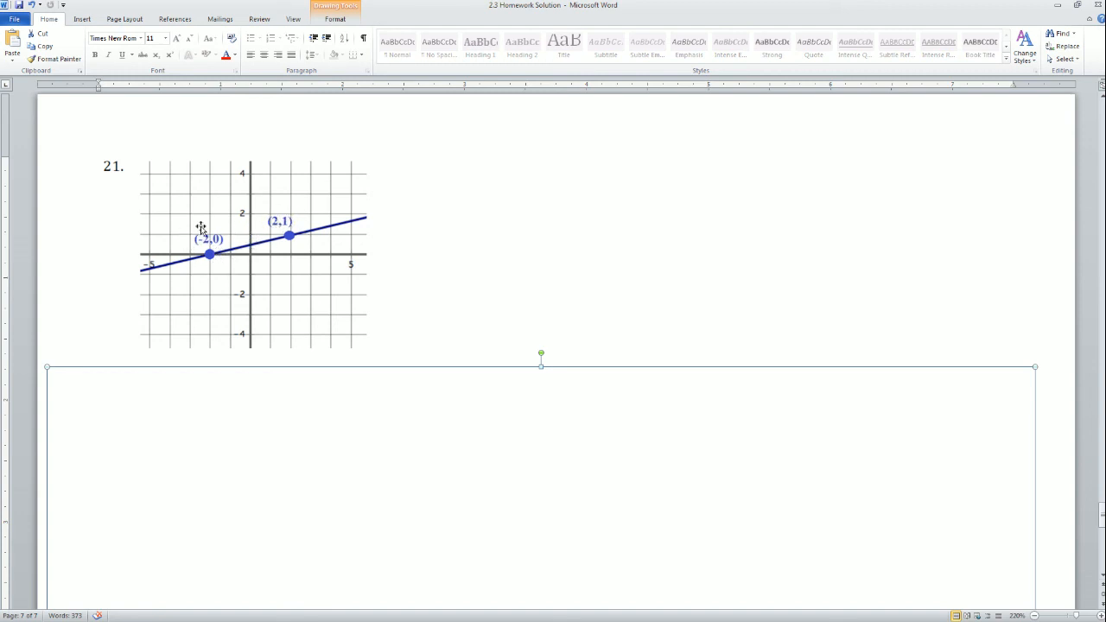
{"action": "mouse_move", "coordinate": [190, 282]}
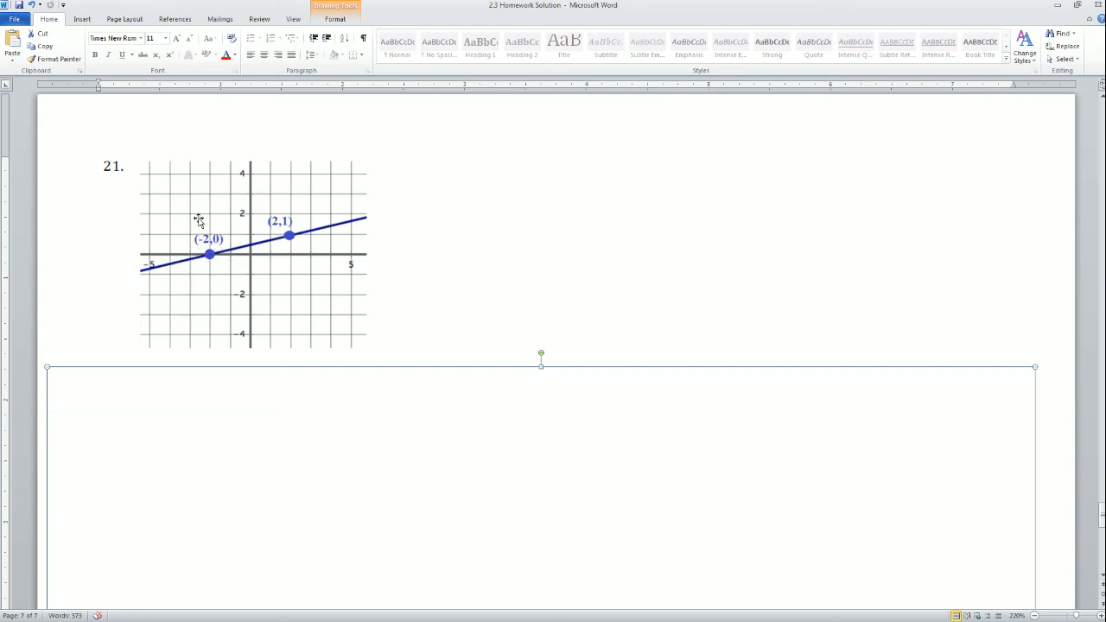
{"action": "mouse_move", "coordinate": [250, 309]}
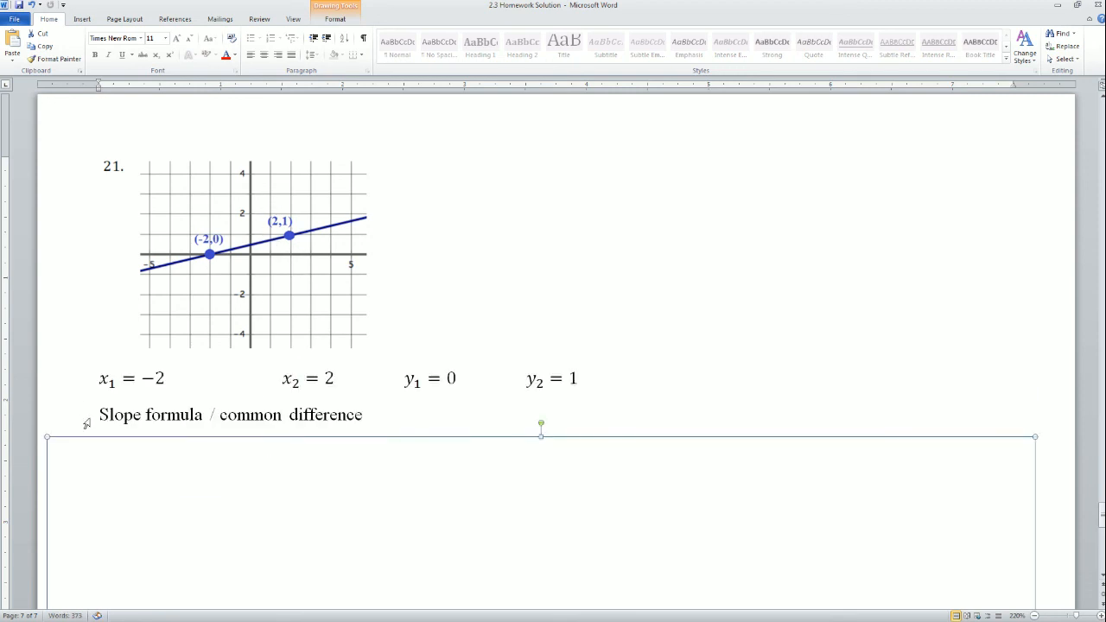
{"action": "double_click", "coordinate": [307, 378]}
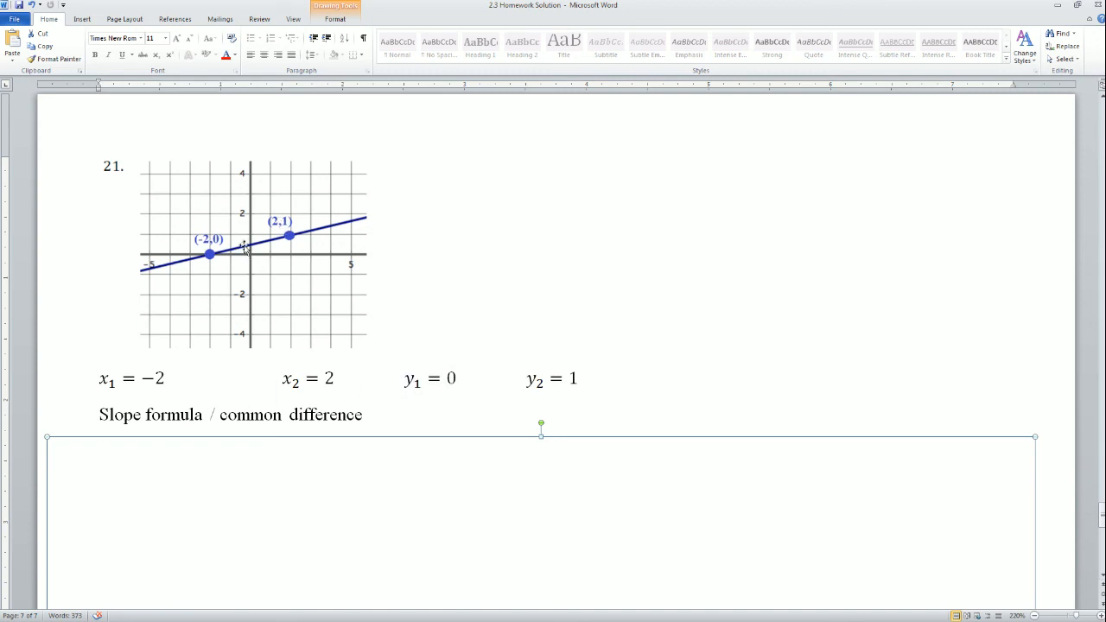
{"action": "mouse_move", "coordinate": [315, 282]}
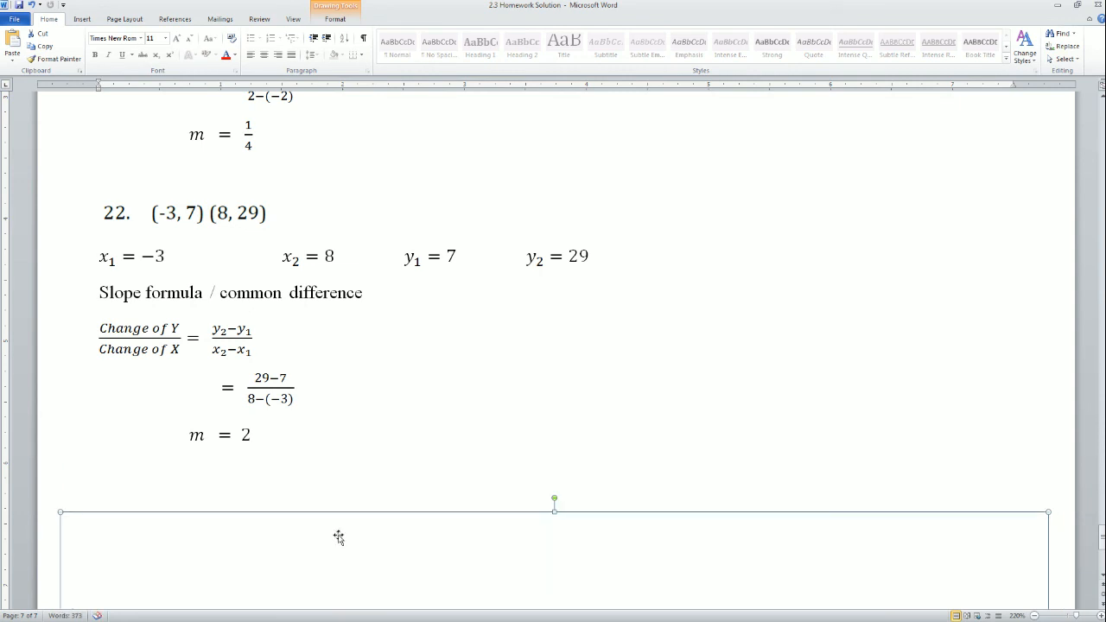
{"action": "mouse_move", "coordinate": [302, 542]}
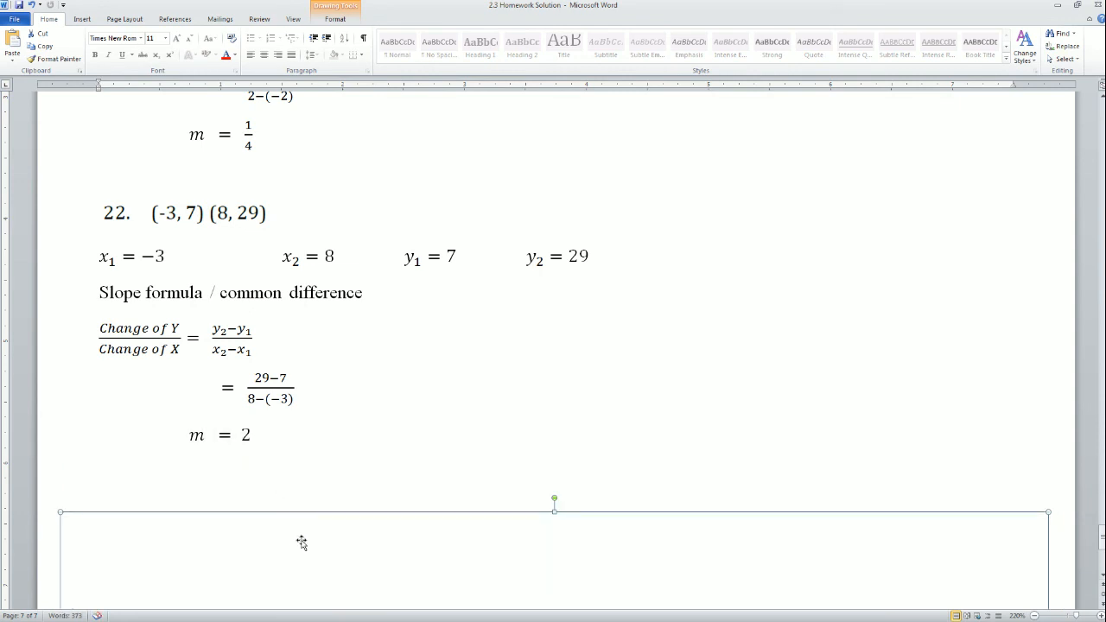
{"action": "mouse_move", "coordinate": [298, 524]}
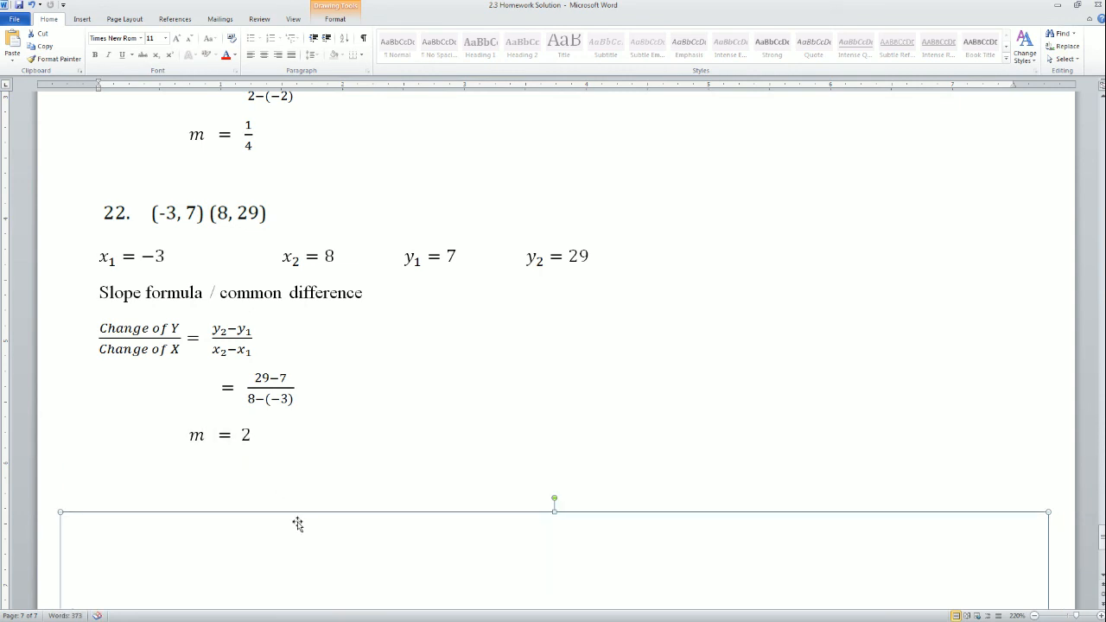
- Scroll through the document back to problems 14 and 15's worked solutions
{"action": "scroll", "scroll_direction": "down", "scroll_amount": 3}
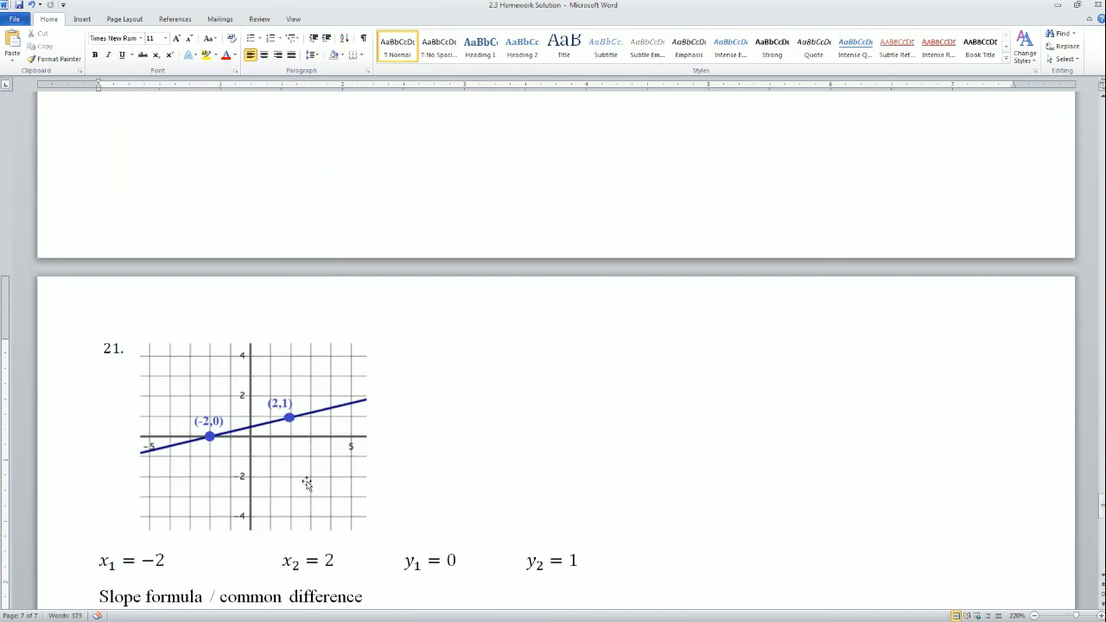
{"action": "scroll", "scroll_direction": "down", "scroll_amount": 3}
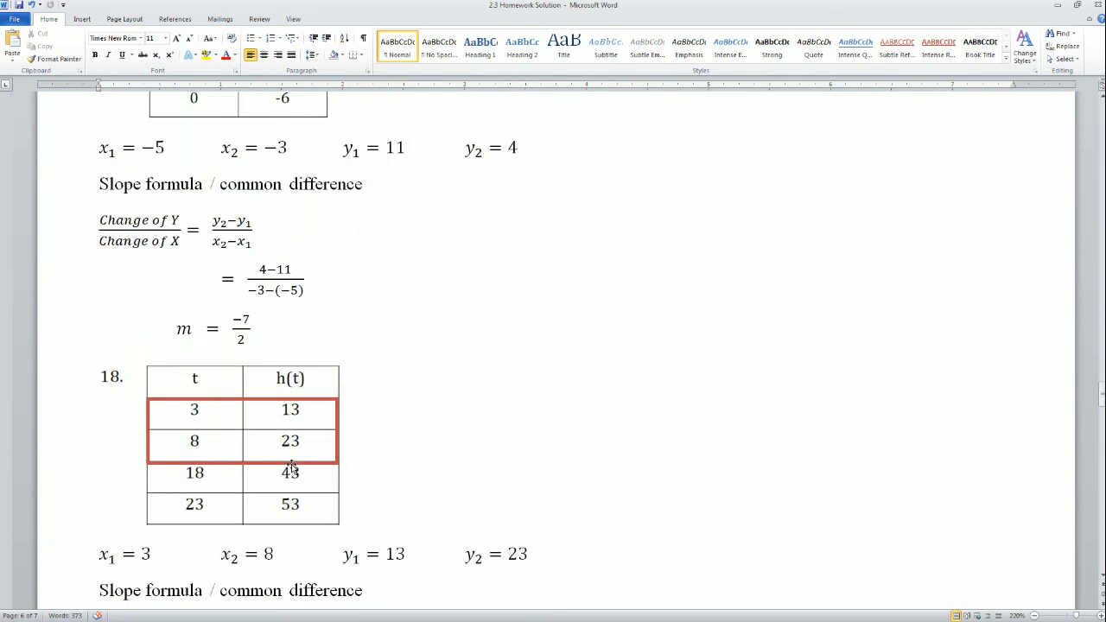
{"action": "scroll", "scroll_direction": "down", "scroll_amount": 3}
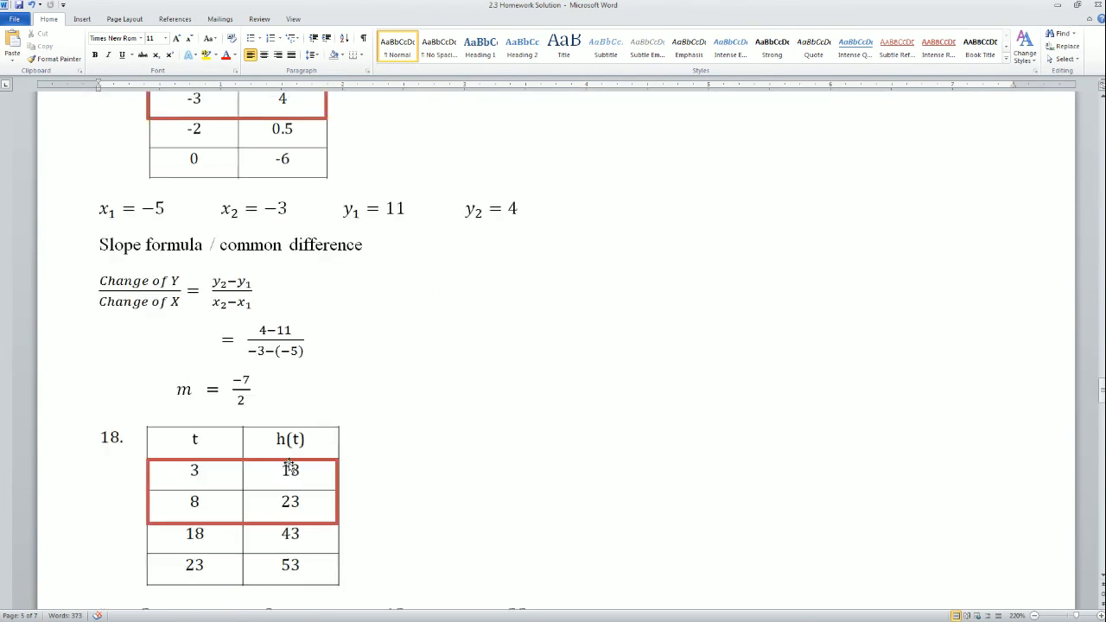
{"action": "scroll", "scroll_direction": "down", "scroll_amount": 3}
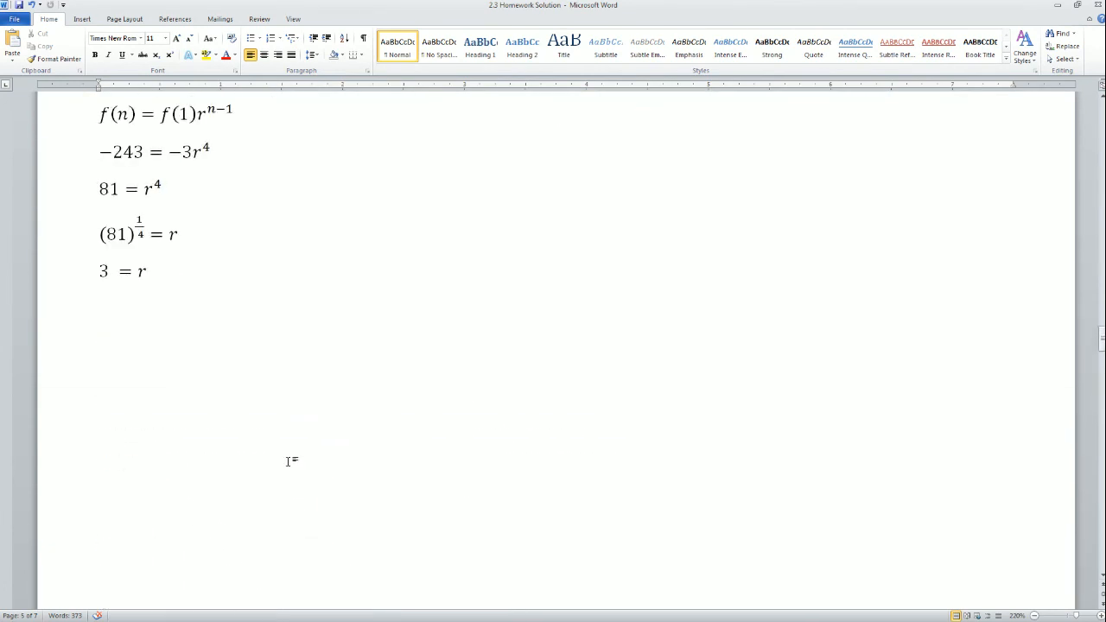
{"action": "scroll", "scroll_direction": "down", "scroll_amount": 3}
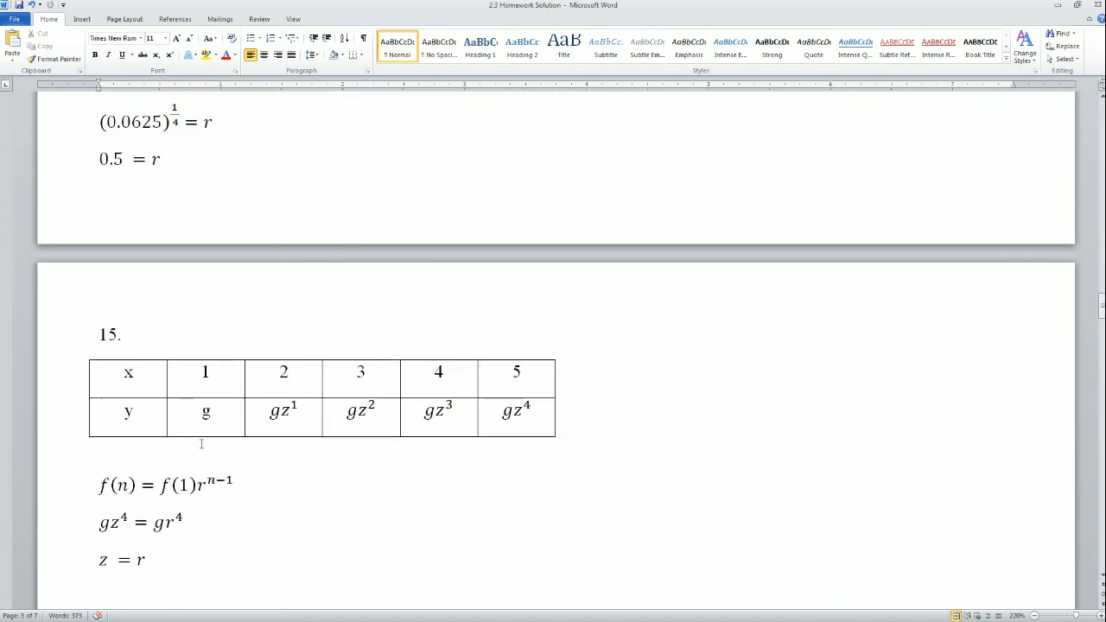